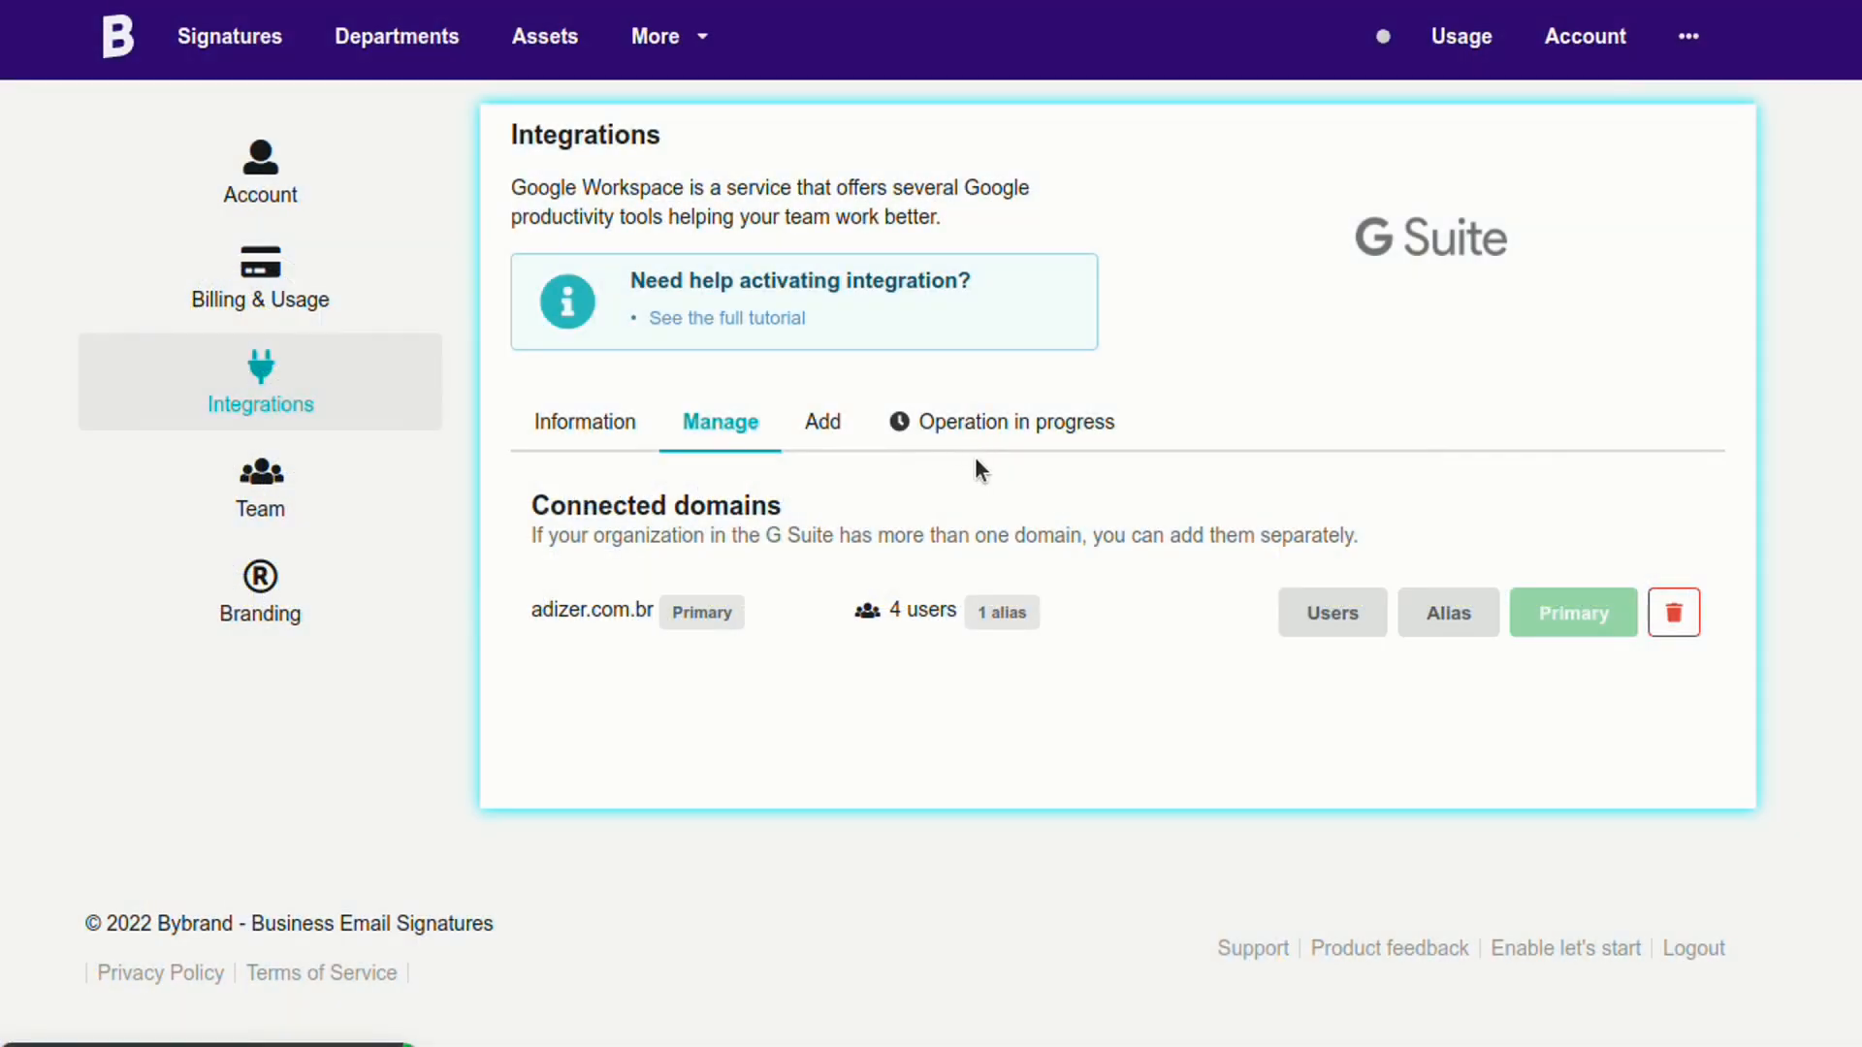
mouse_move(1010, 475)
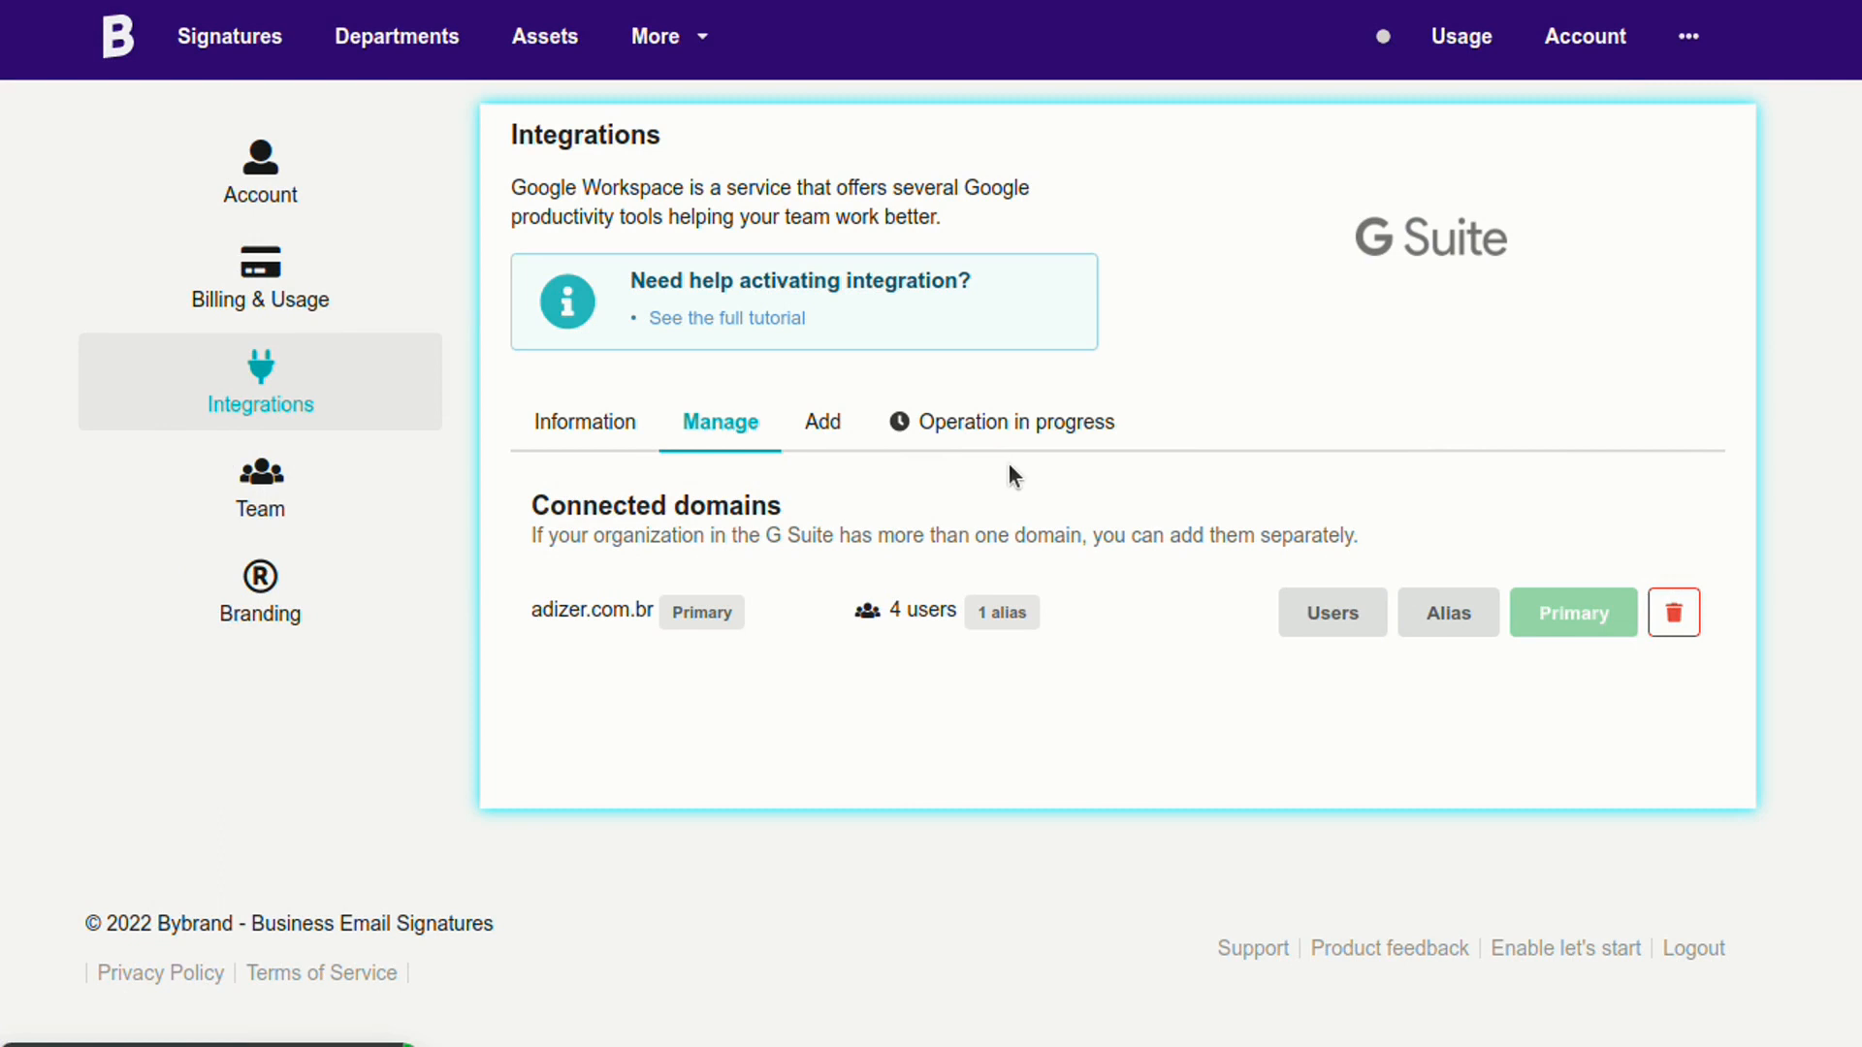
mouse_move(1020, 507)
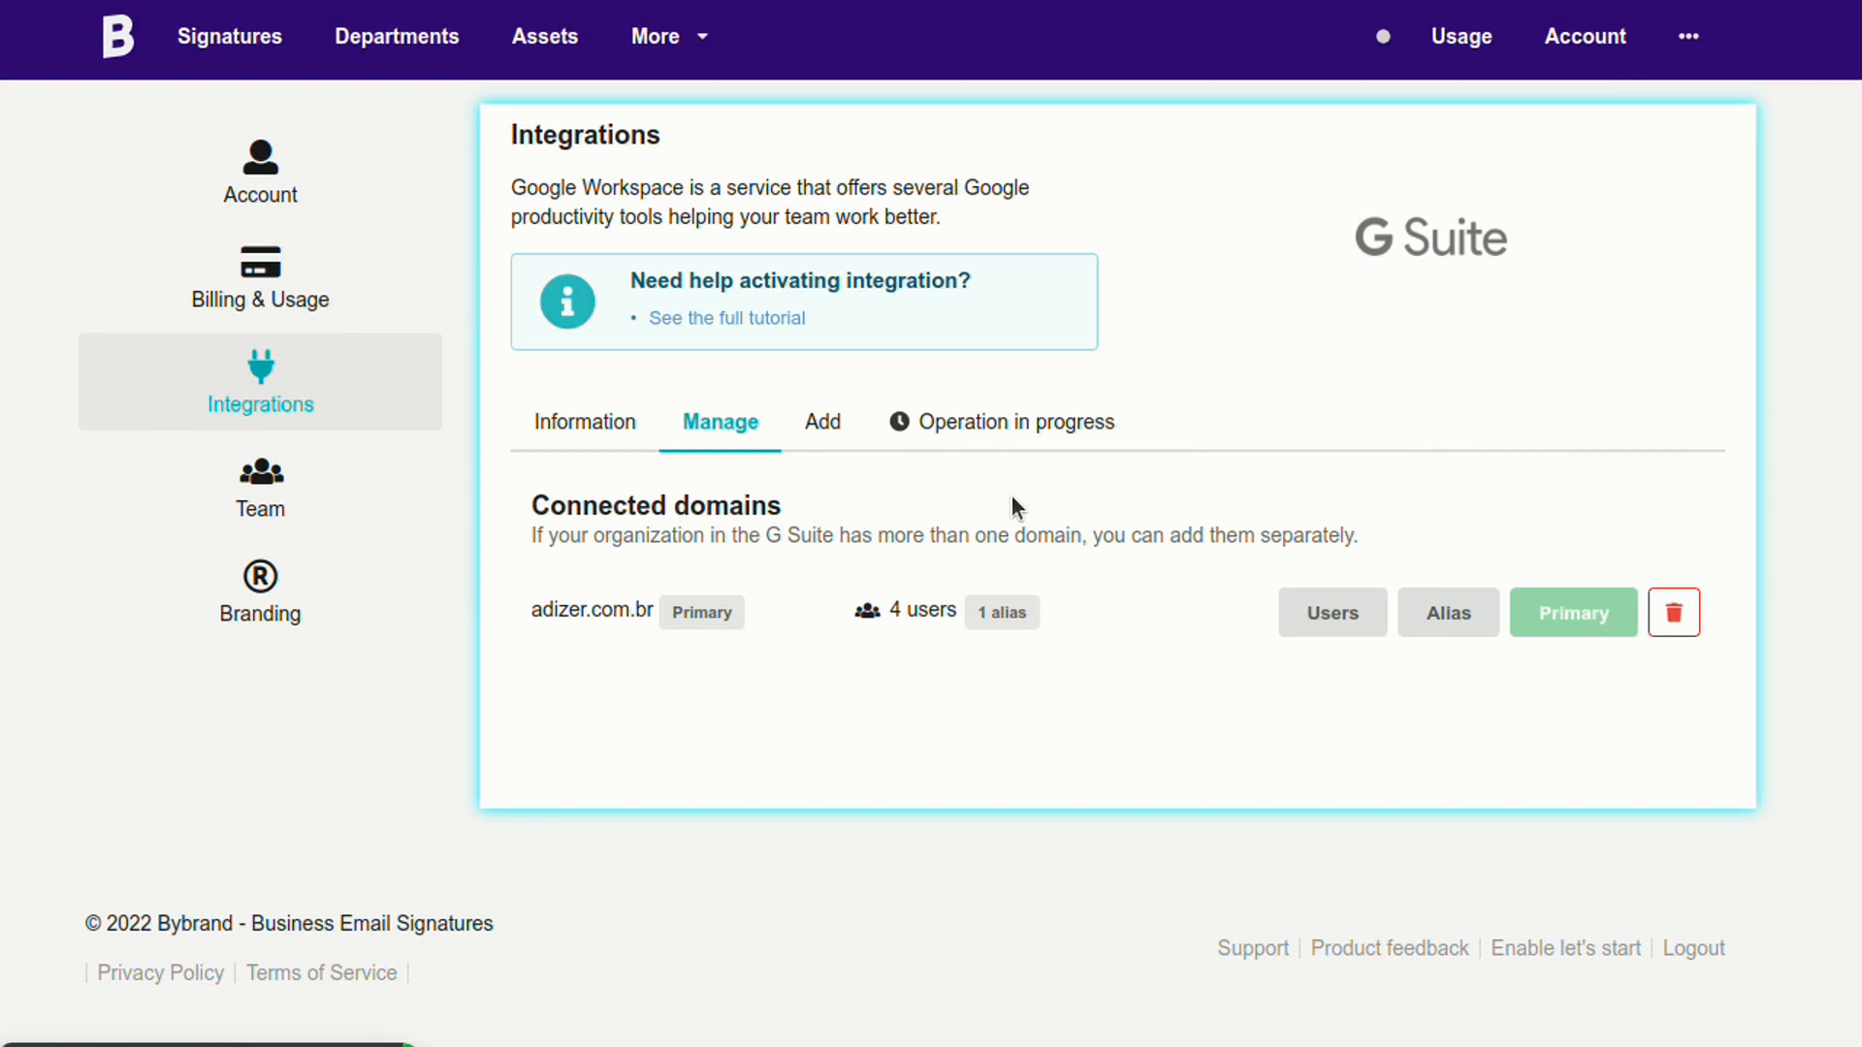
mouse_move(869, 519)
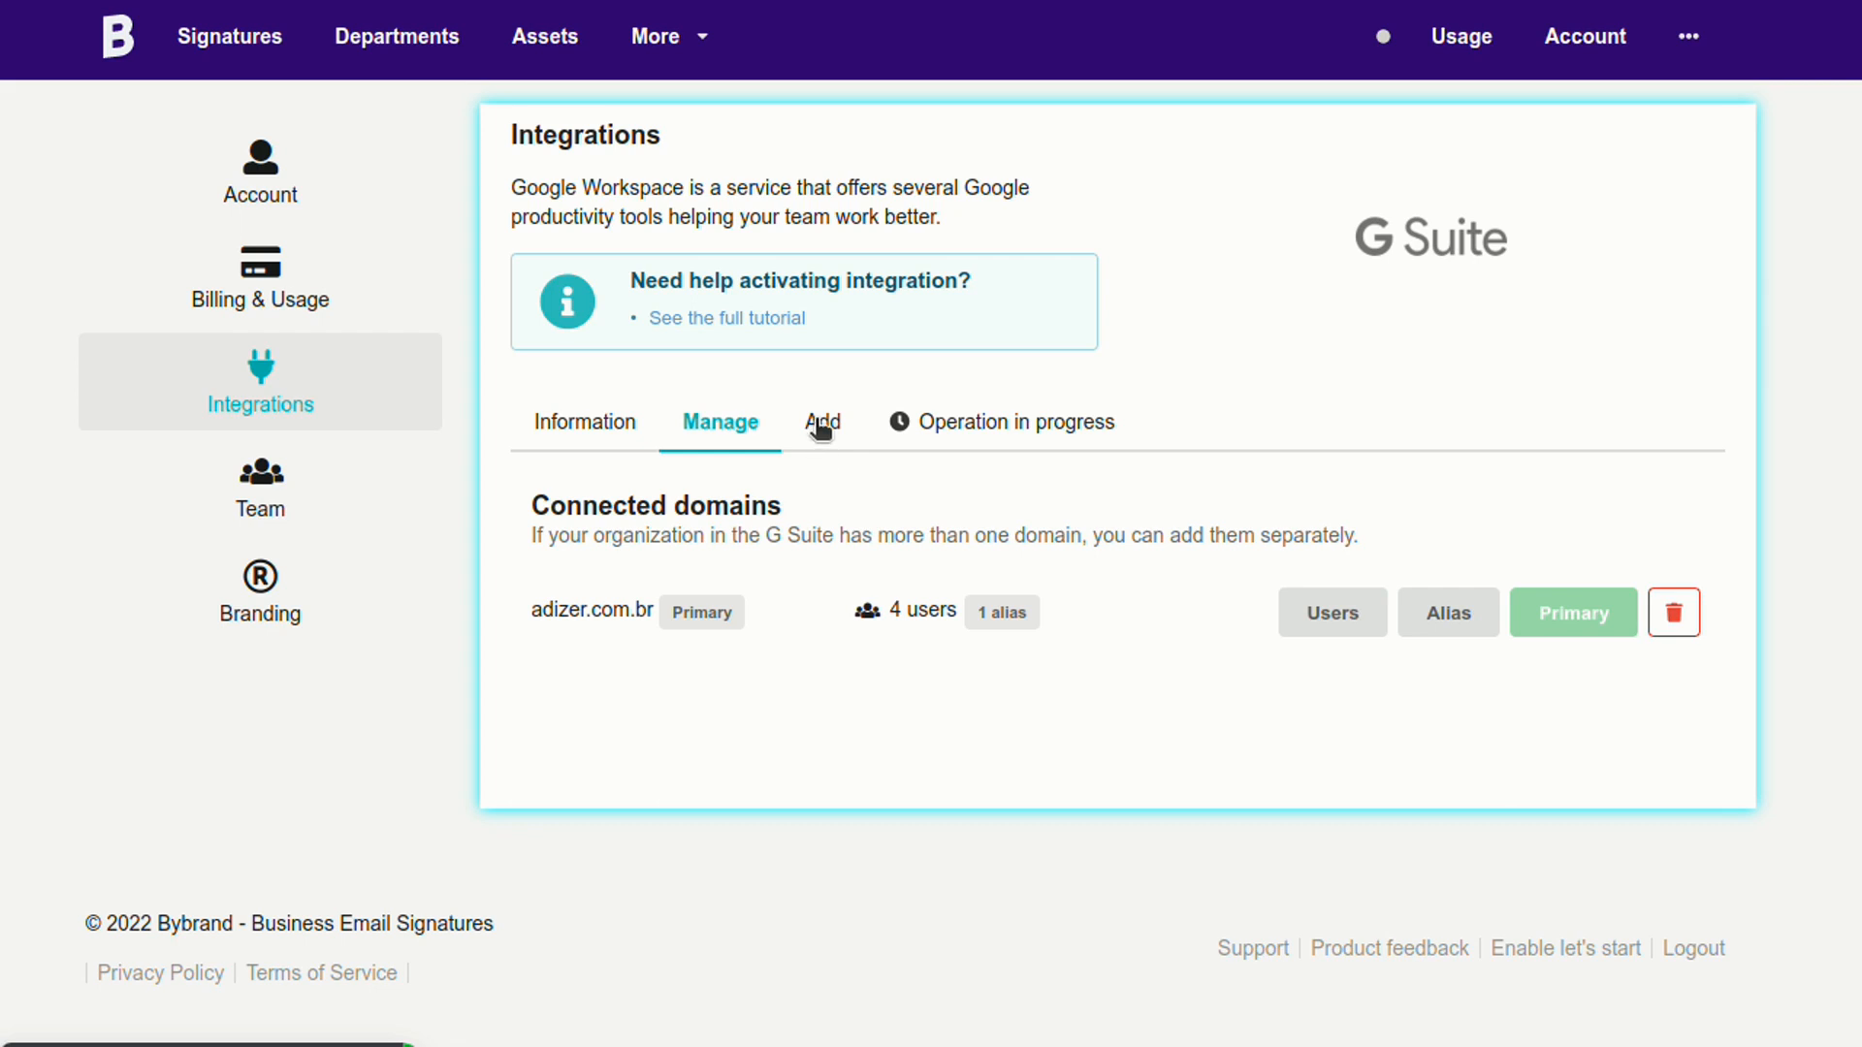
Add a new Google Workspace domain using the admin account, with hosted domain bybrand.io.
click(814, 422)
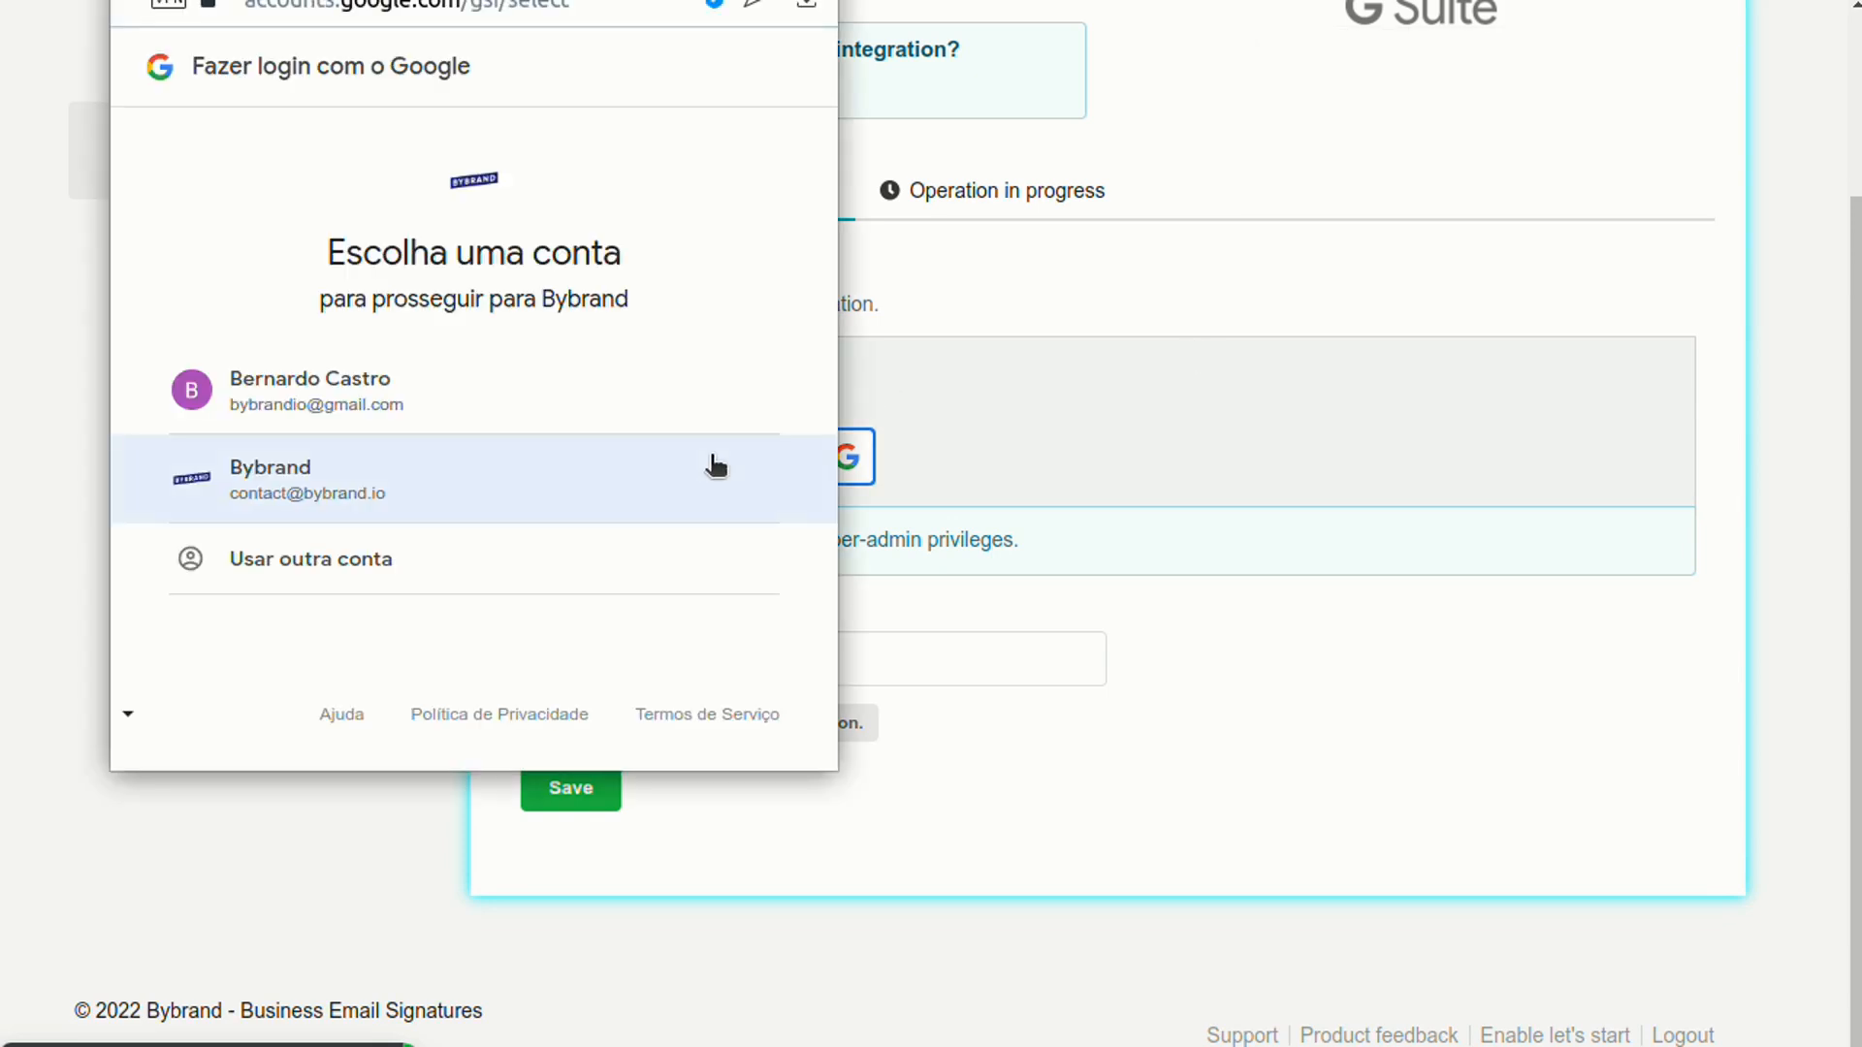
click(473, 478)
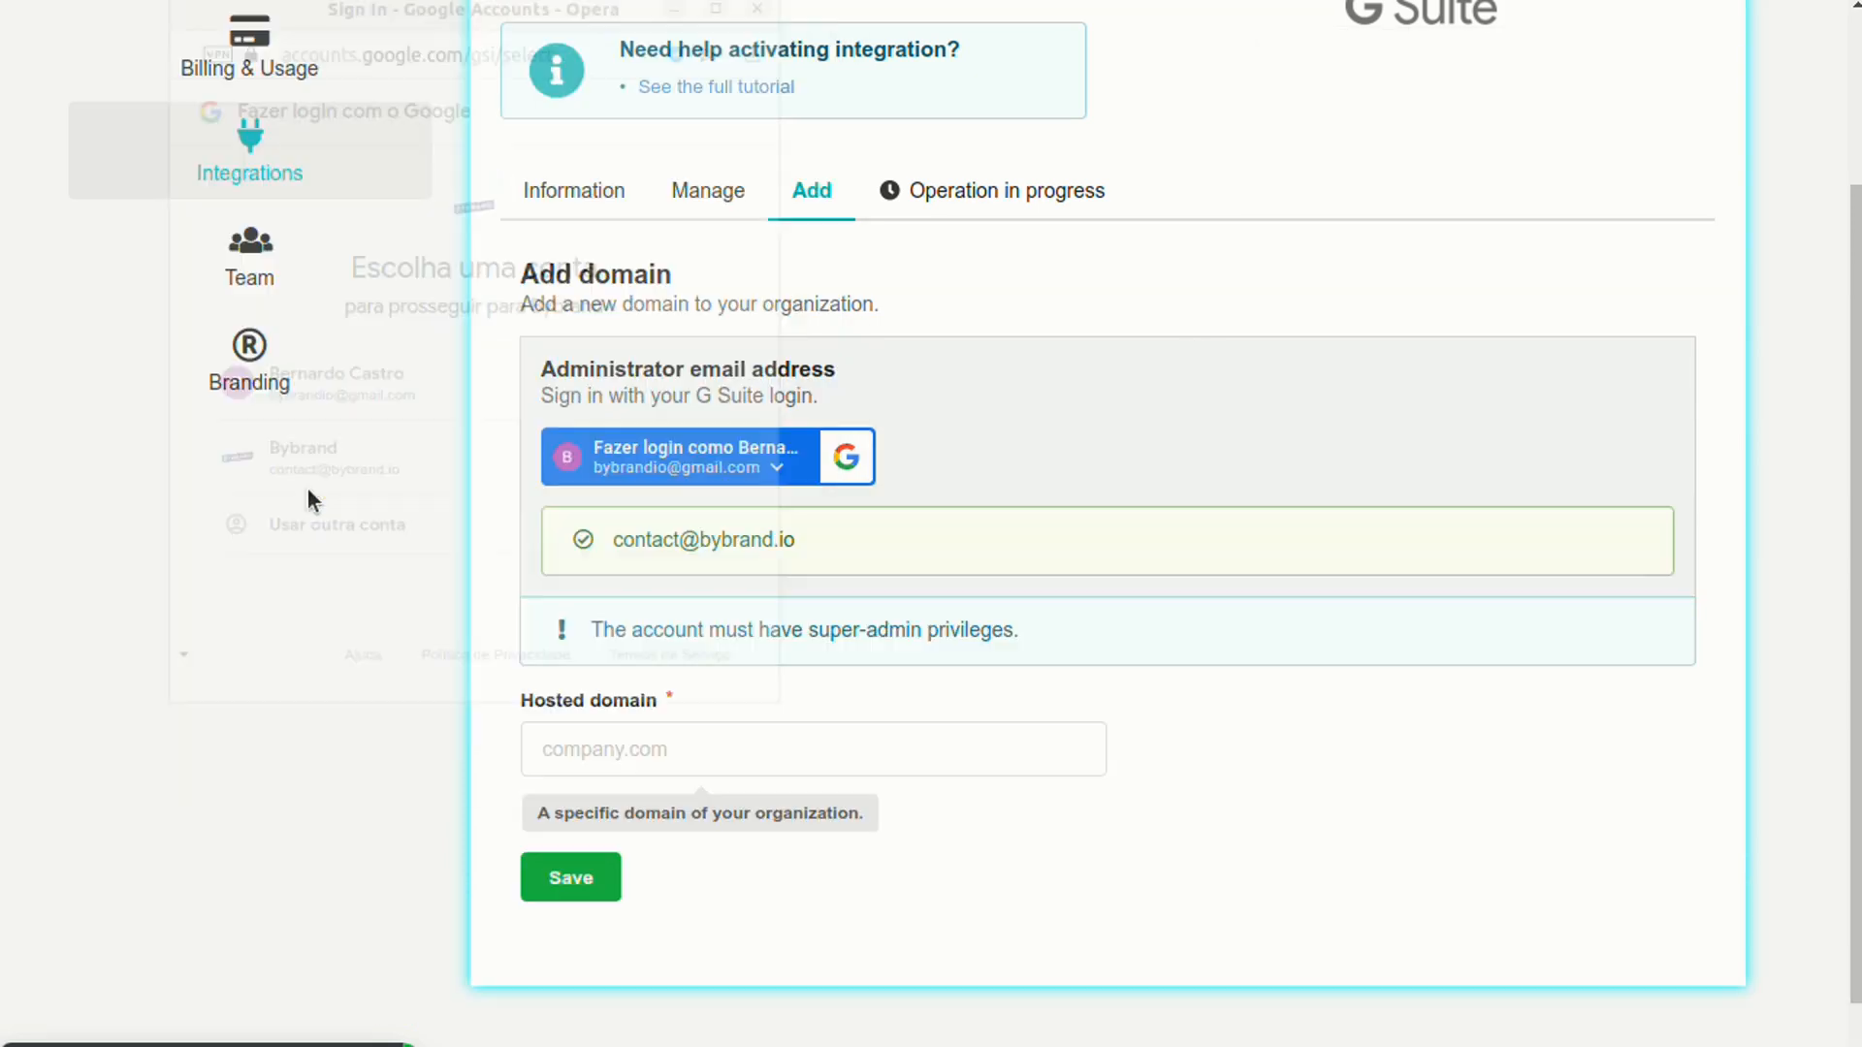
click(814, 748)
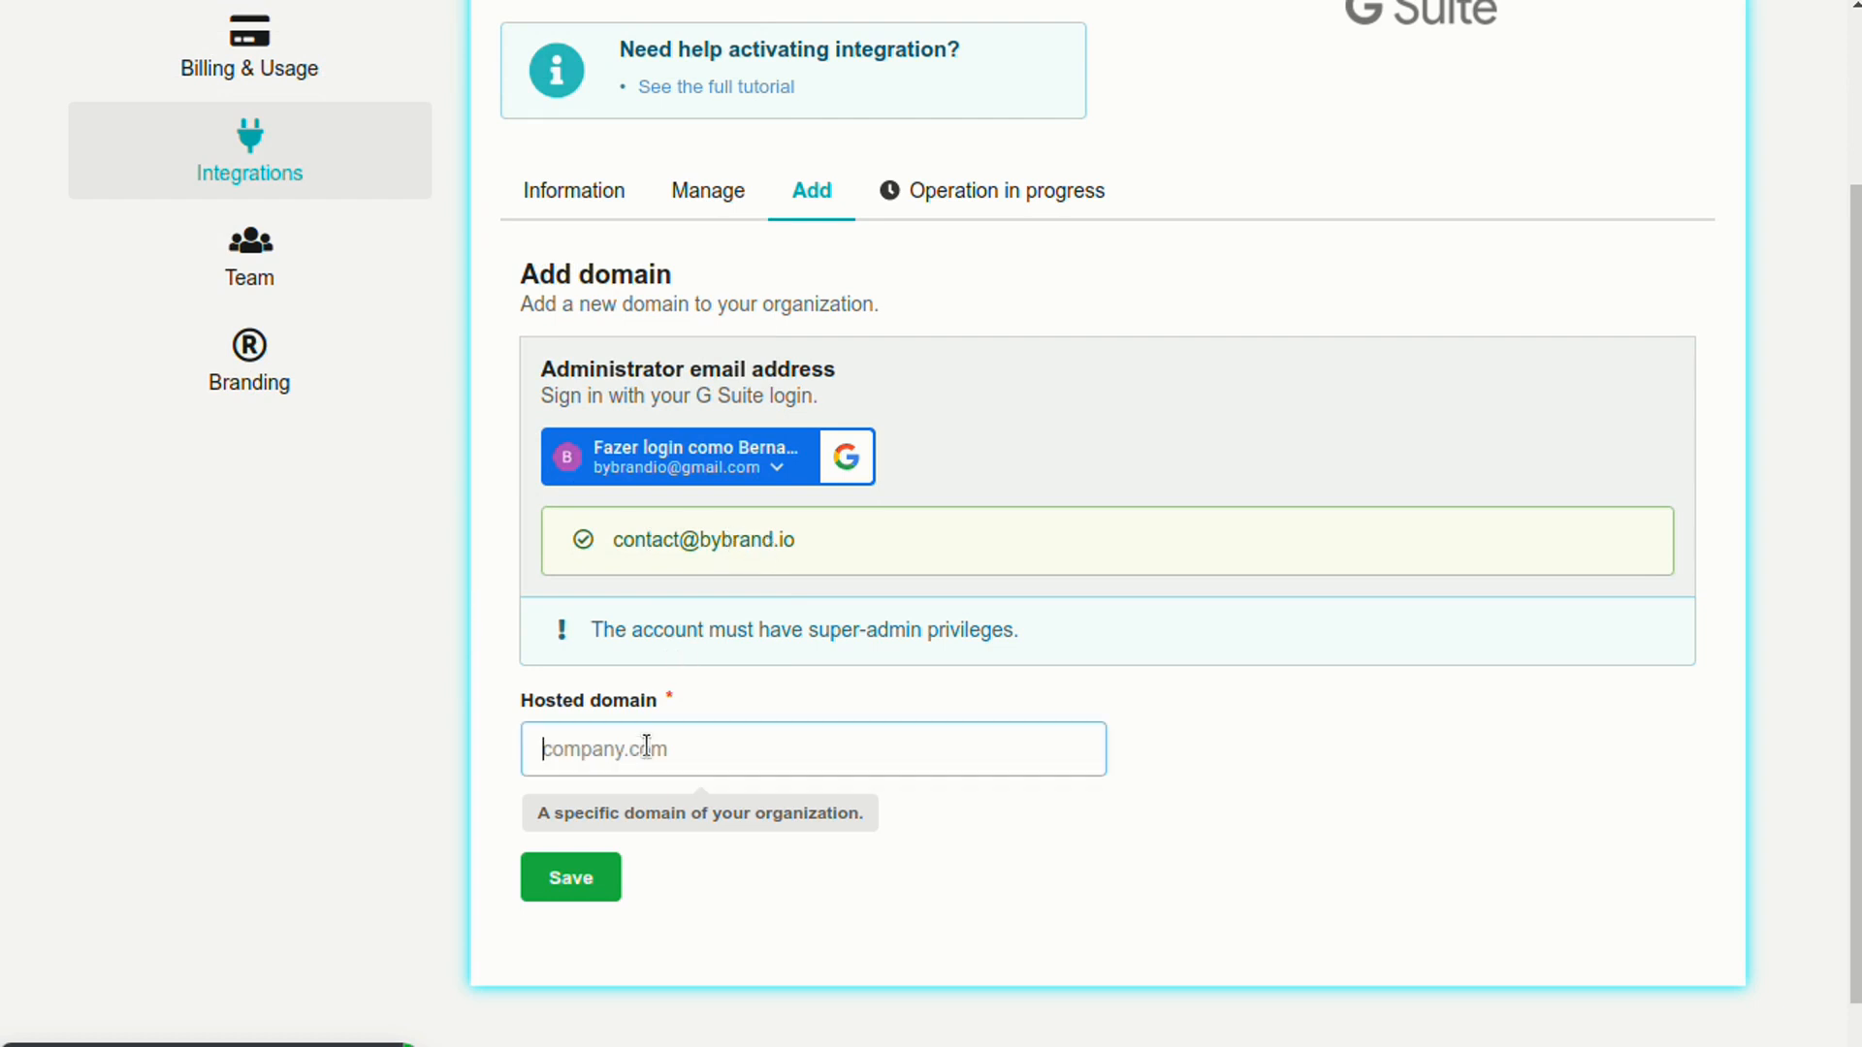
text(bybrand)
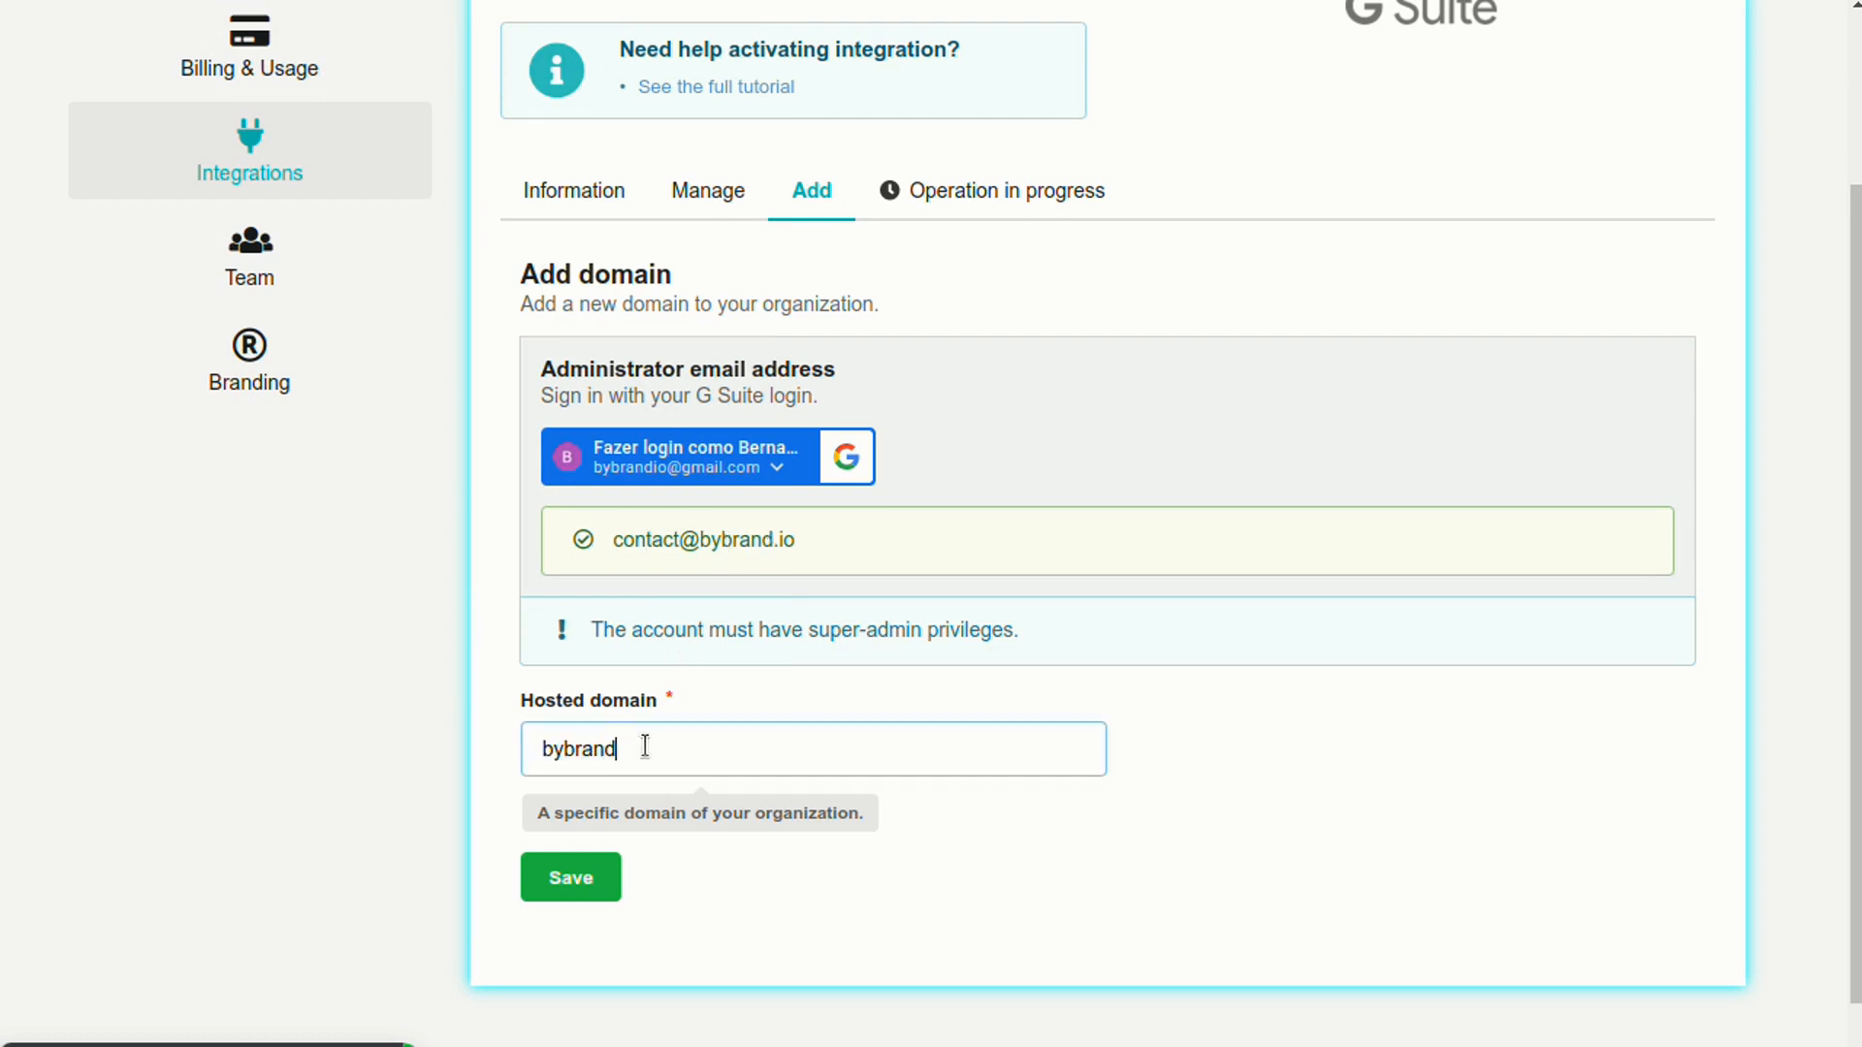
text(.io)
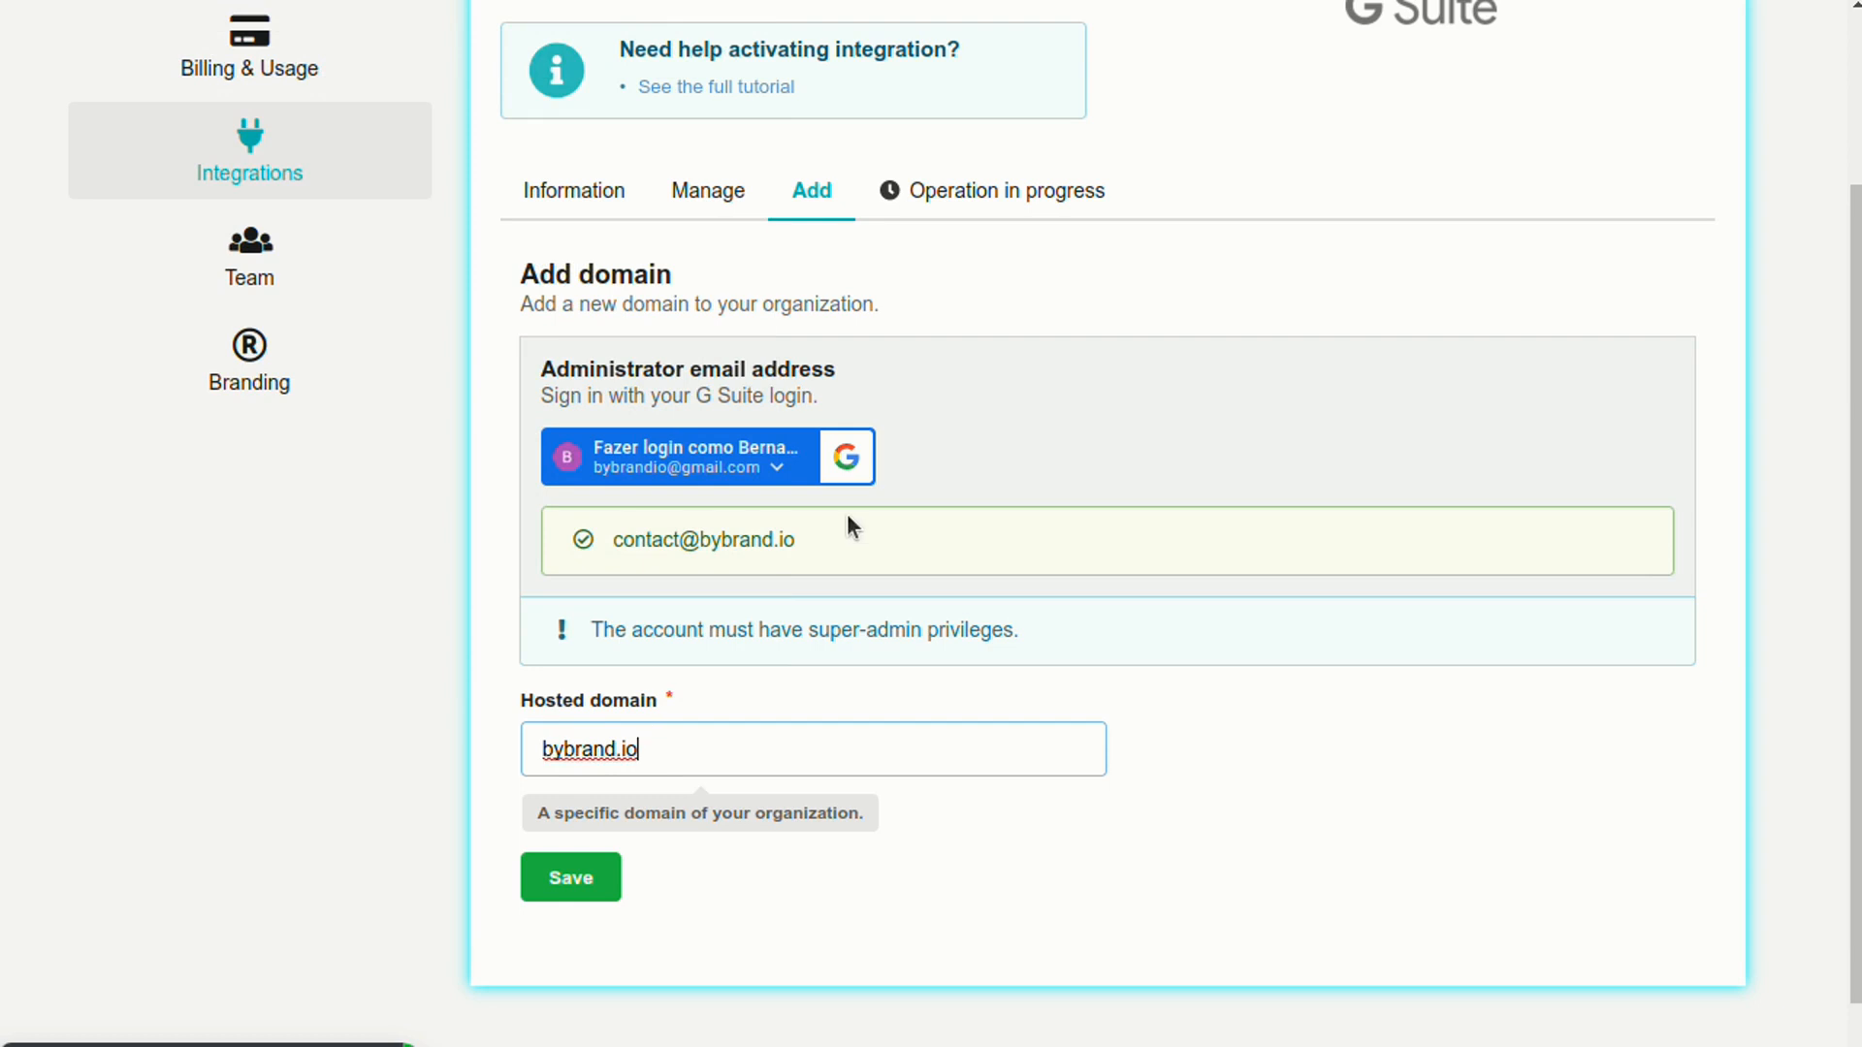
Save the bybrand.io domain and confirm the Primary prompt on its row.
click(571, 877)
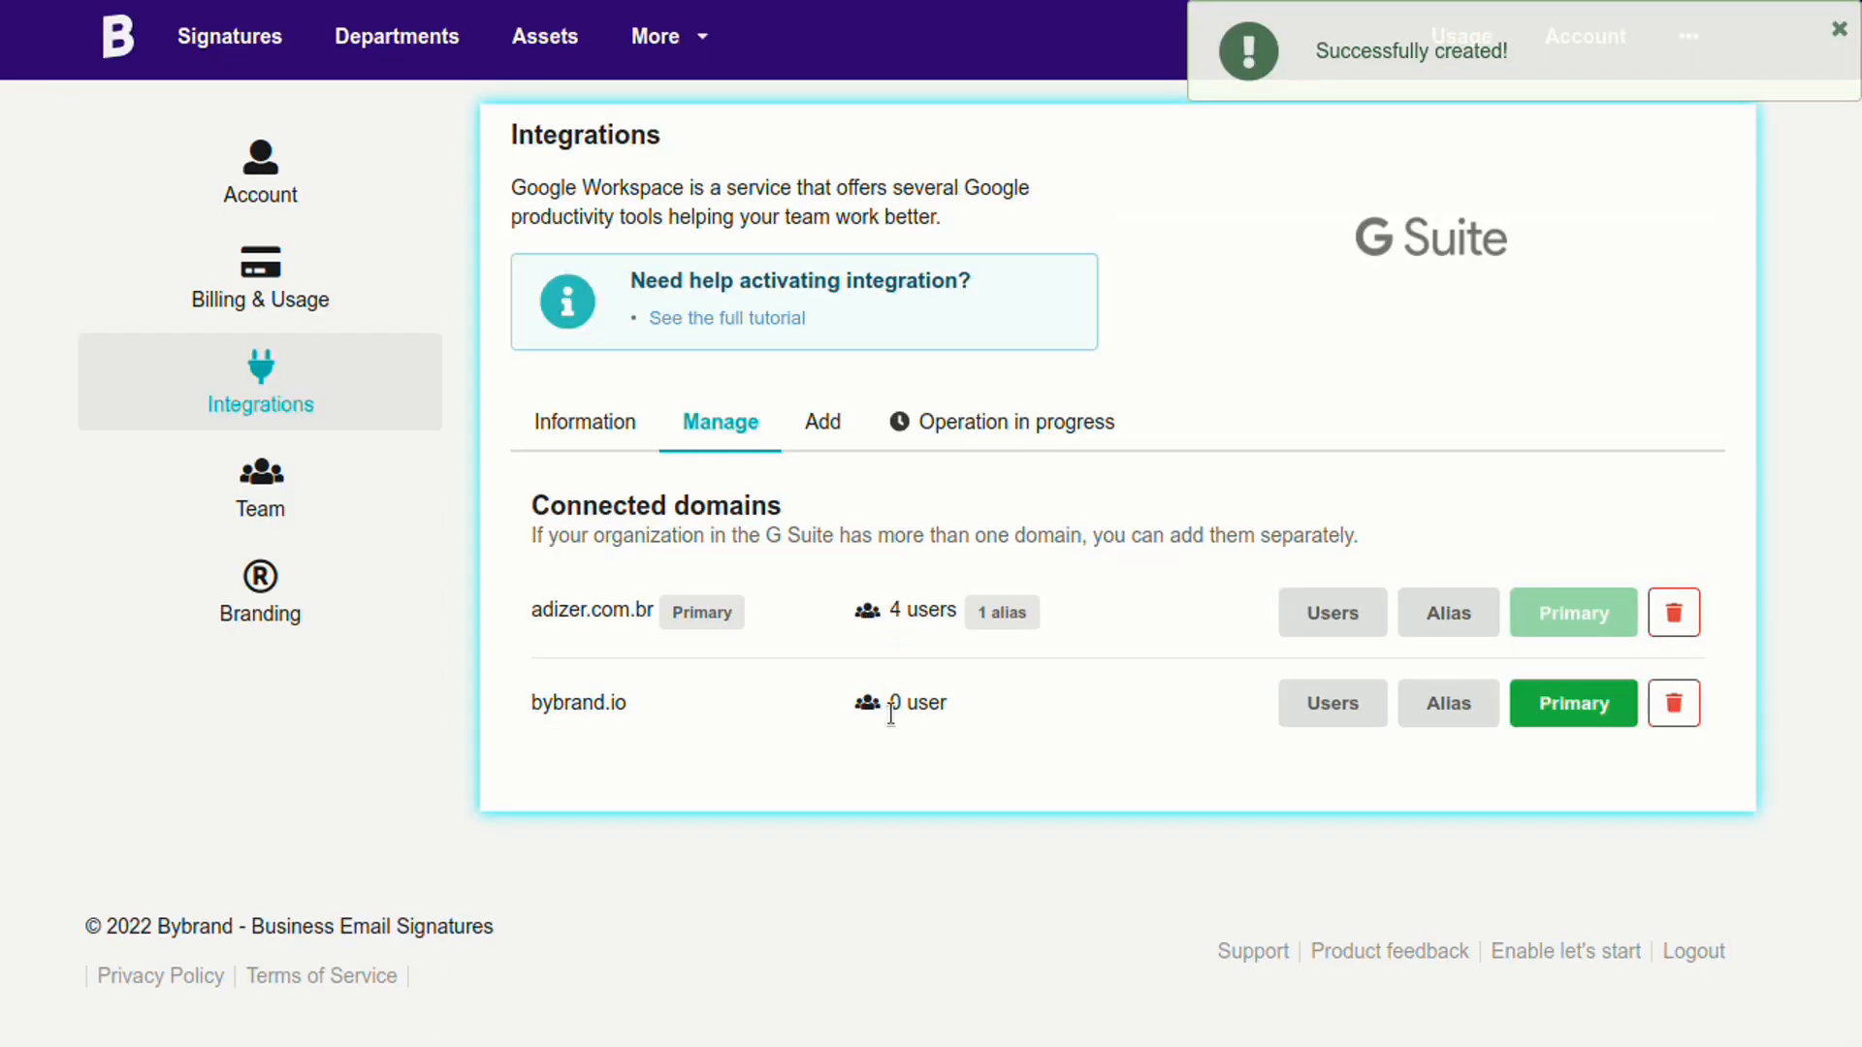
mouse_move(941, 733)
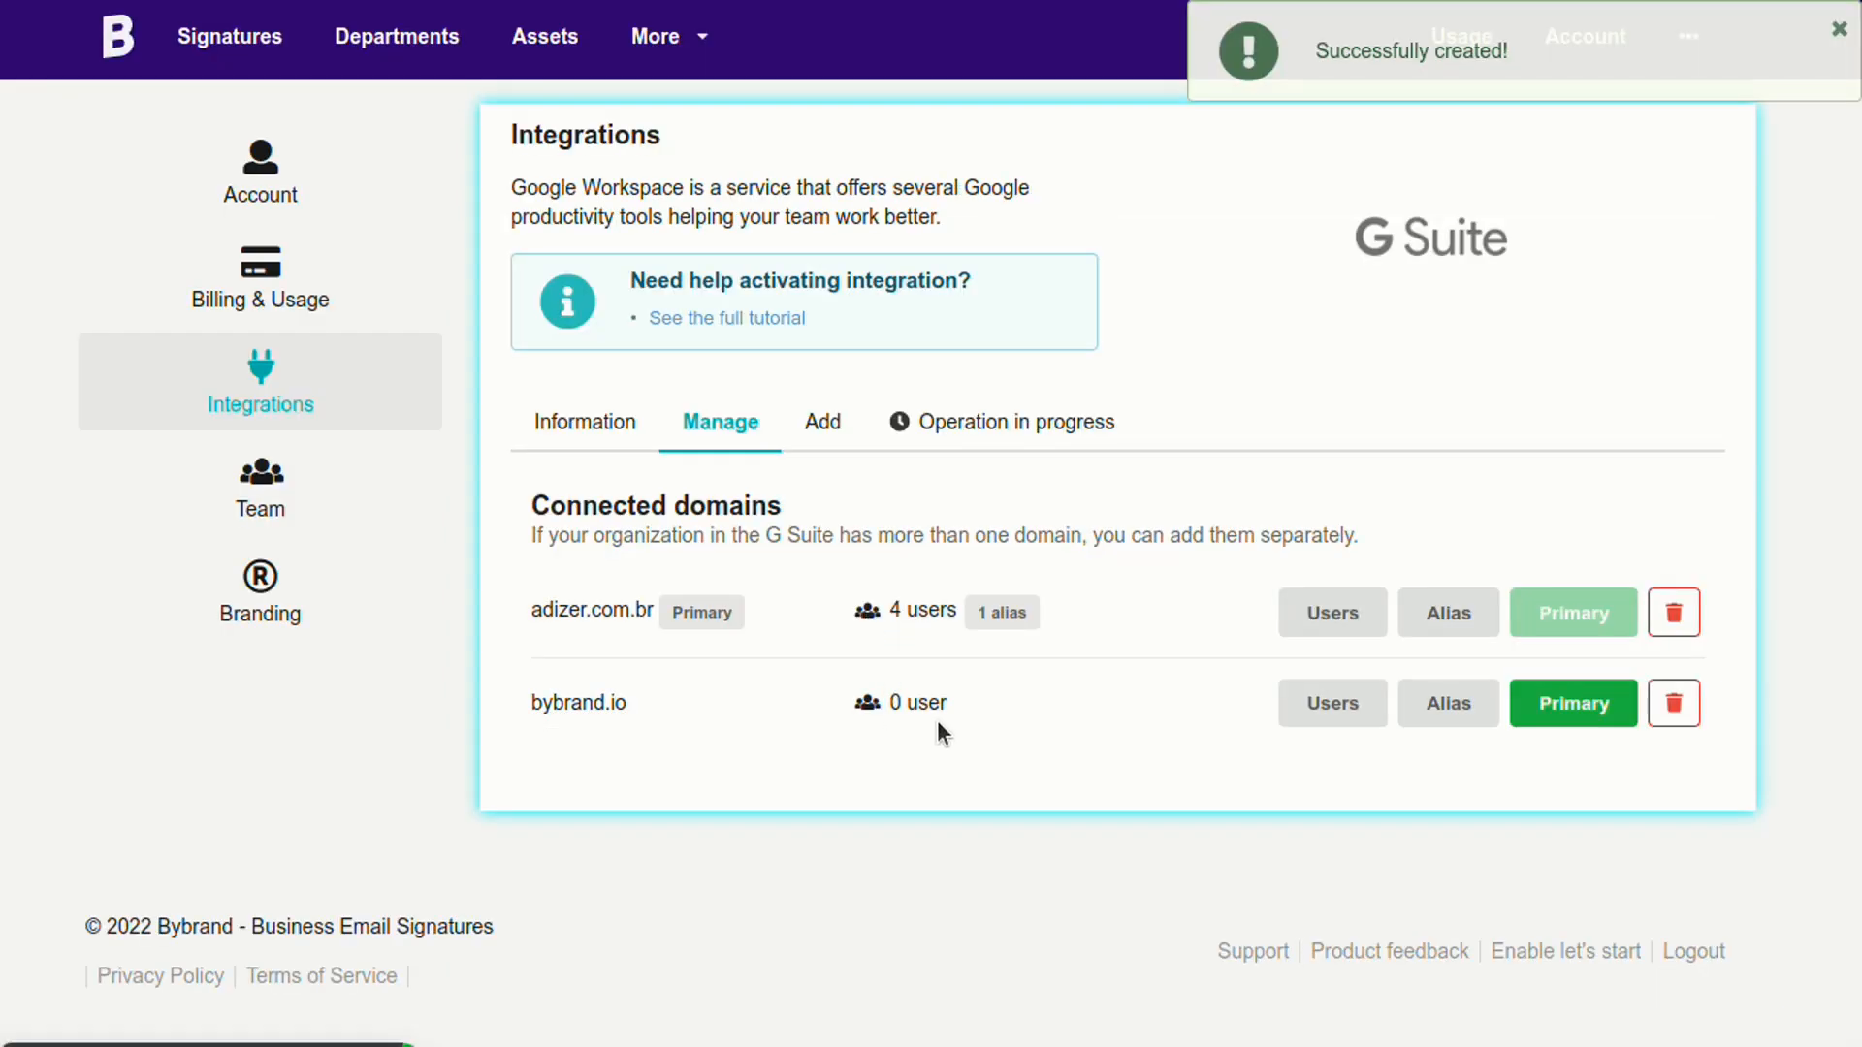
mouse_move(1575, 703)
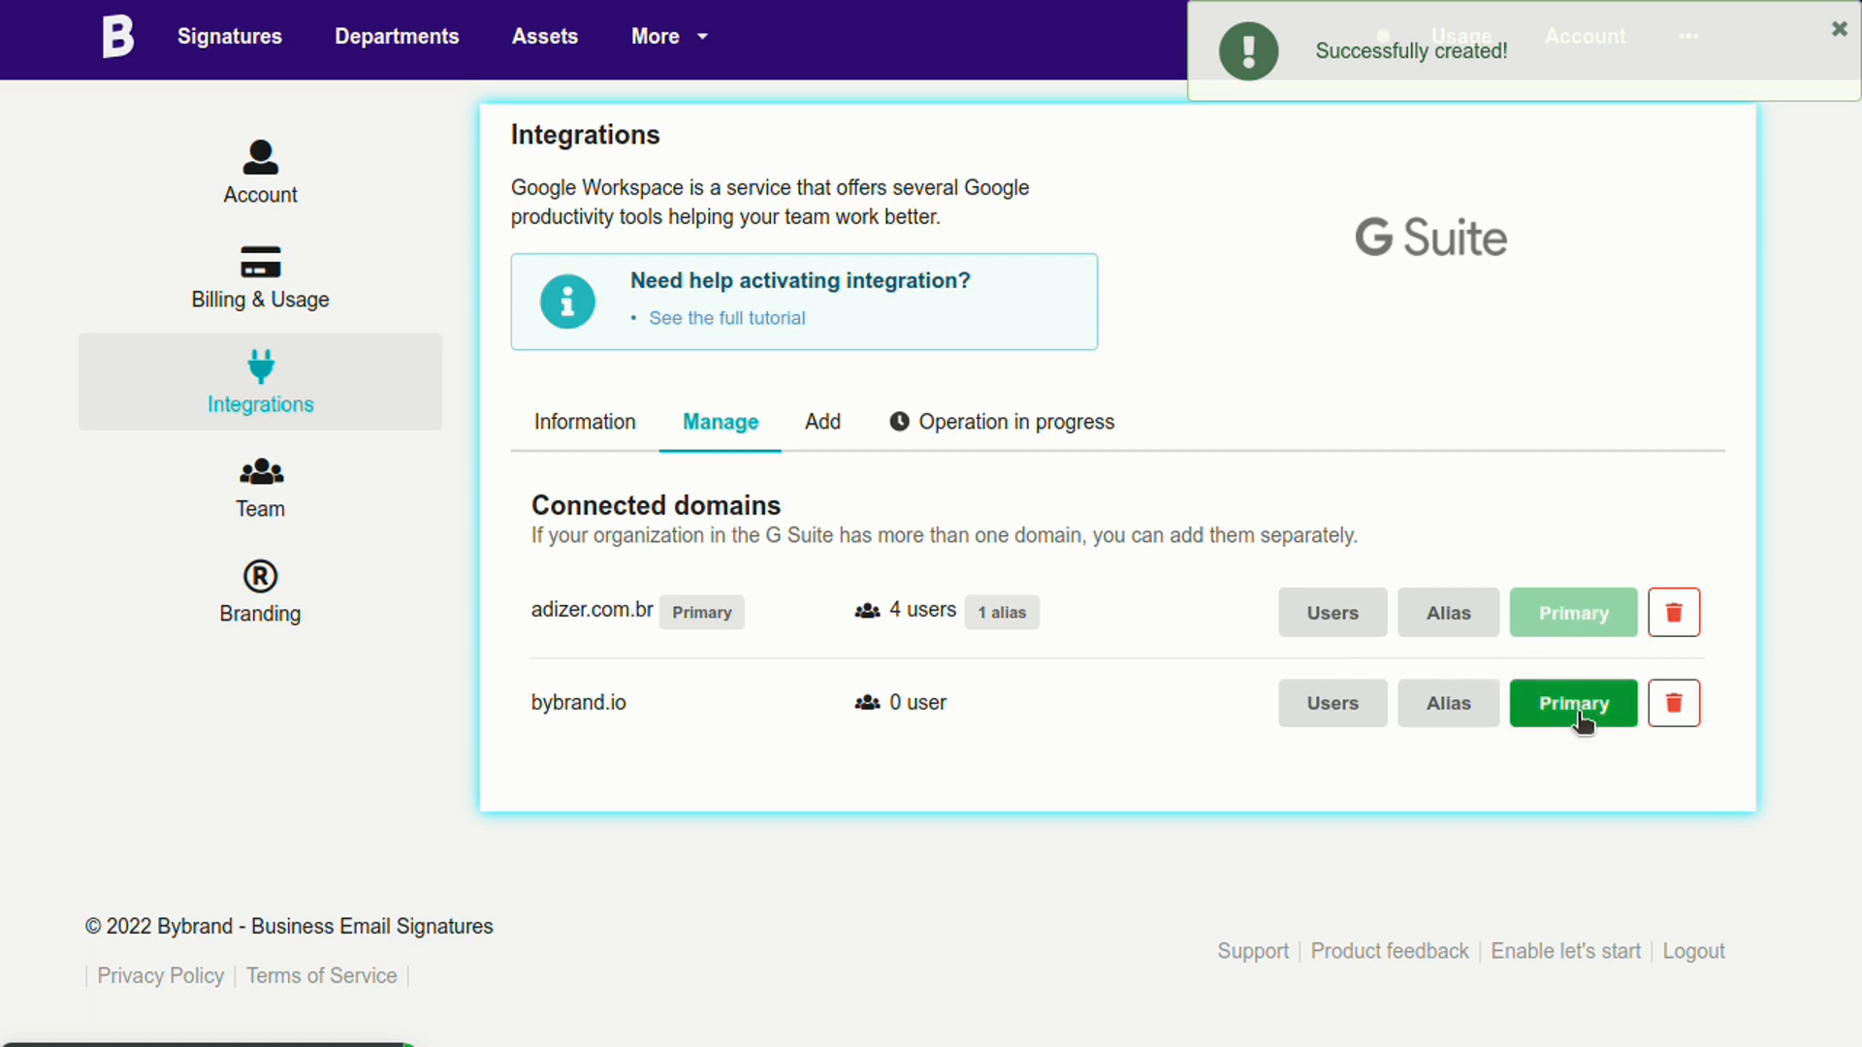
click(1572, 703)
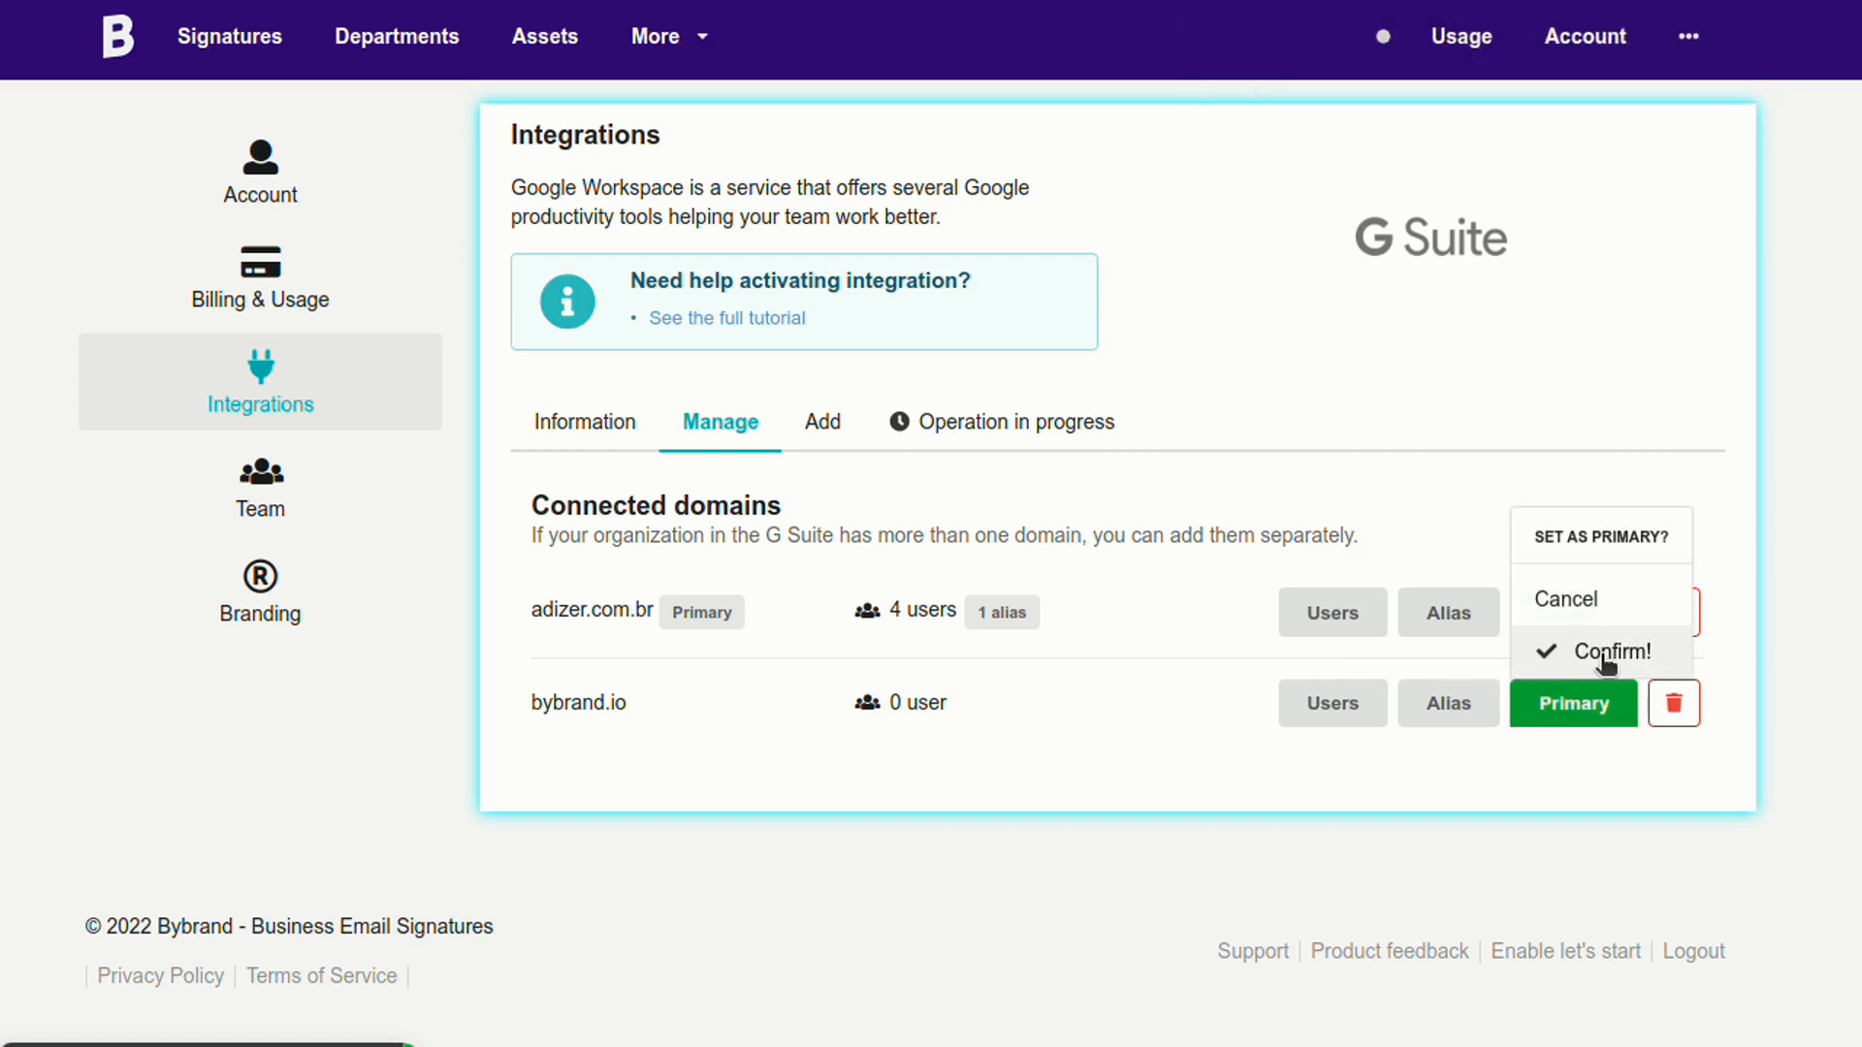
click(1613, 651)
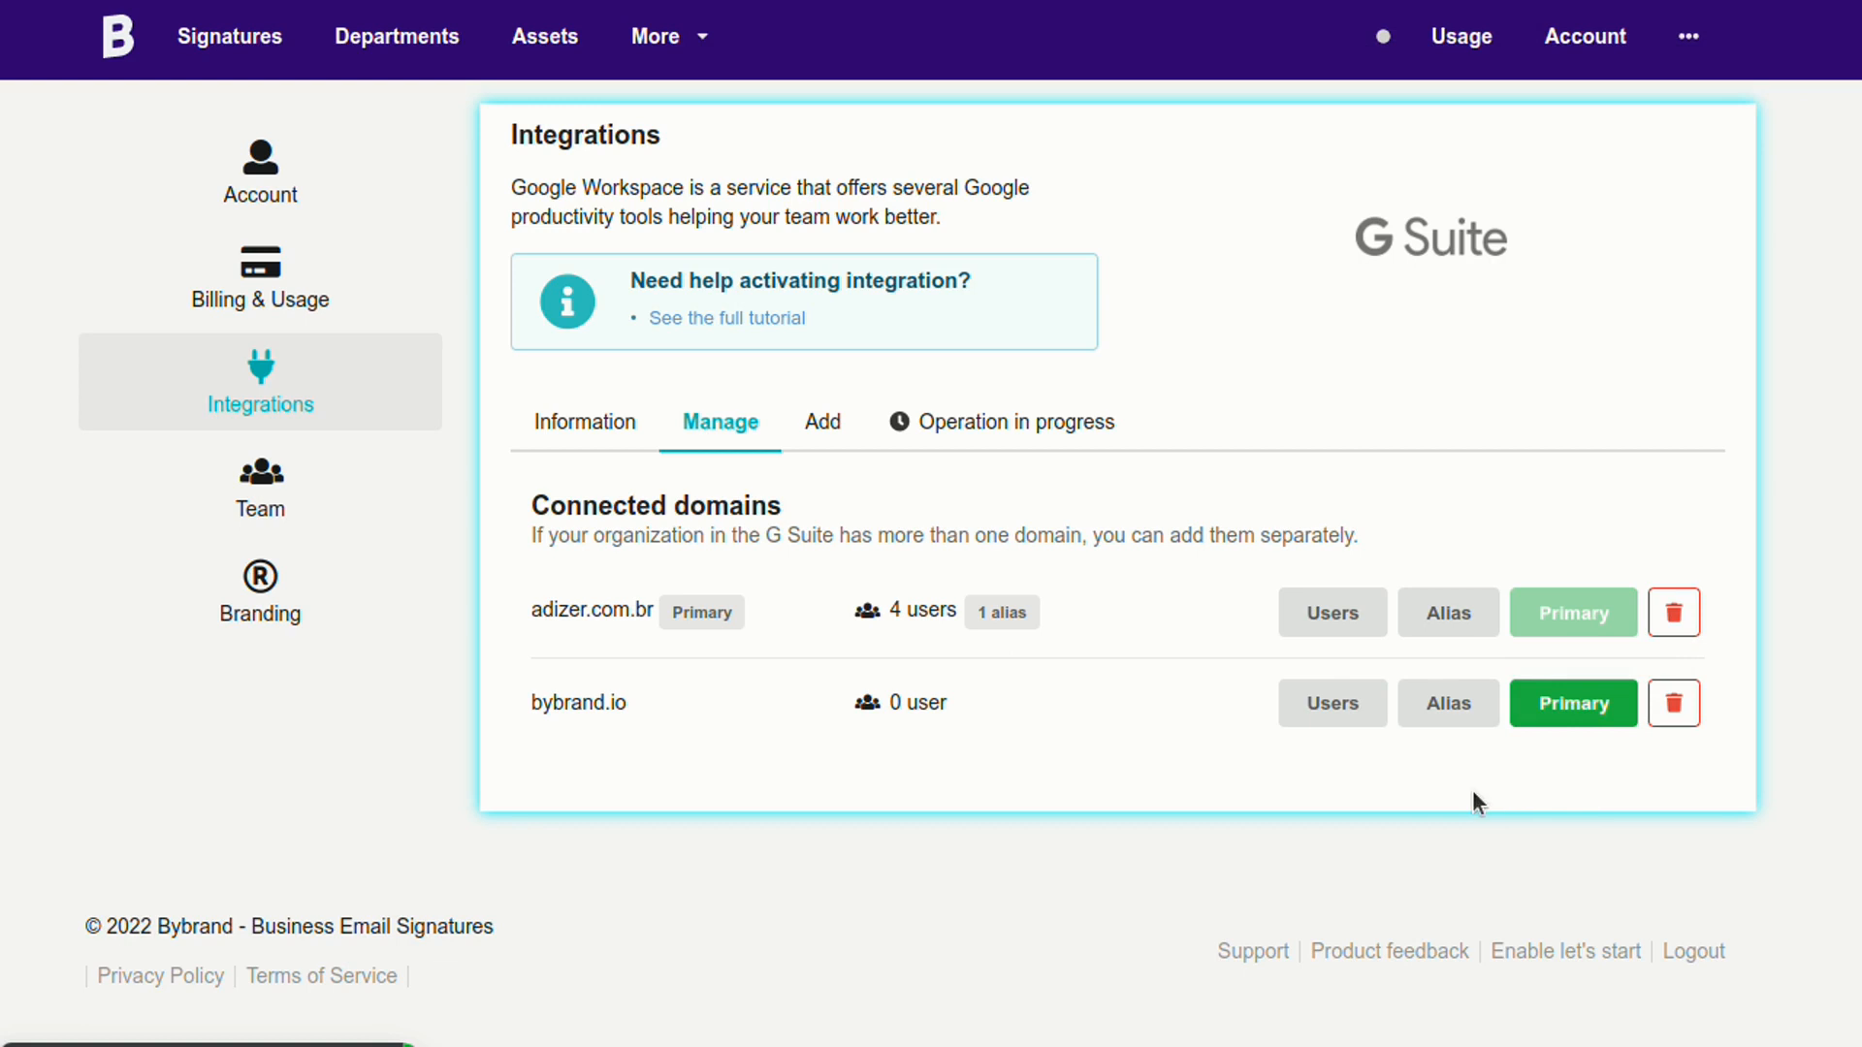
mouse_move(1158, 444)
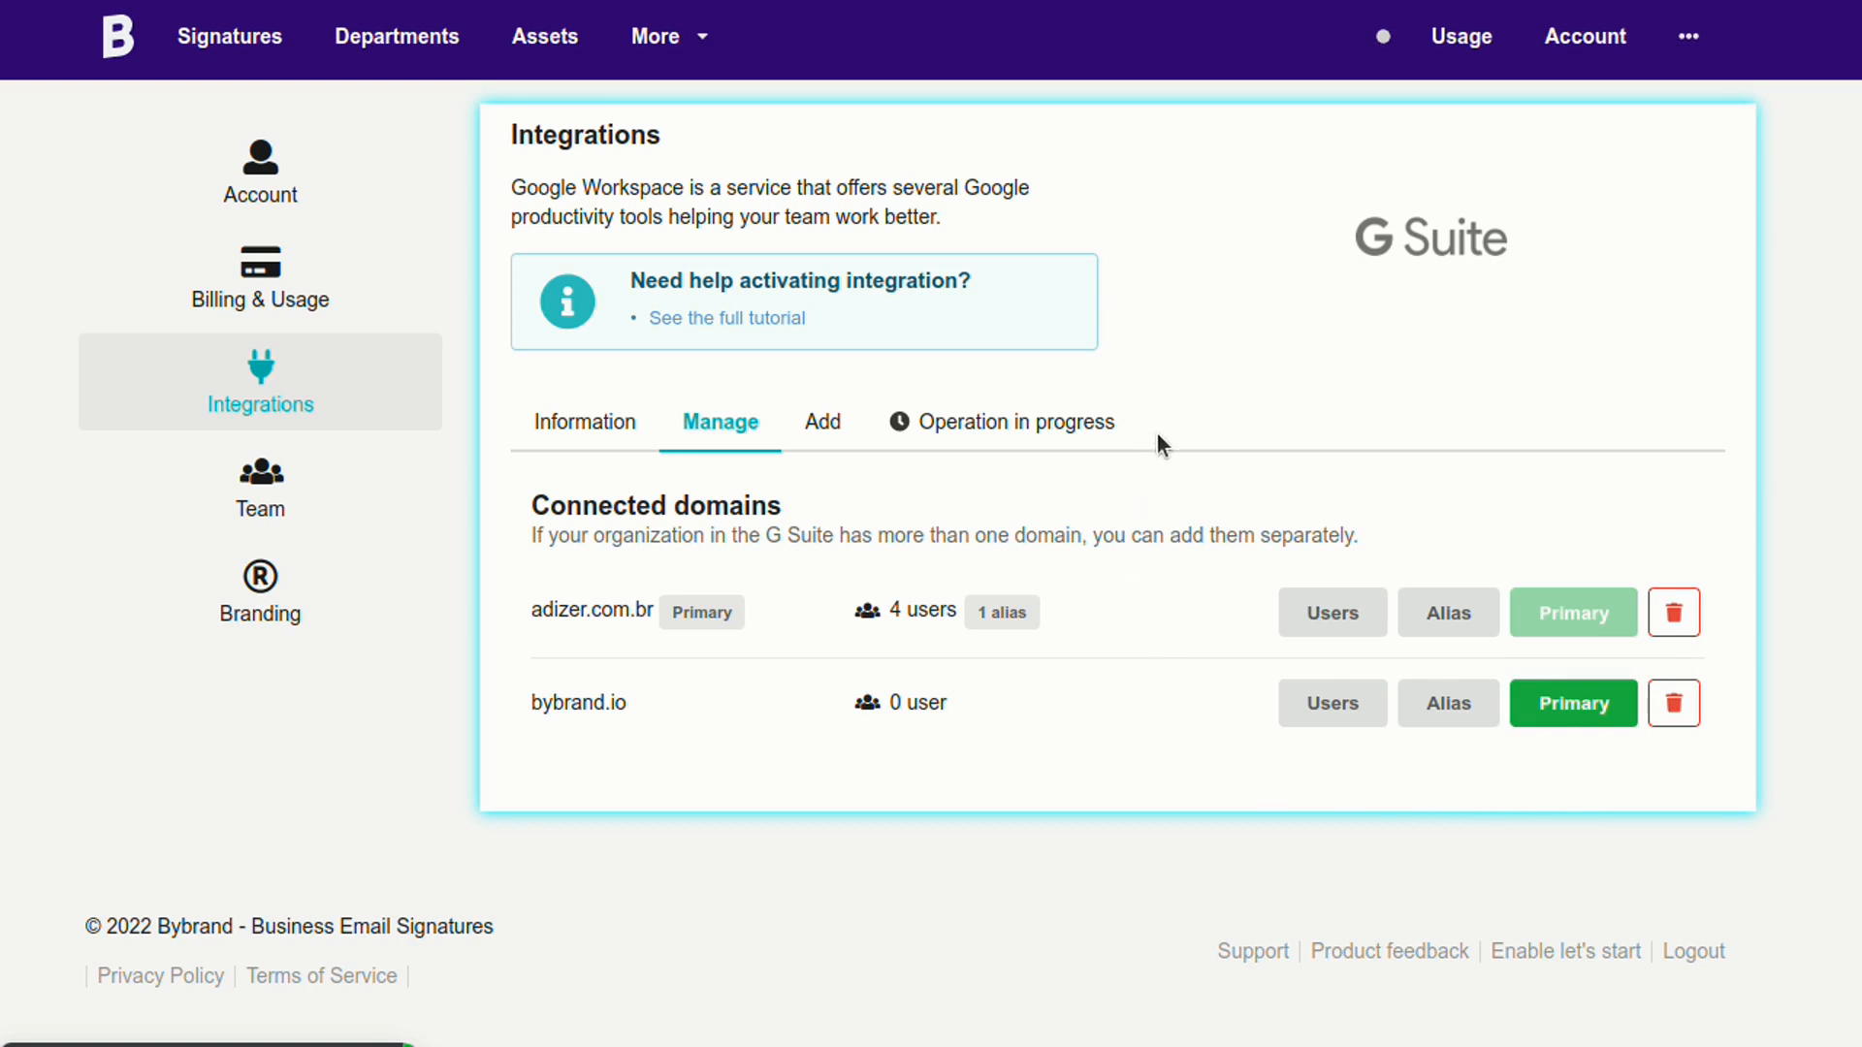
mouse_move(454, 163)
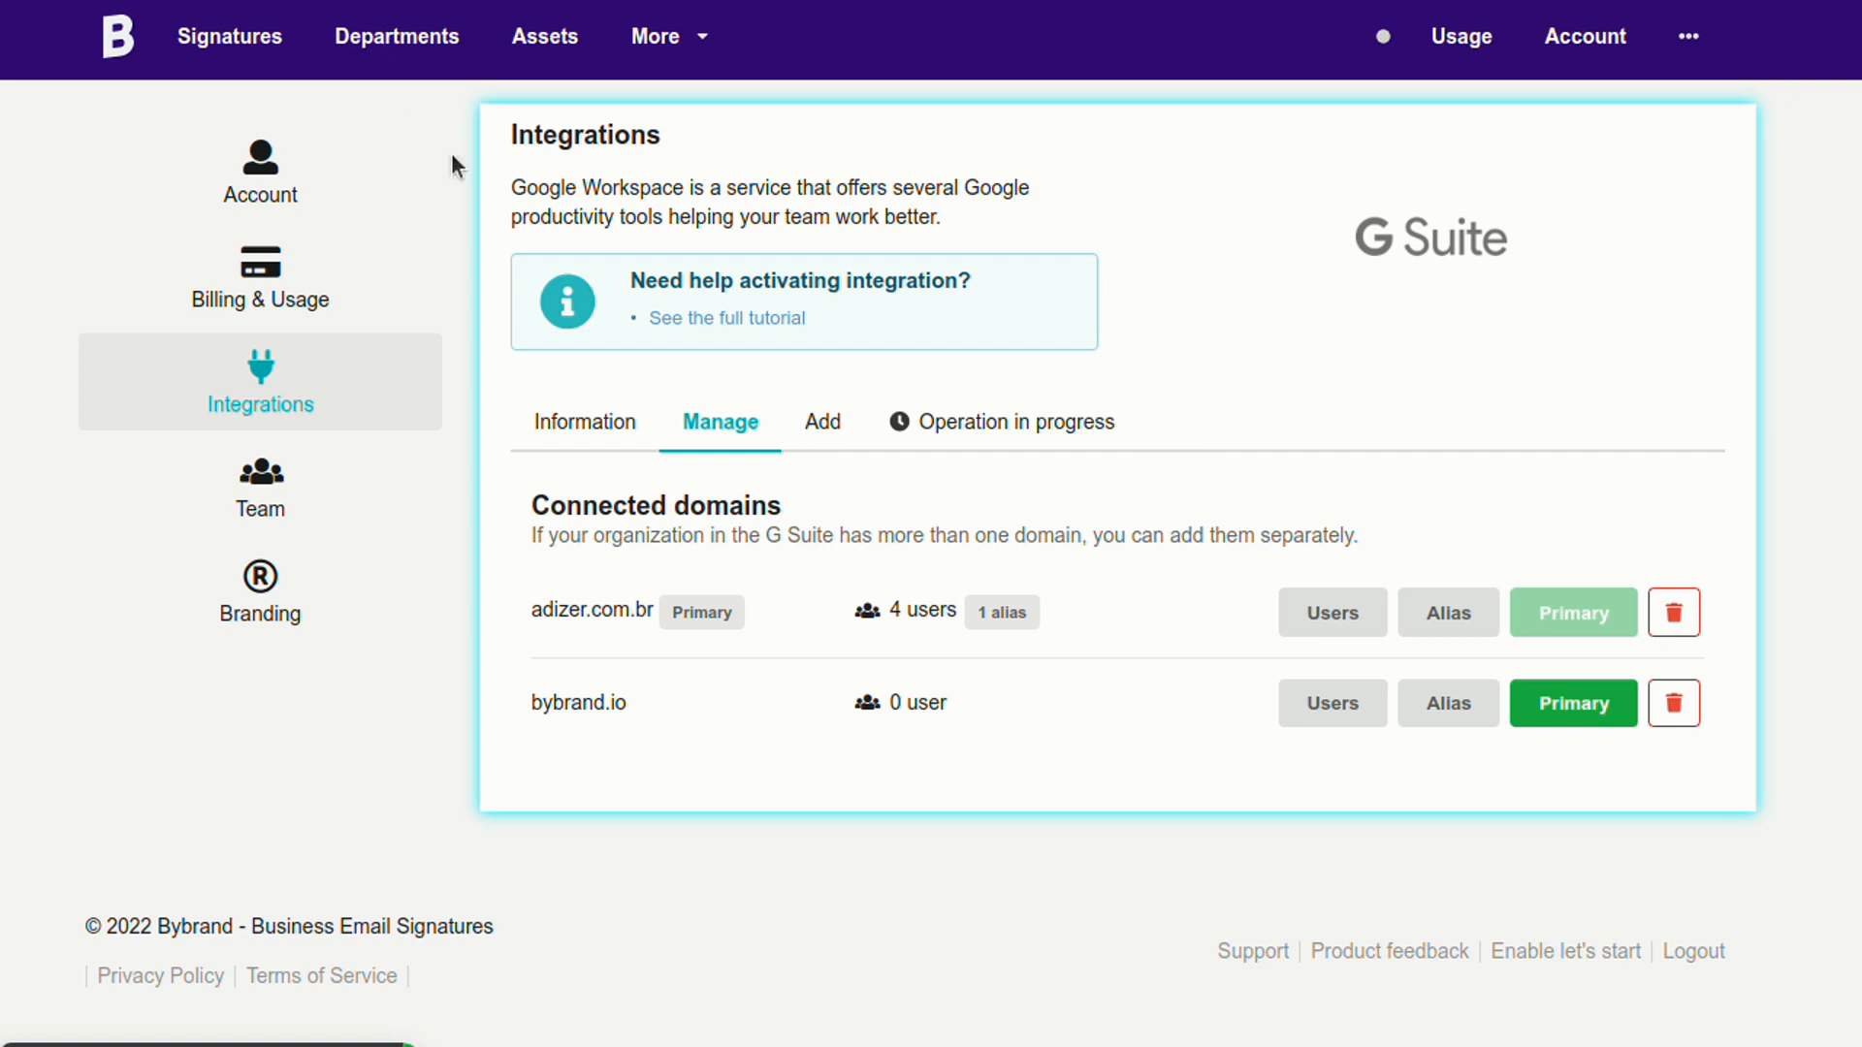
Create a new department named '[adizer.com.br] Users adizer' from the Departments page.
click(397, 36)
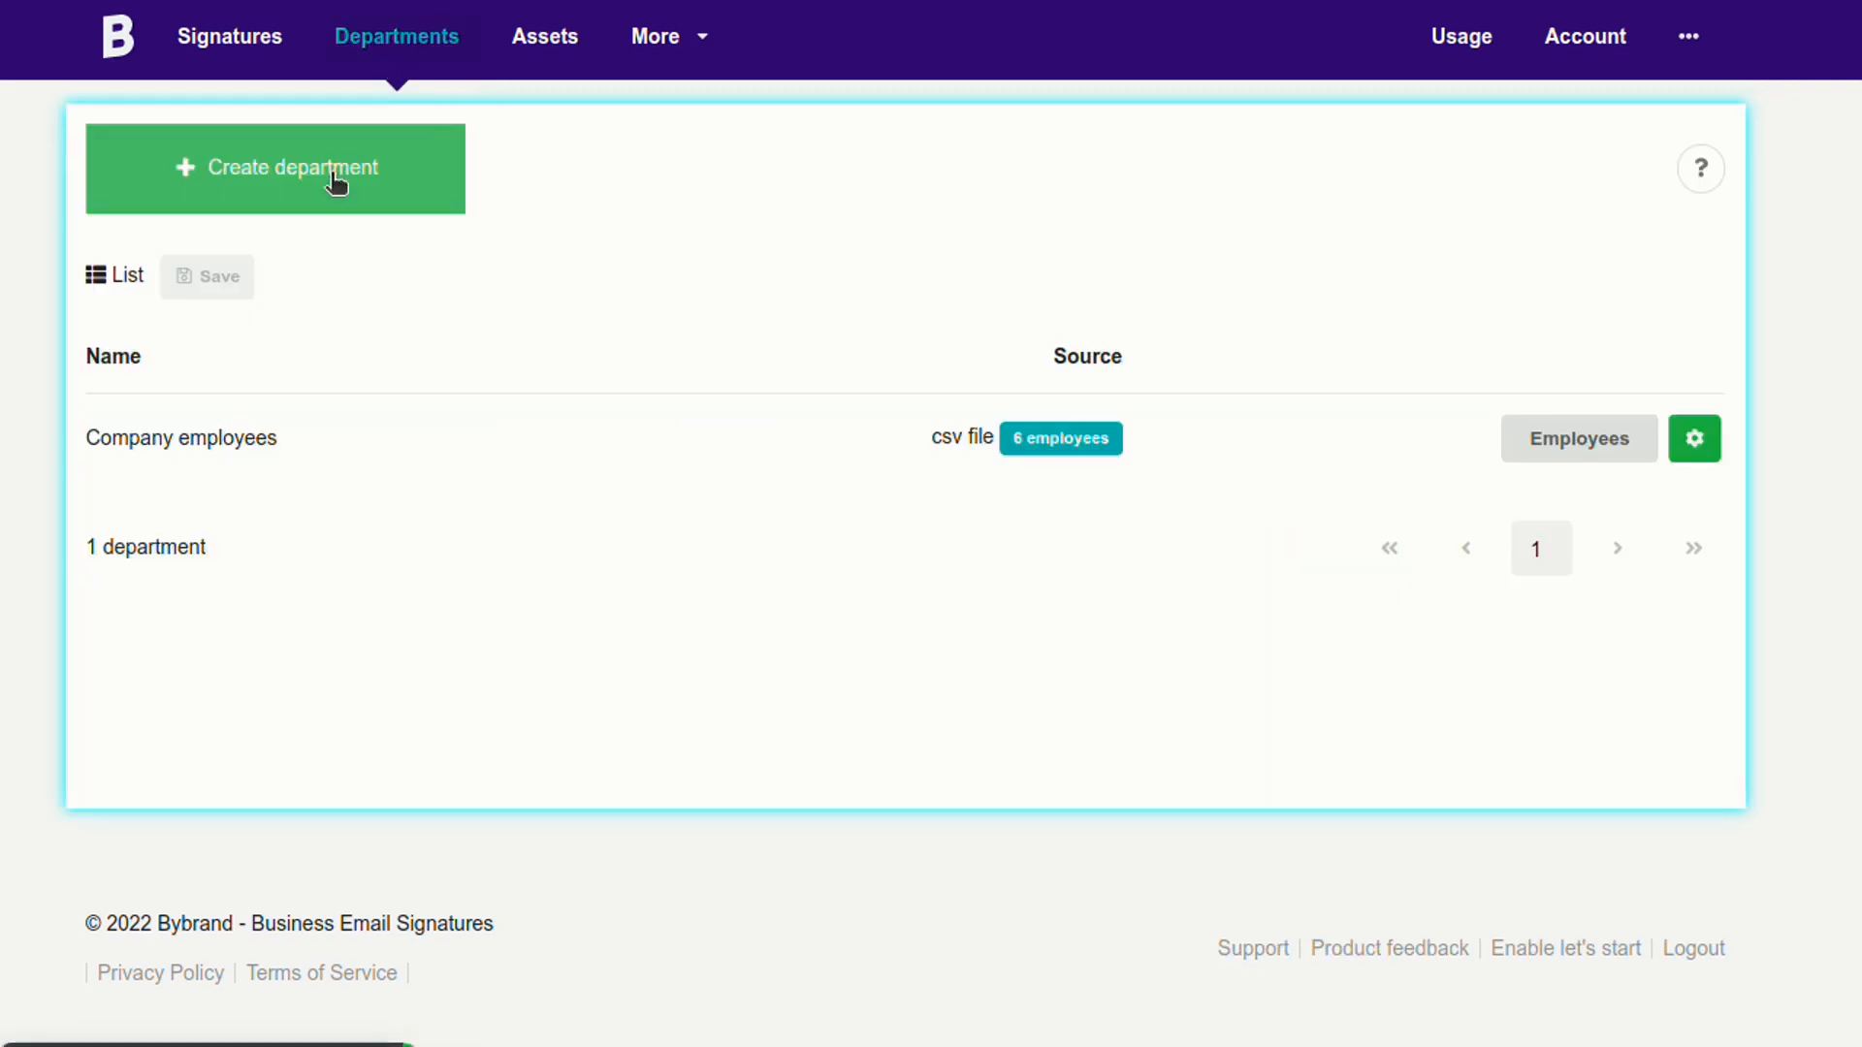
click(274, 167)
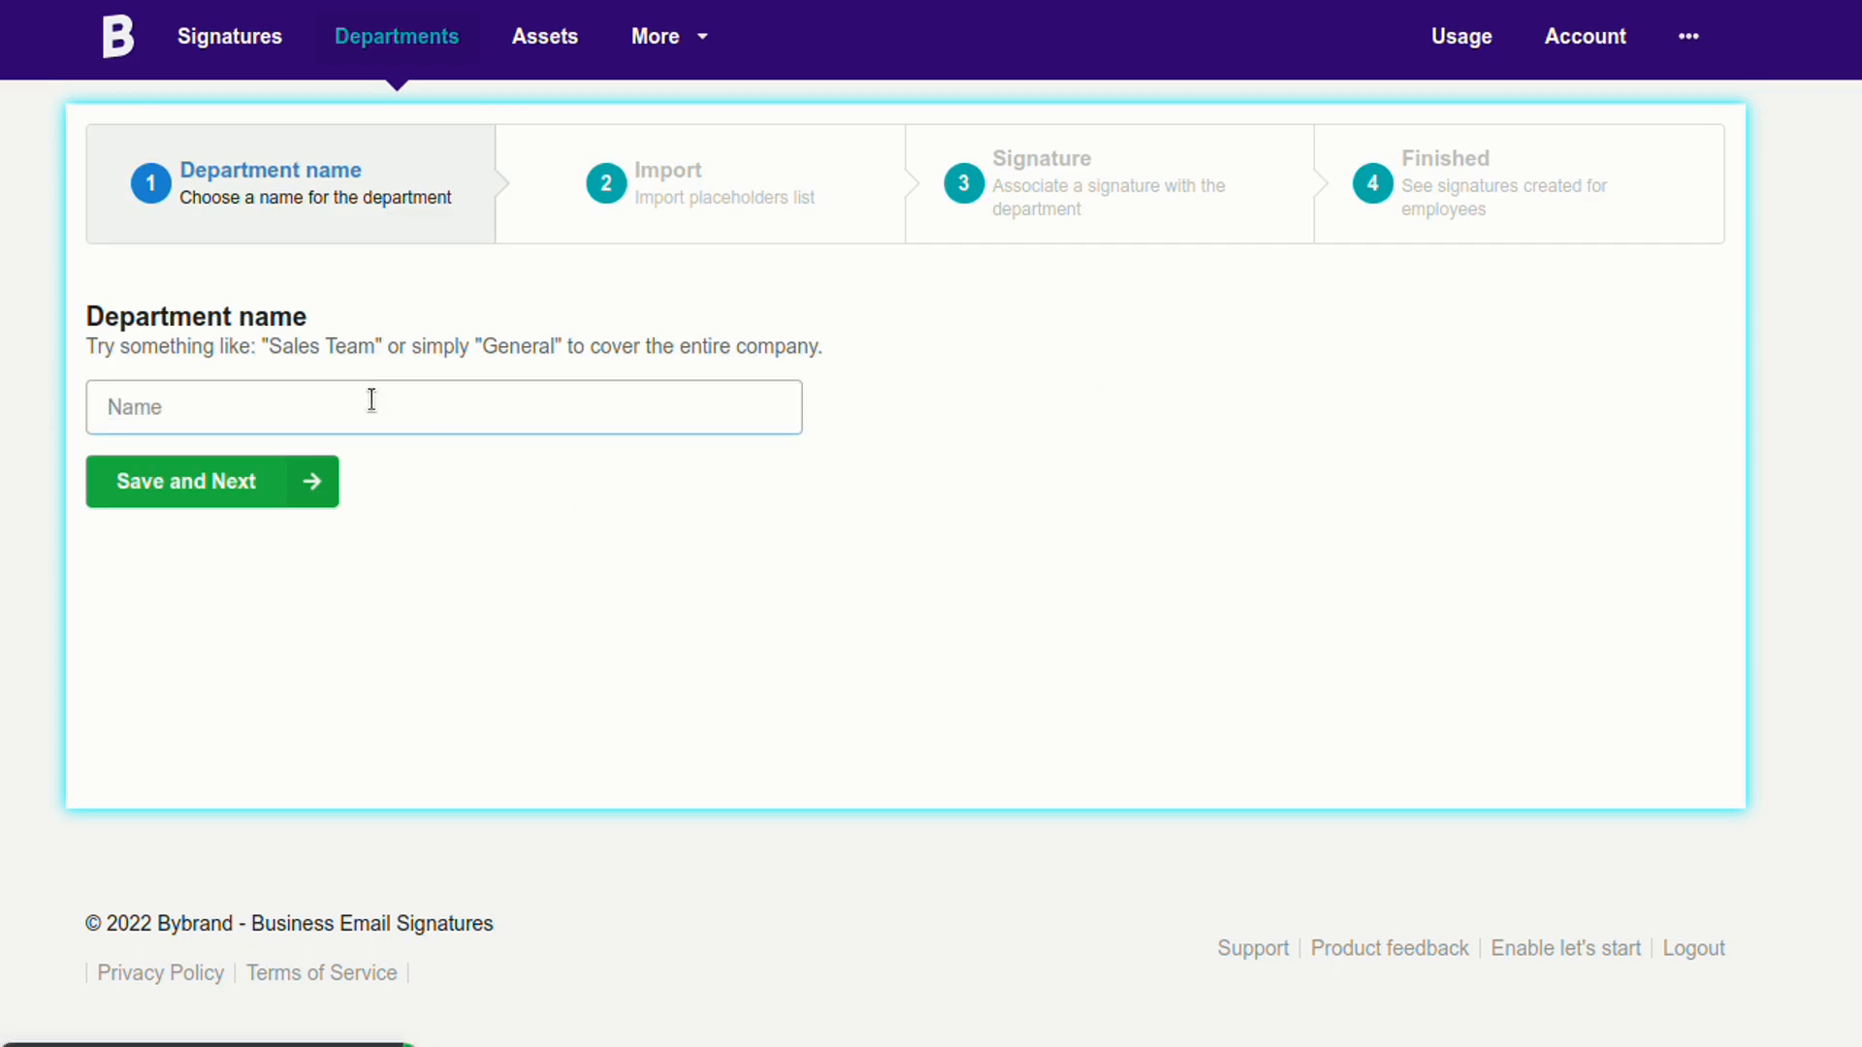
text([adizer.com.br)
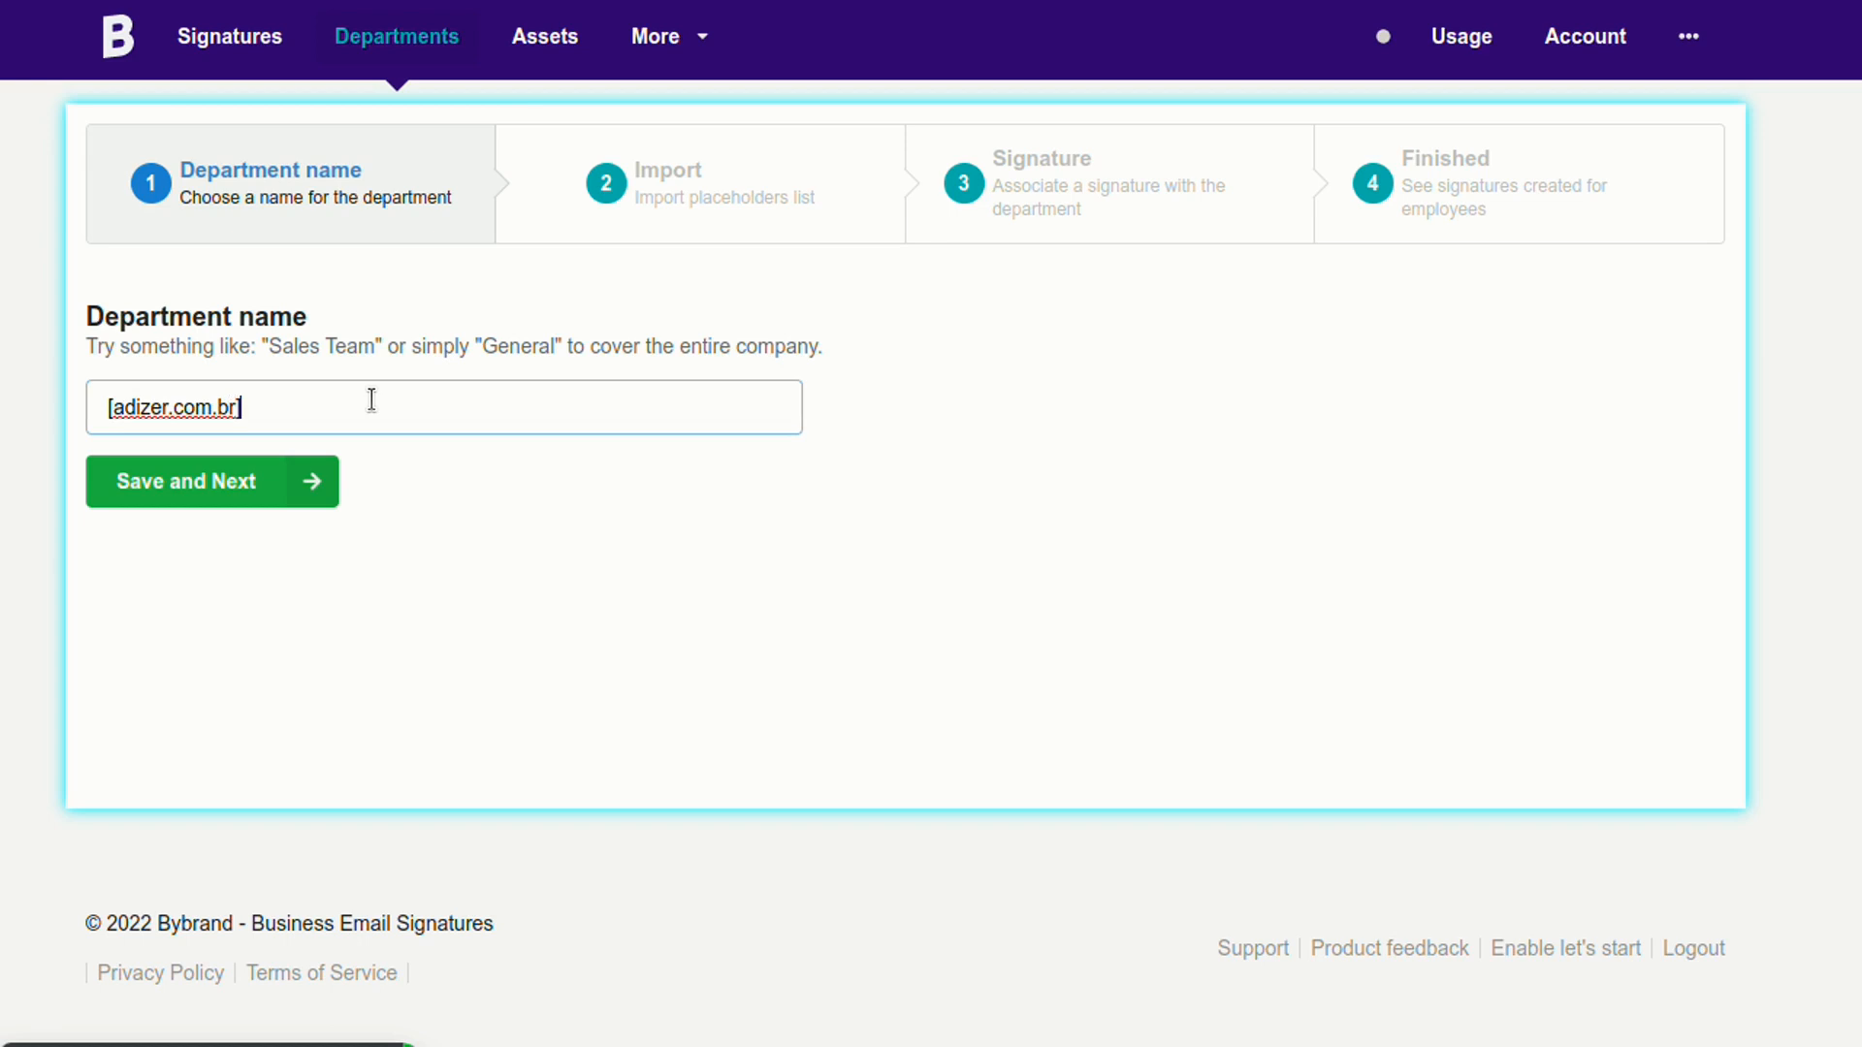
text(User)
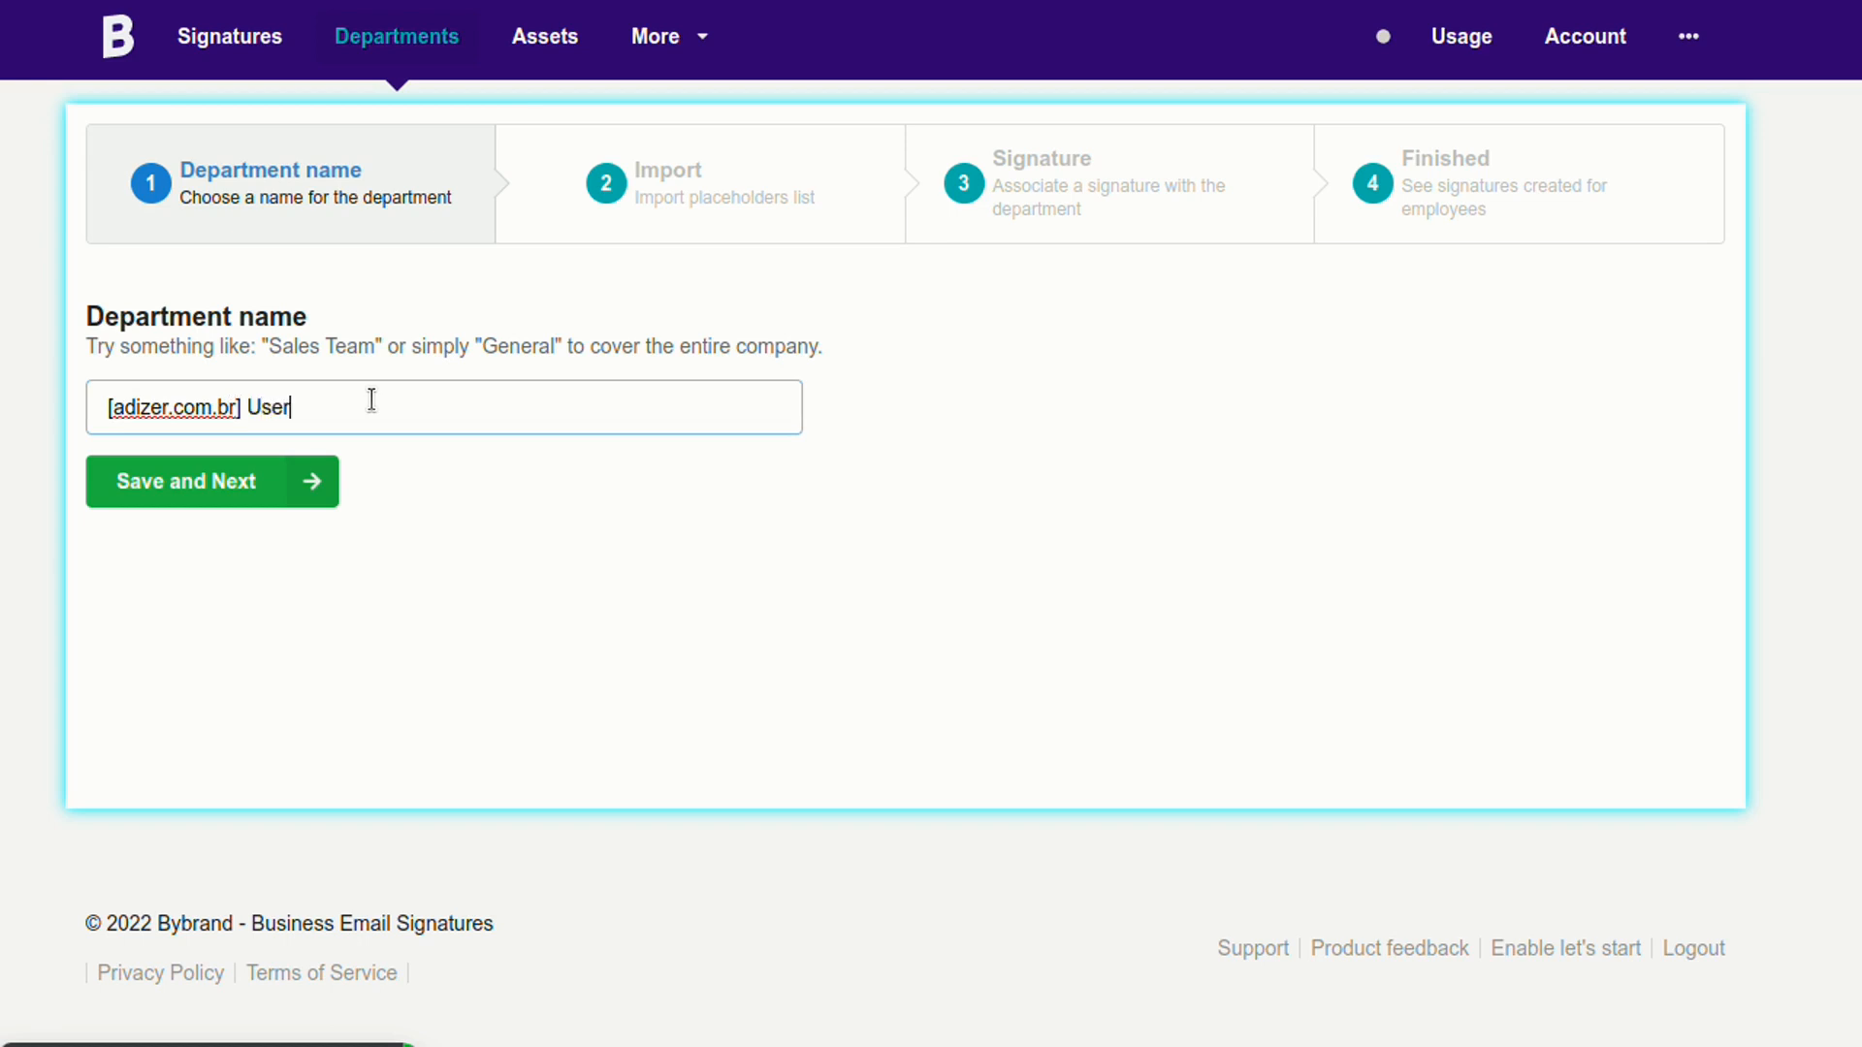
text(s adizer)
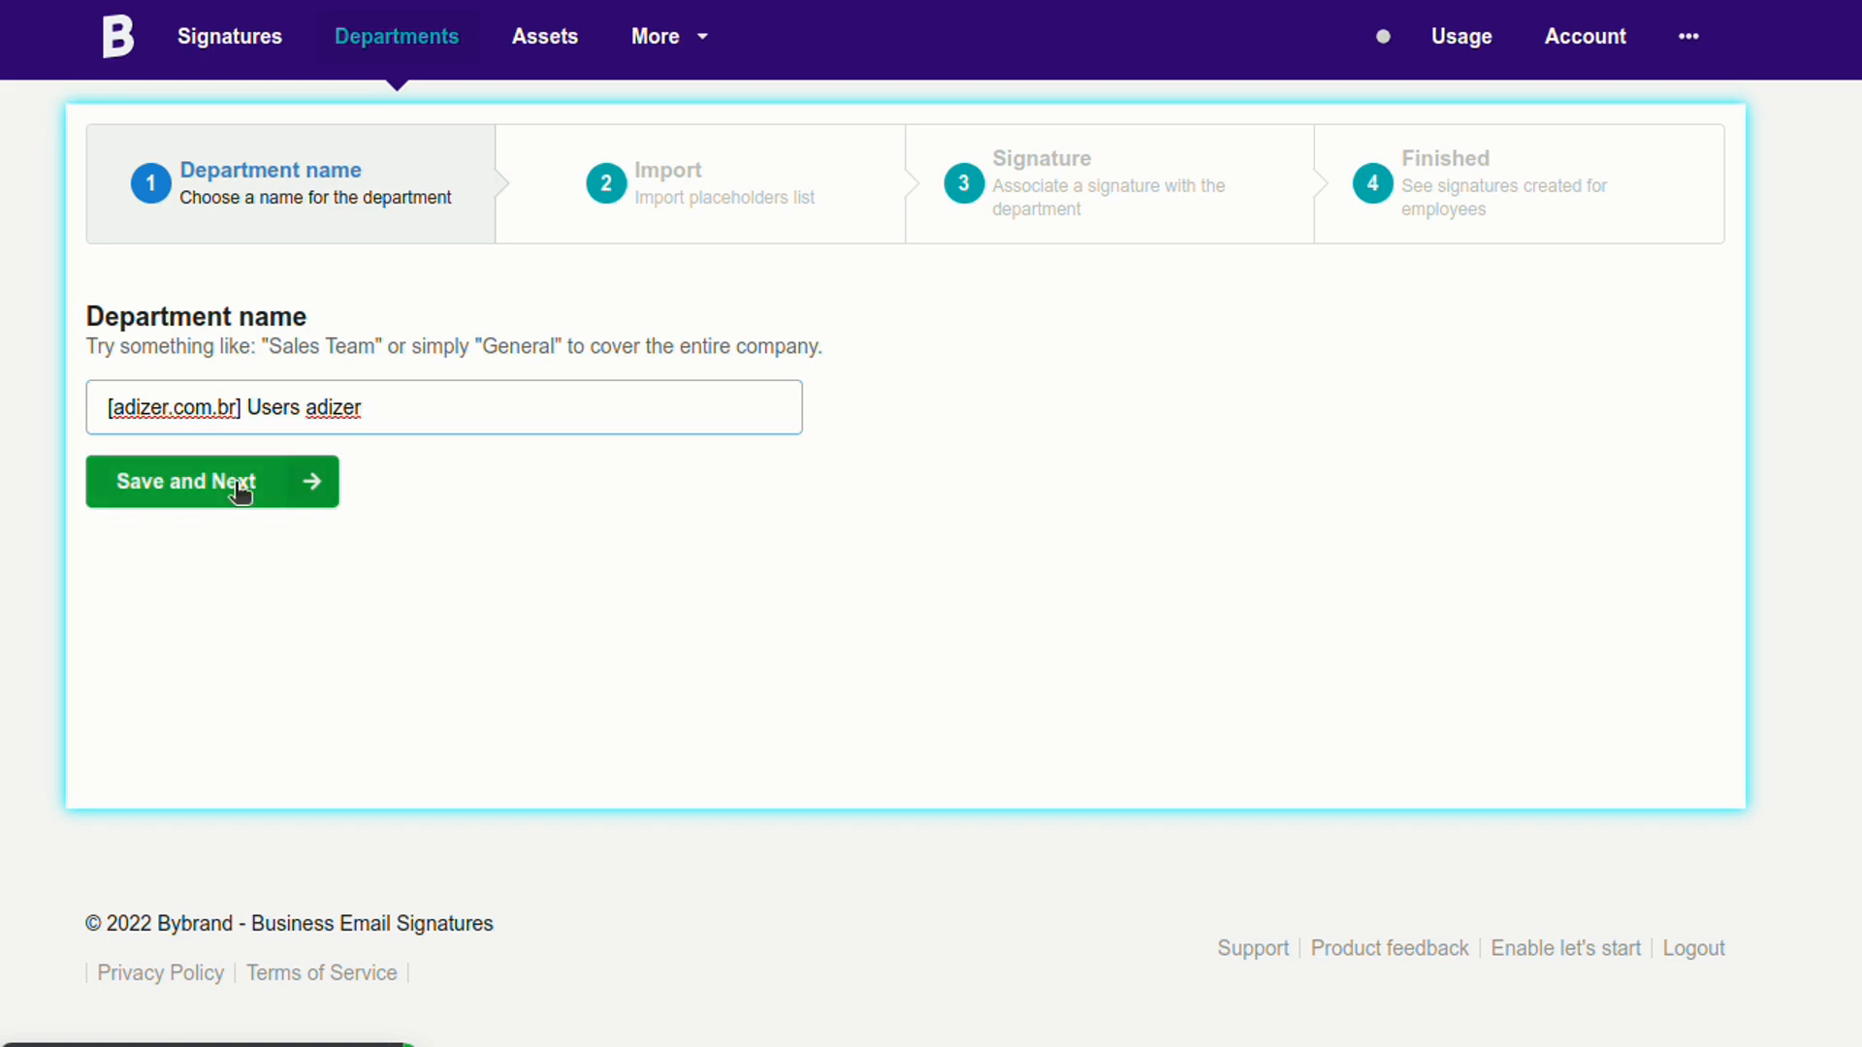
Save the department, load adizer.com.br users from G Suite, and select all four.
click(211, 481)
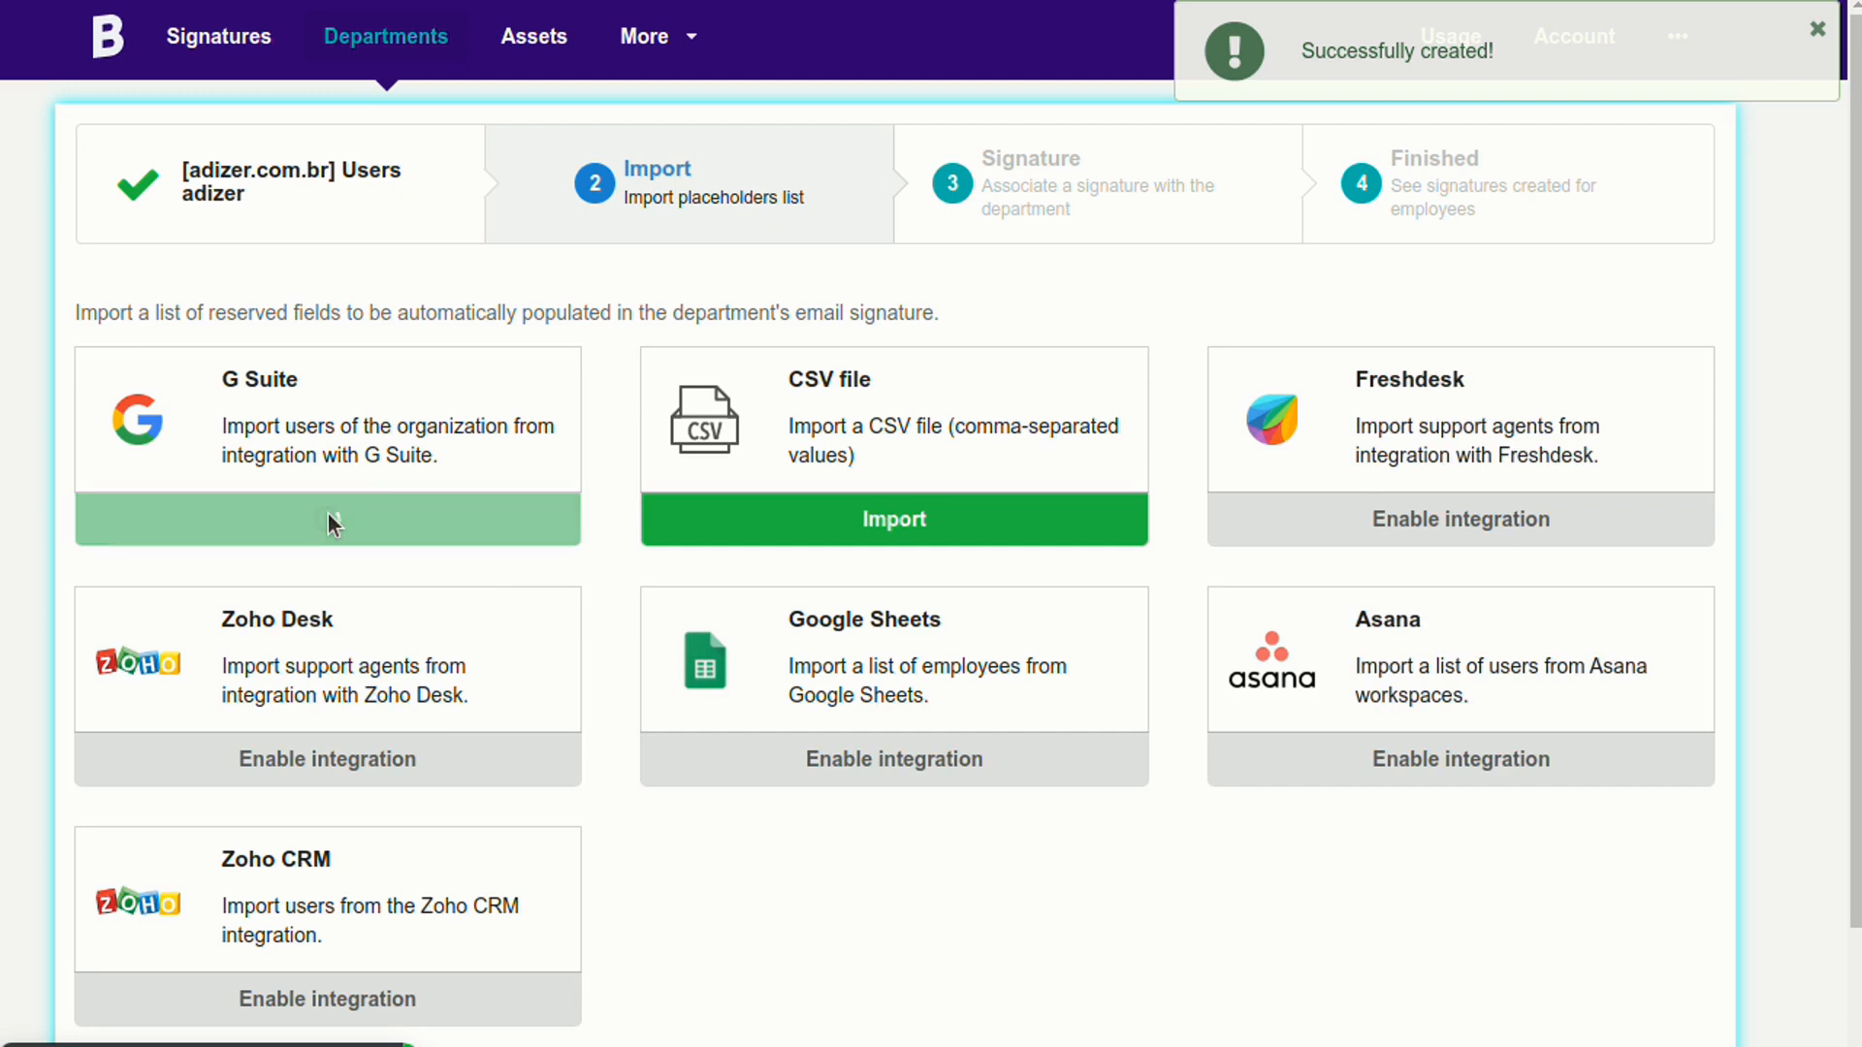
click(327, 519)
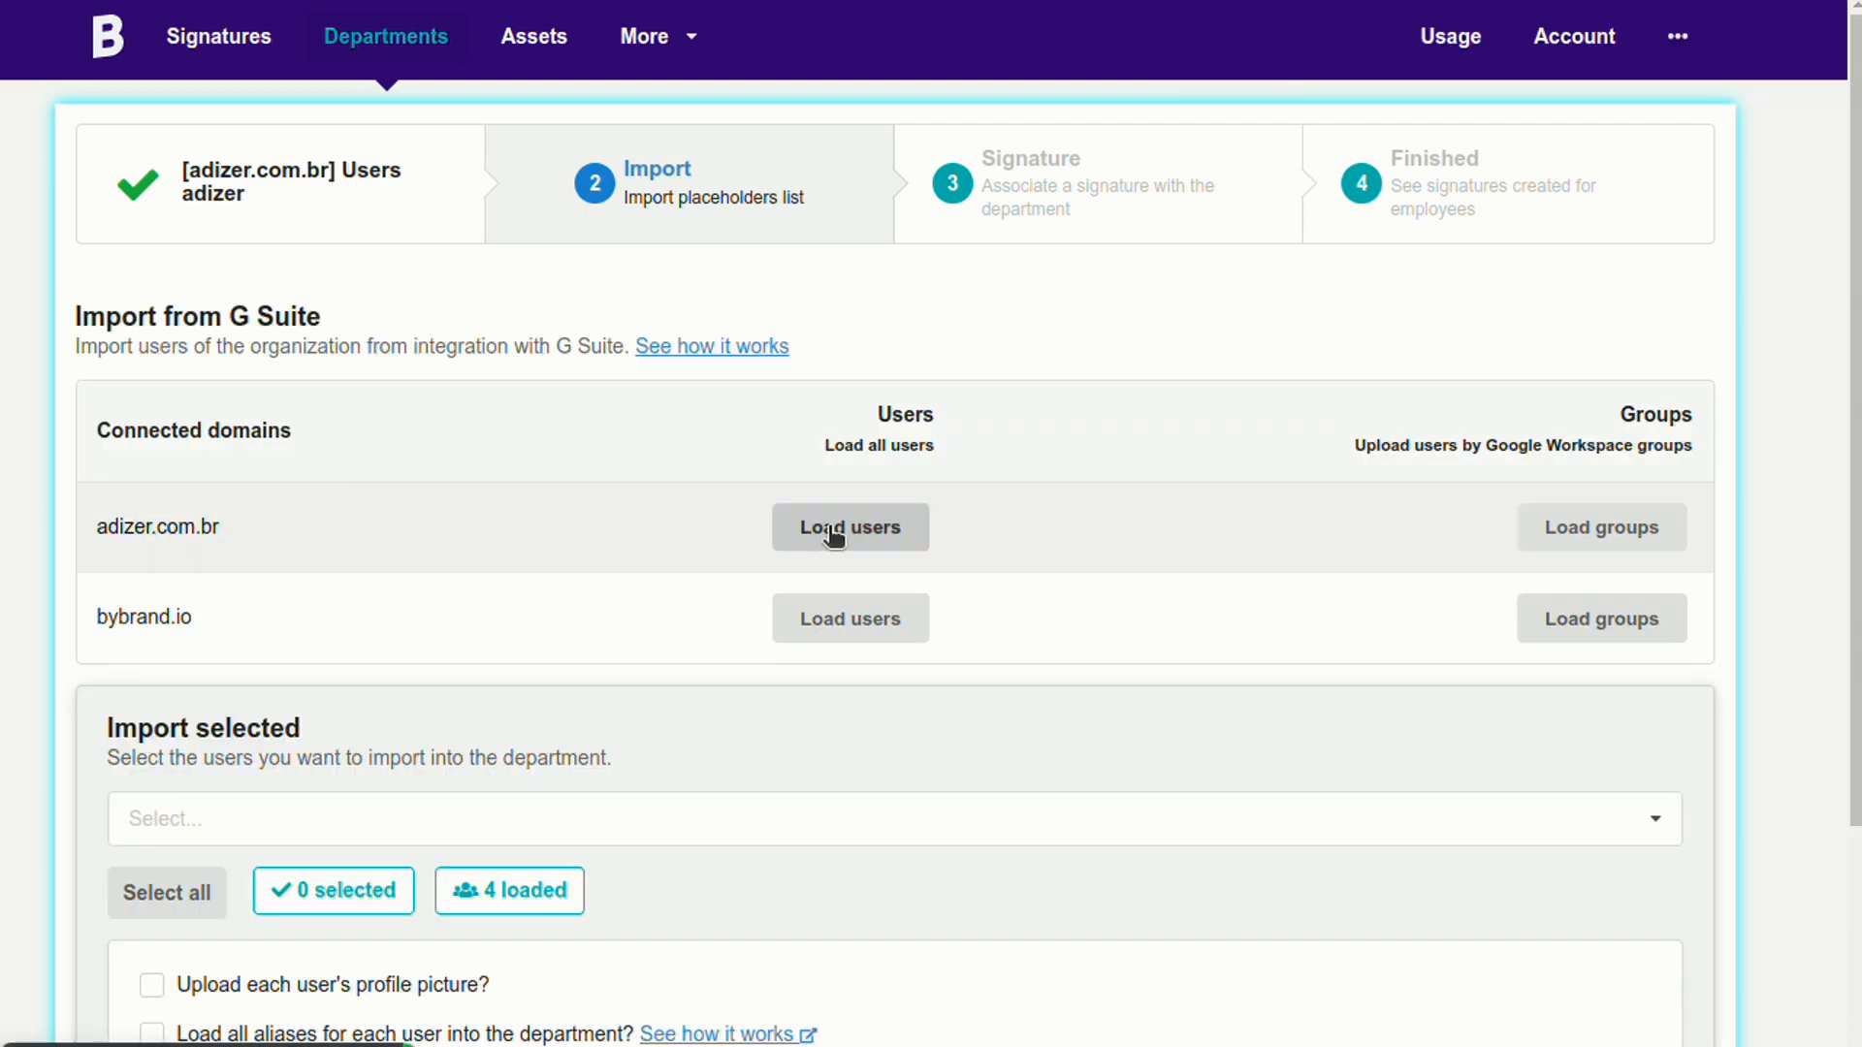
click(850, 526)
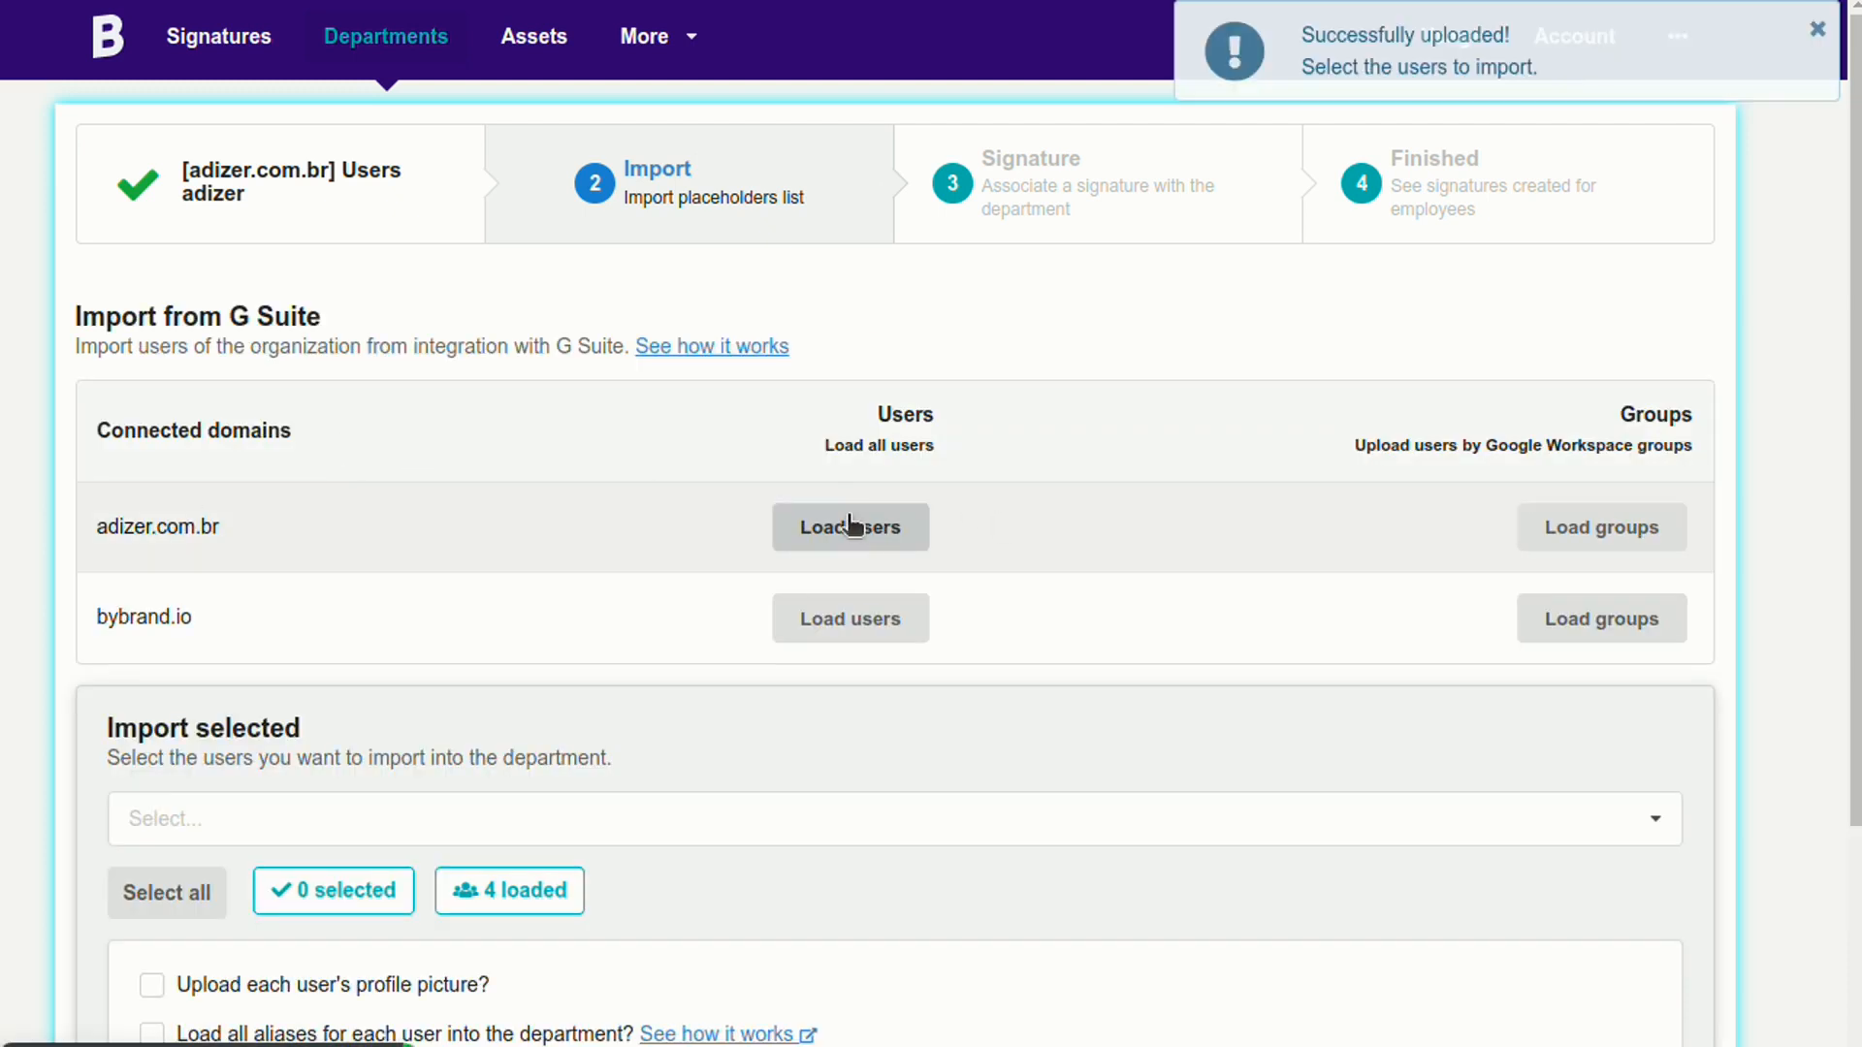
click(166, 893)
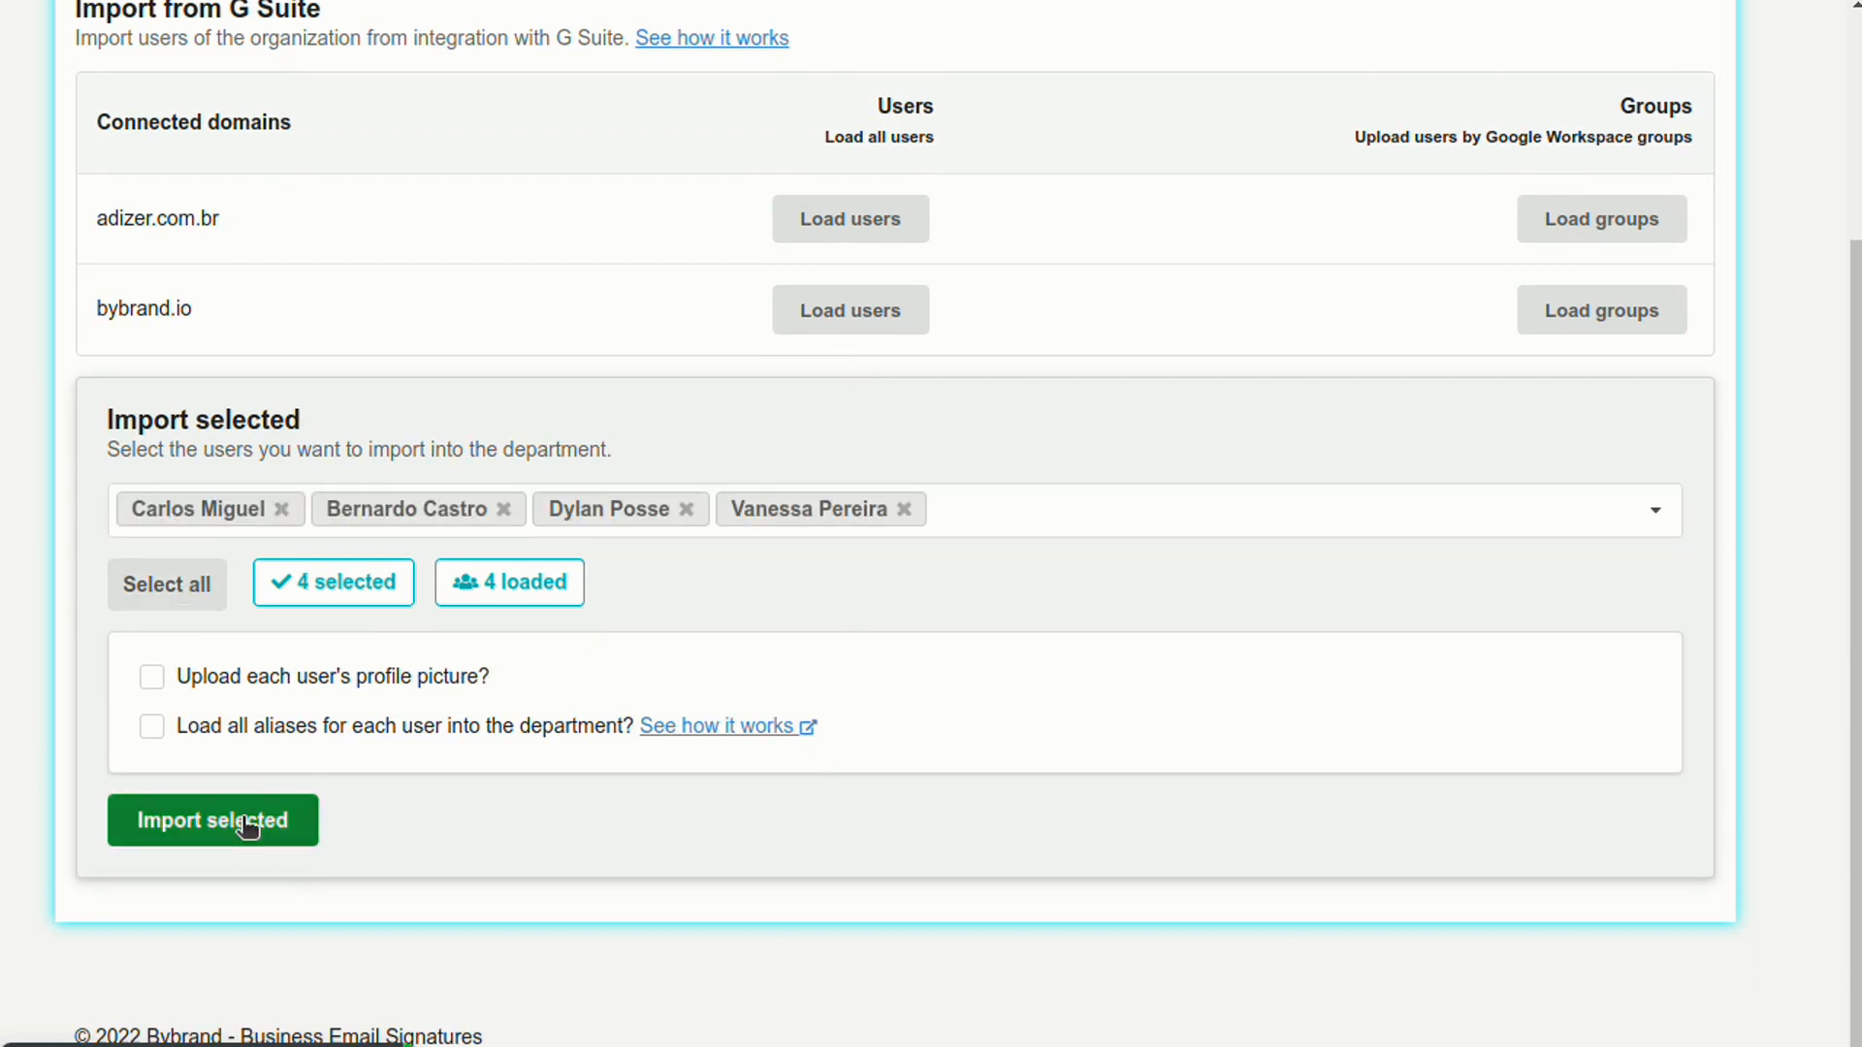
Import the four users, preview Google Domain one, and confirm associating it.
click(213, 821)
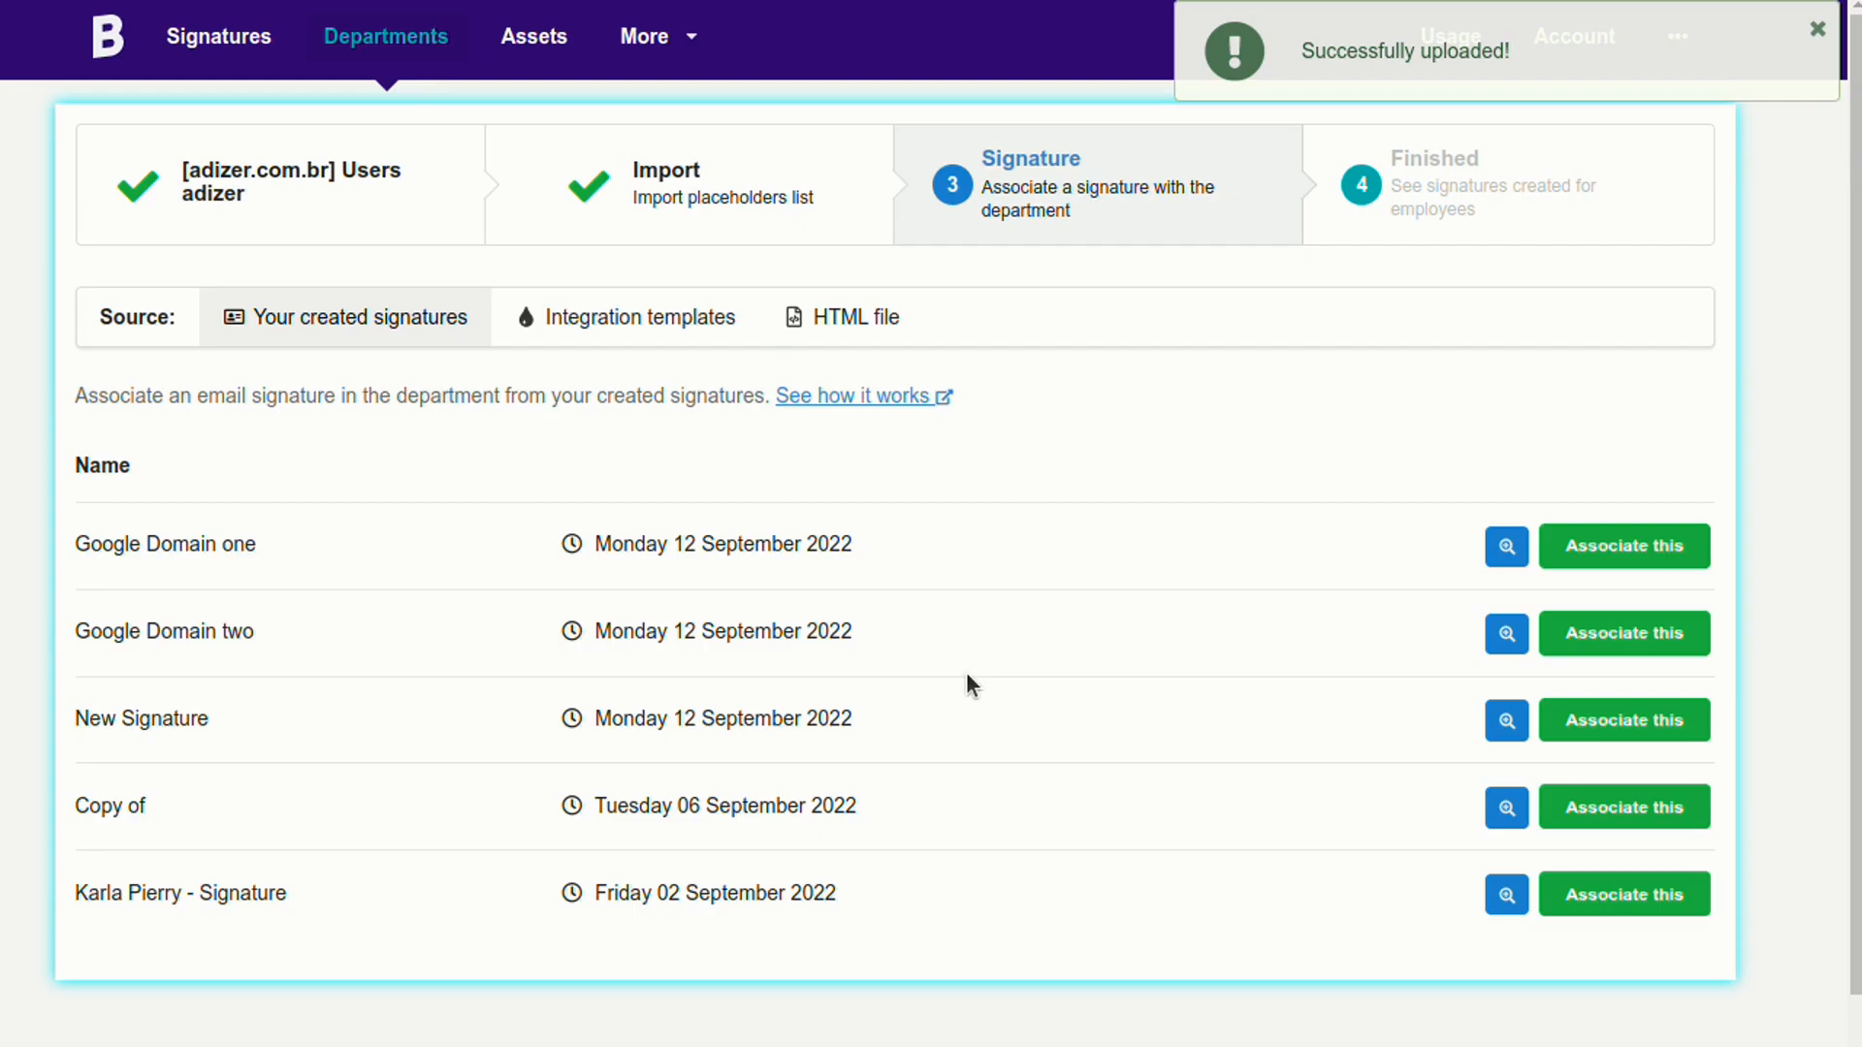
mouse_move(1082, 300)
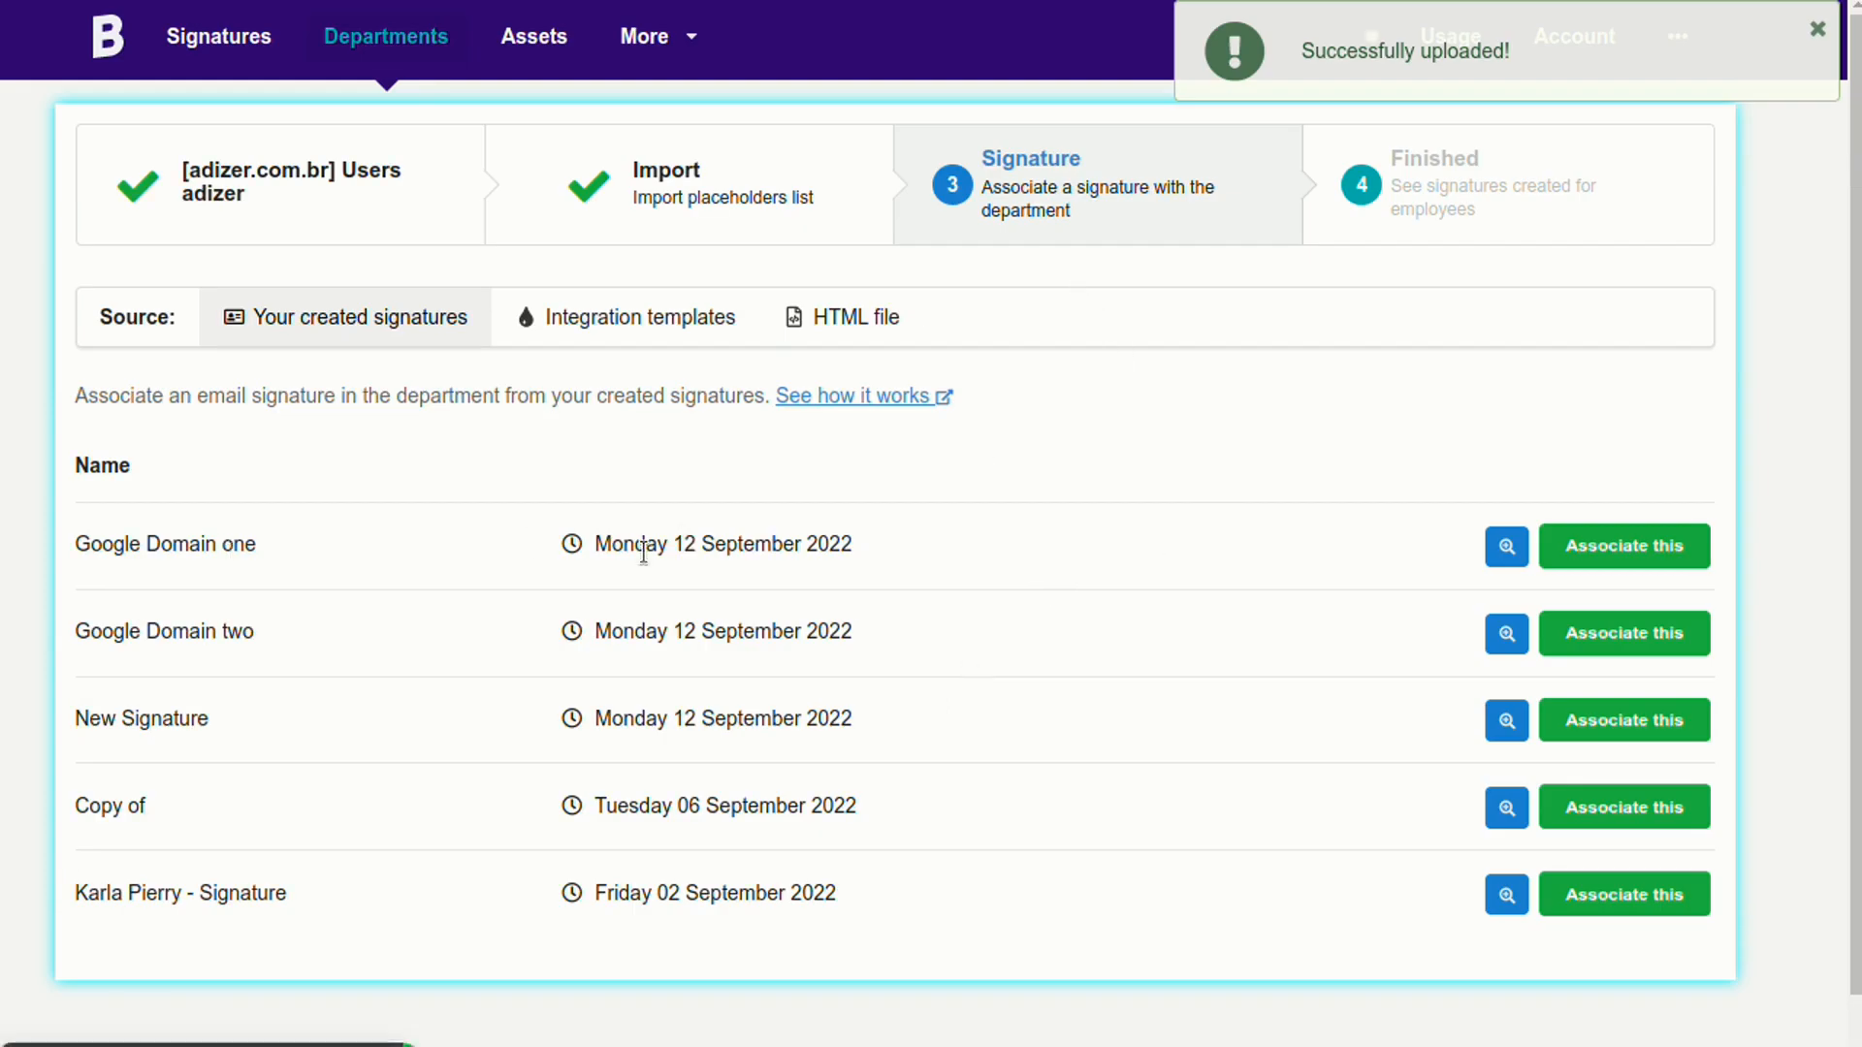
click(1504, 545)
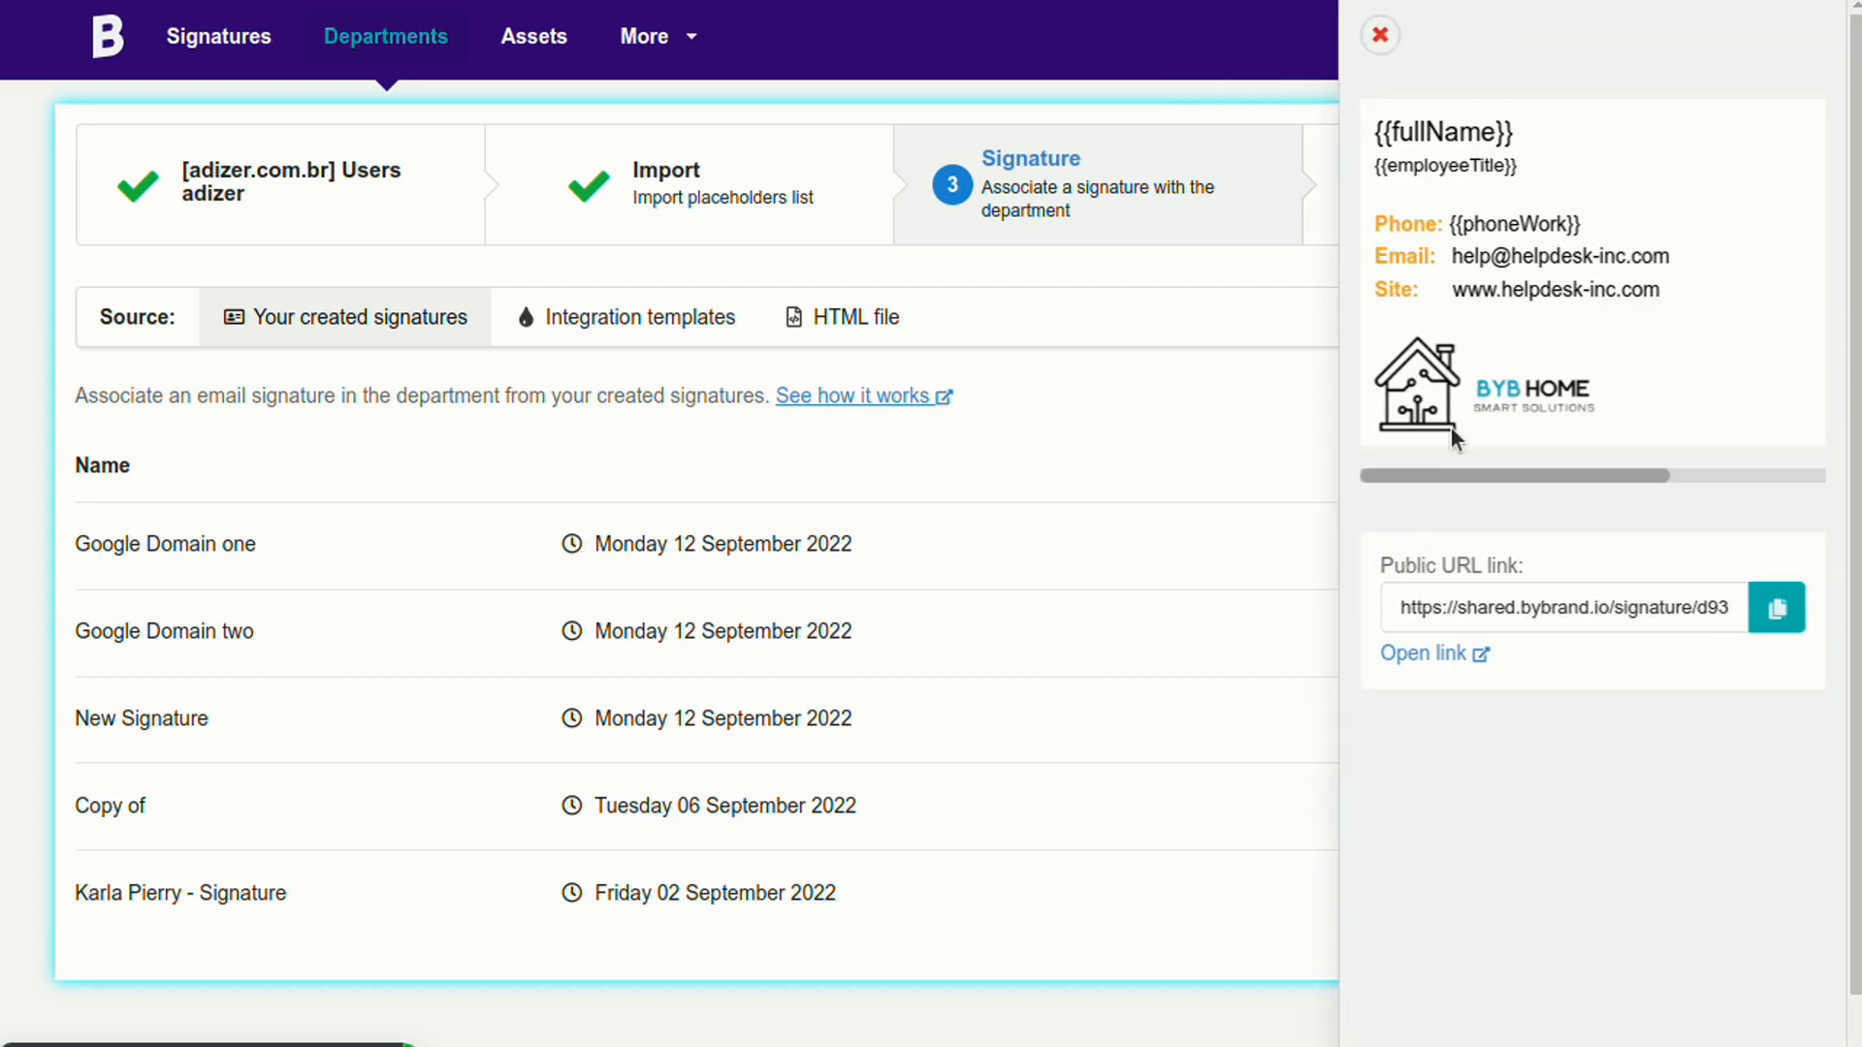
mouse_move(1171, 477)
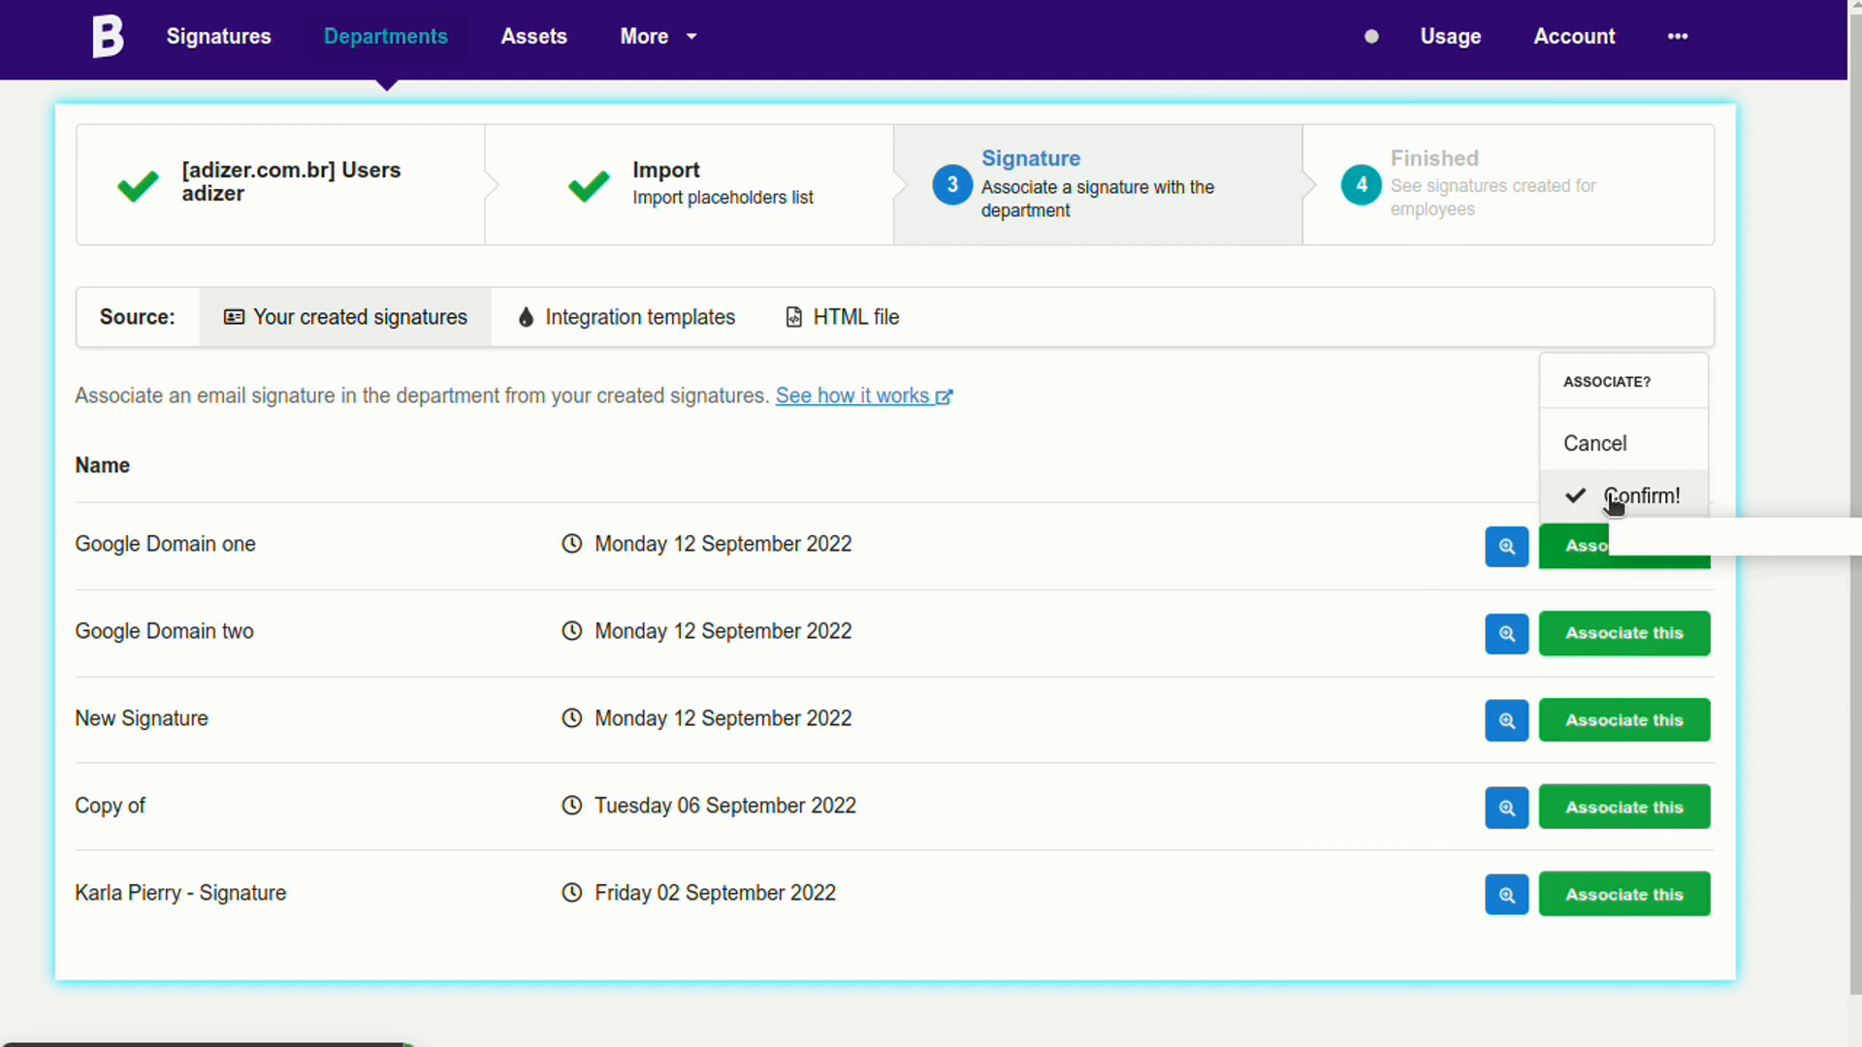
click(1646, 495)
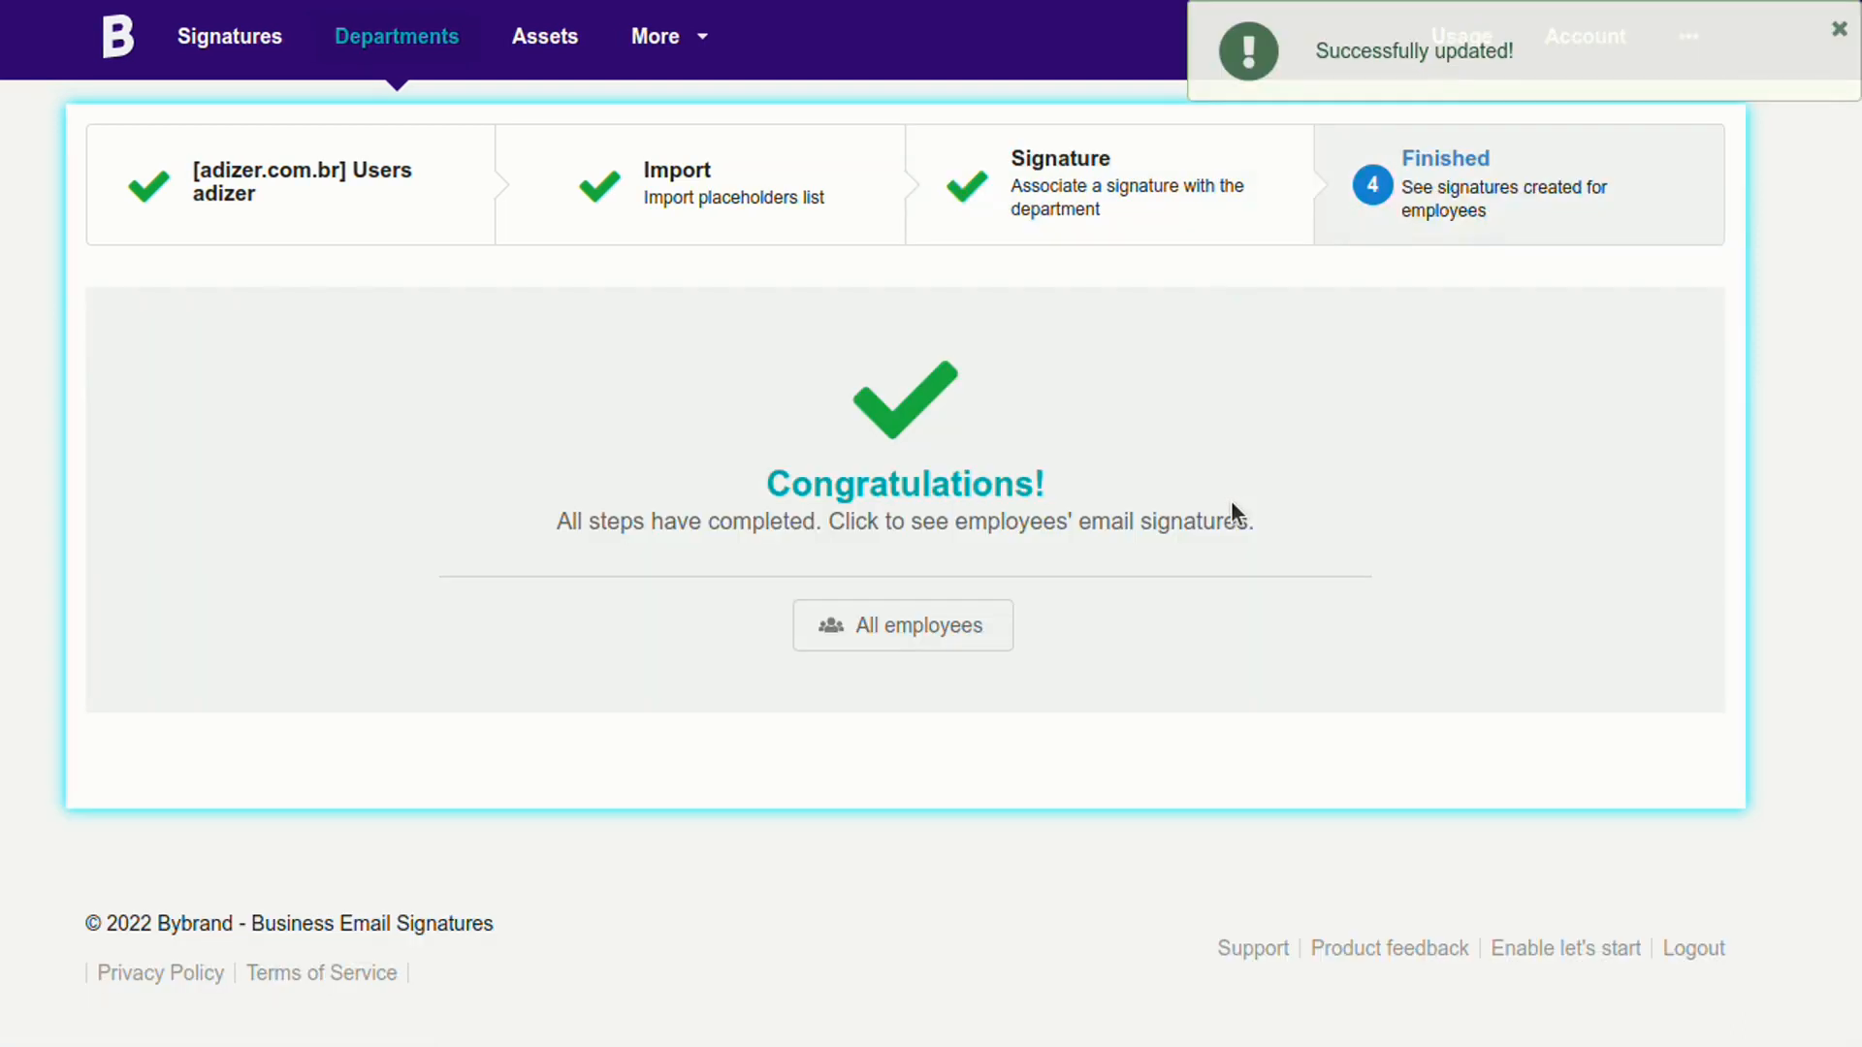
mouse_move(1290, 534)
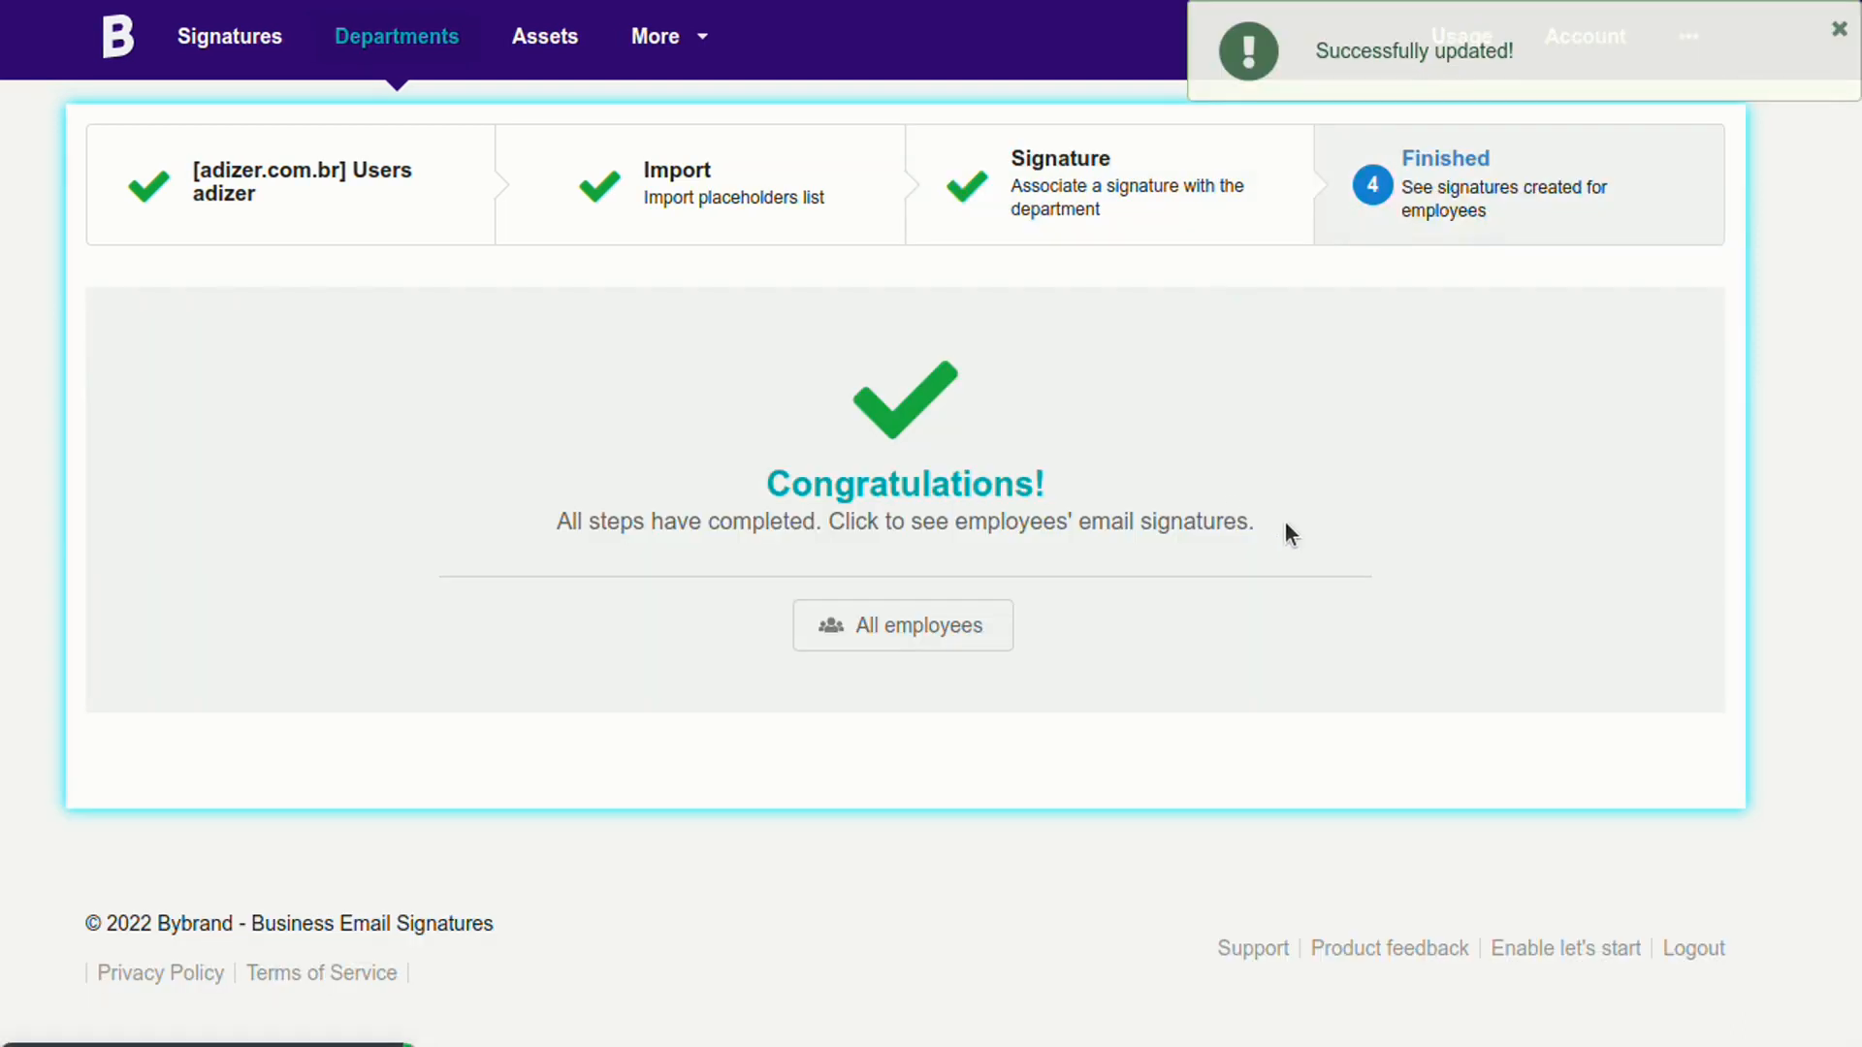
mouse_move(901, 646)
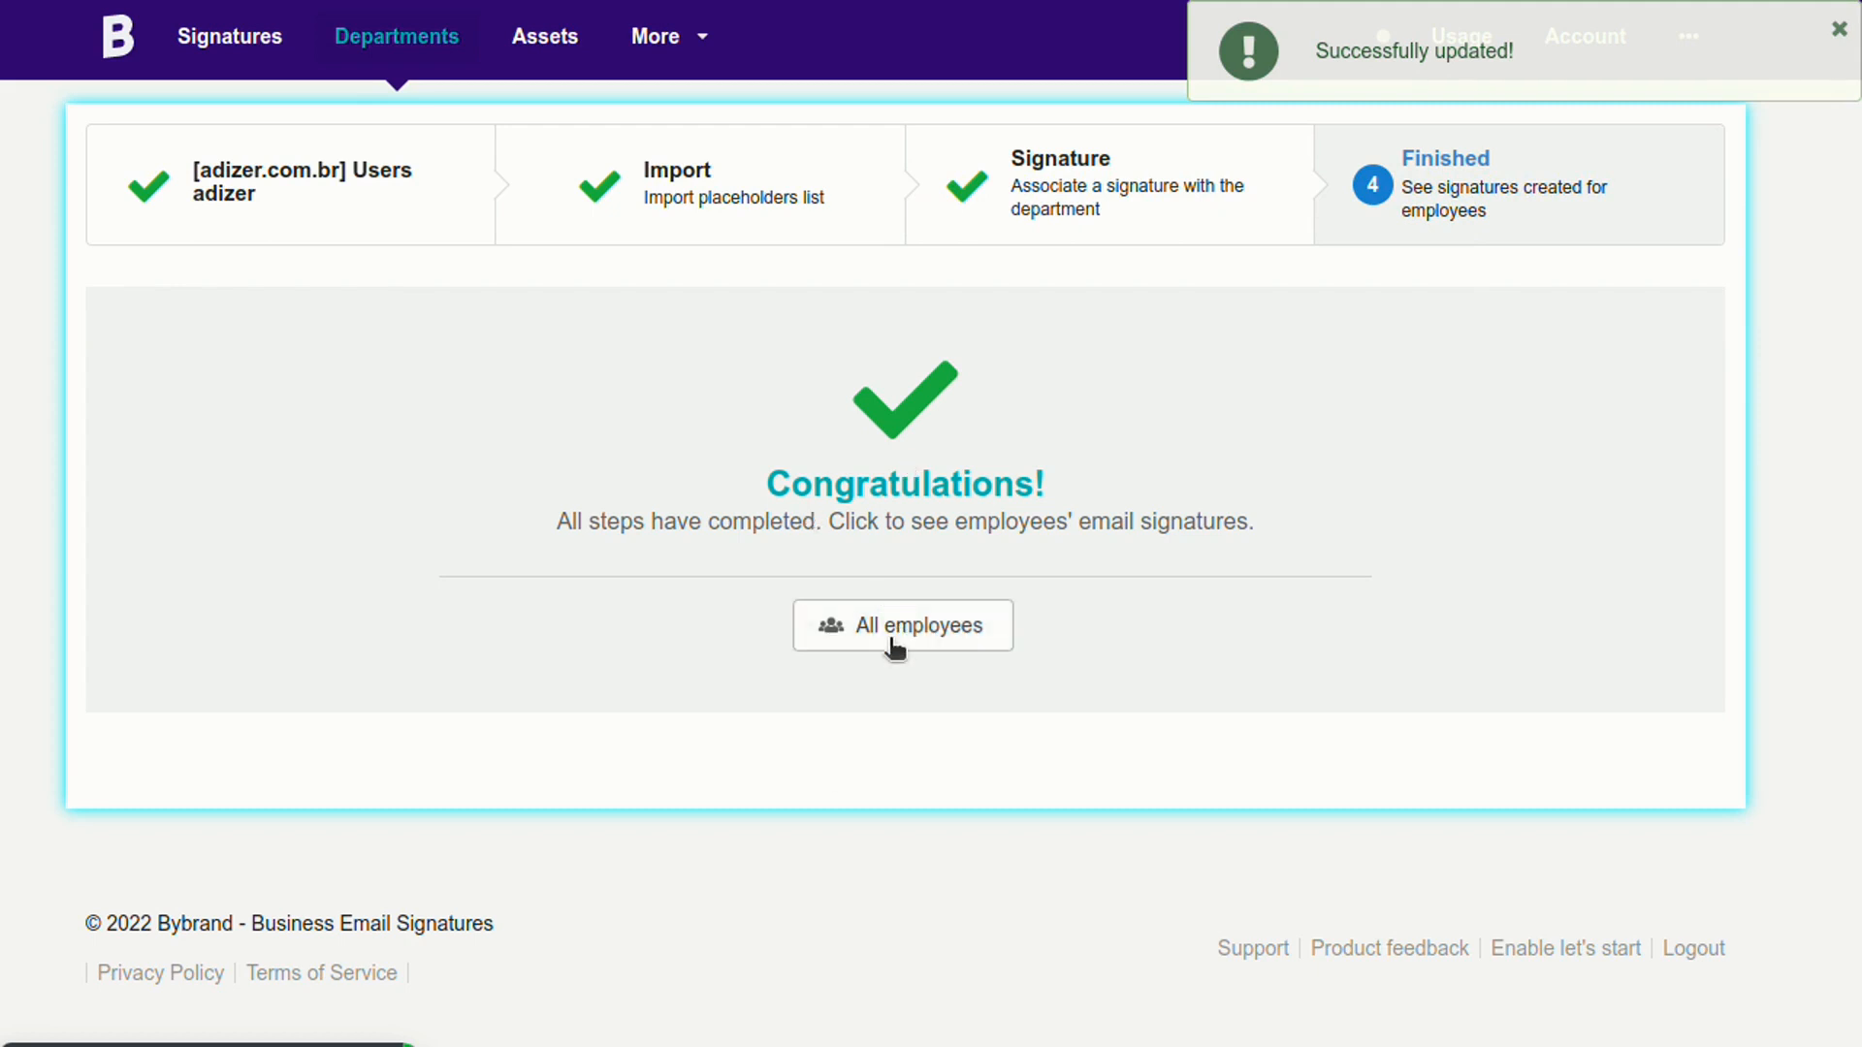
click(901, 625)
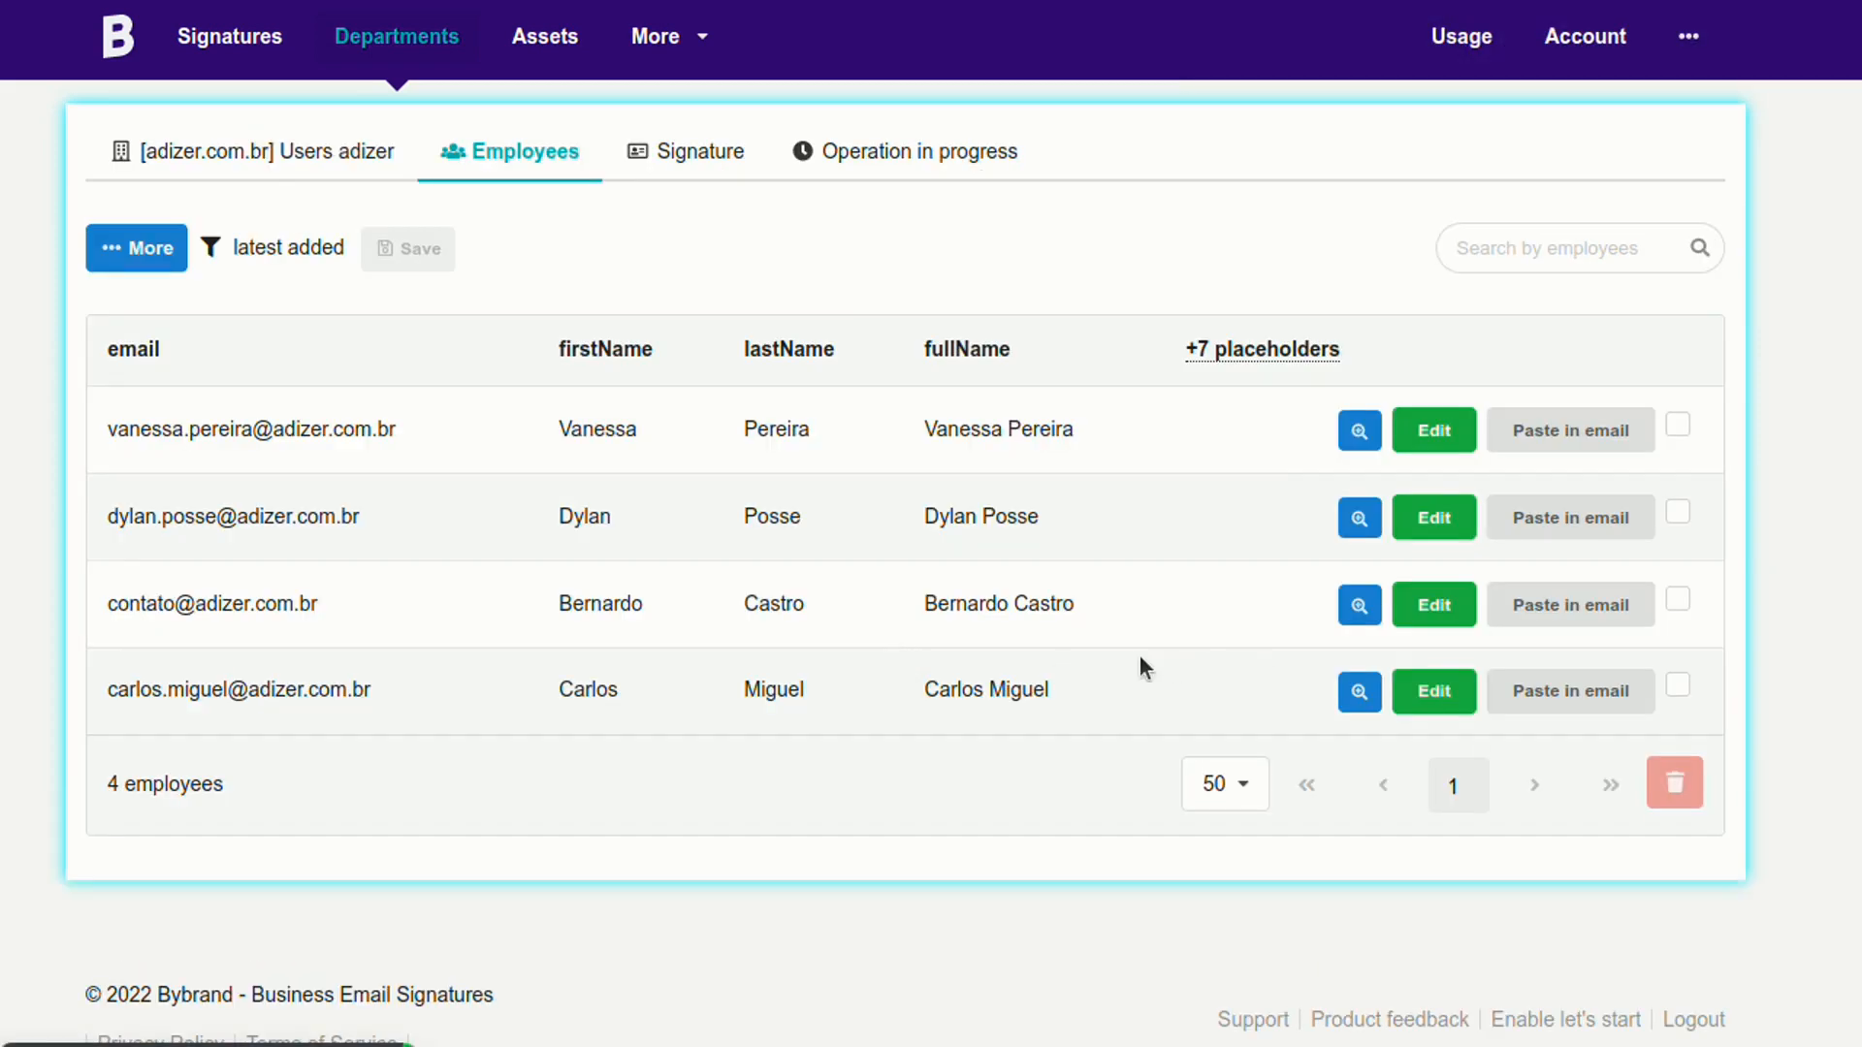
click(1359, 430)
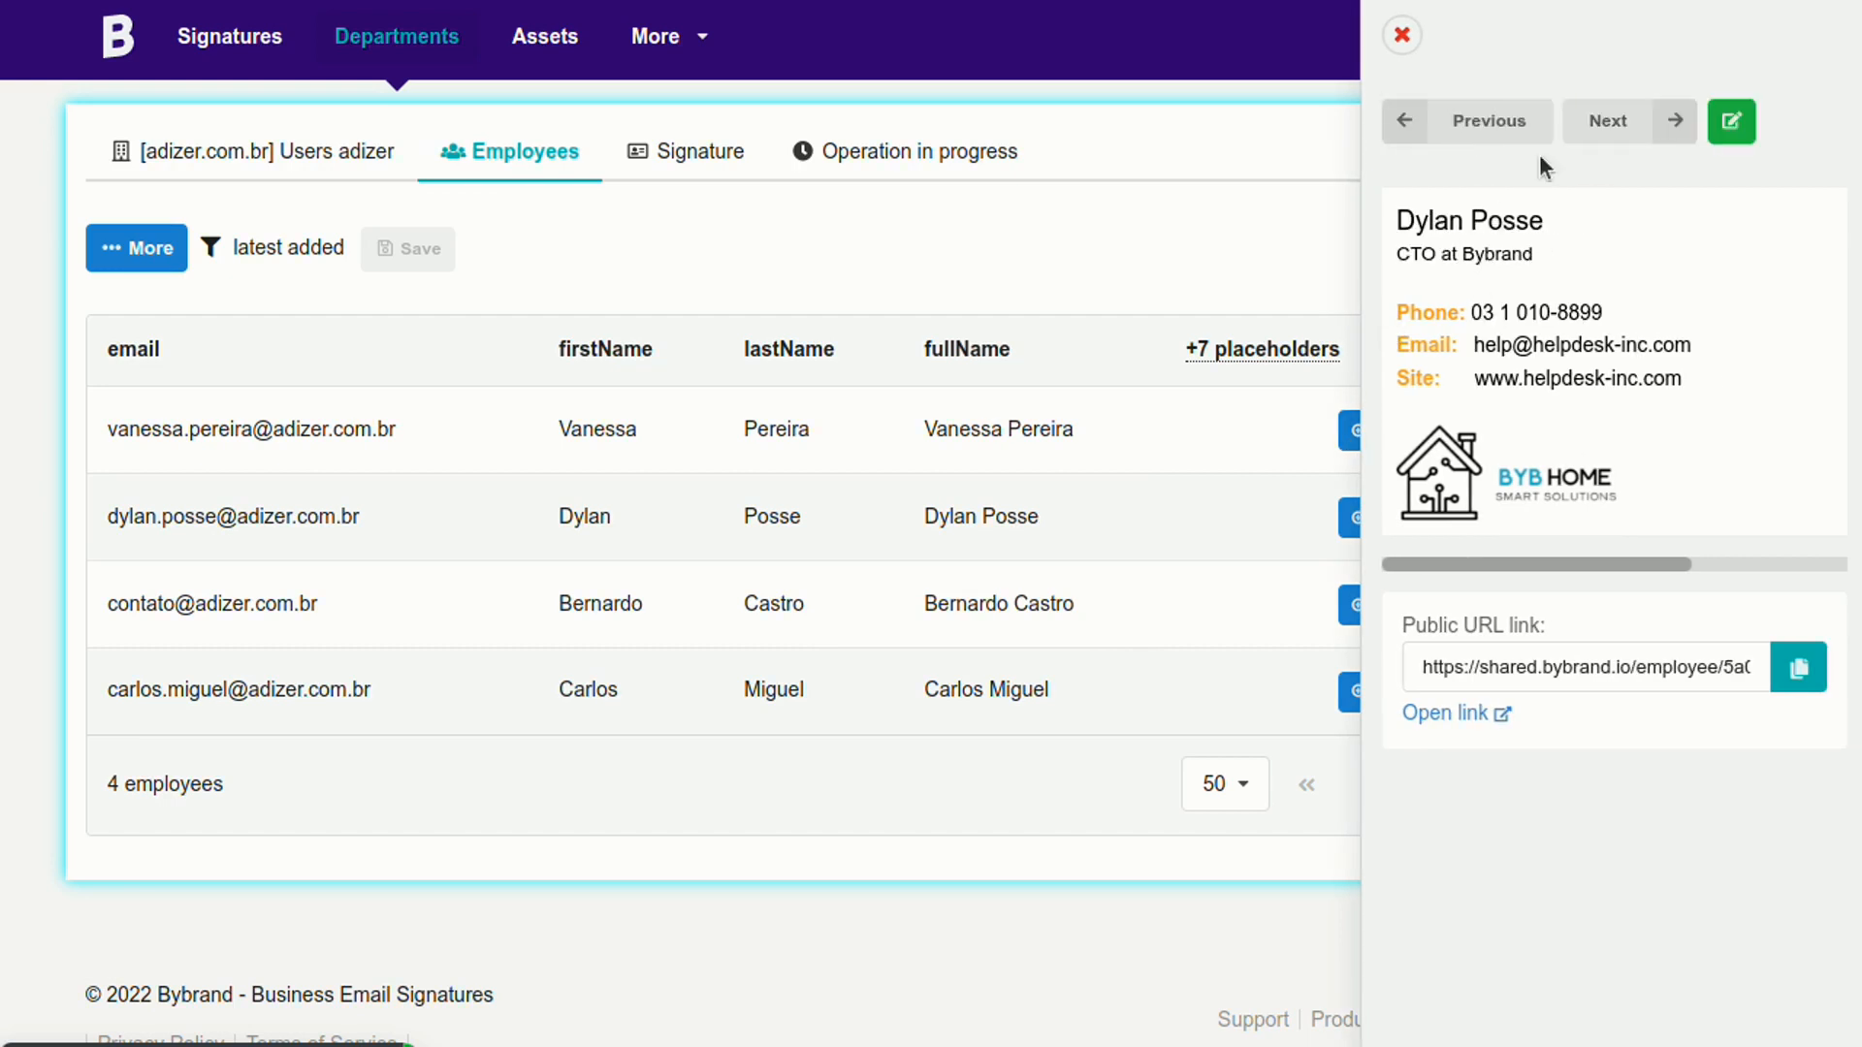
click(1615, 121)
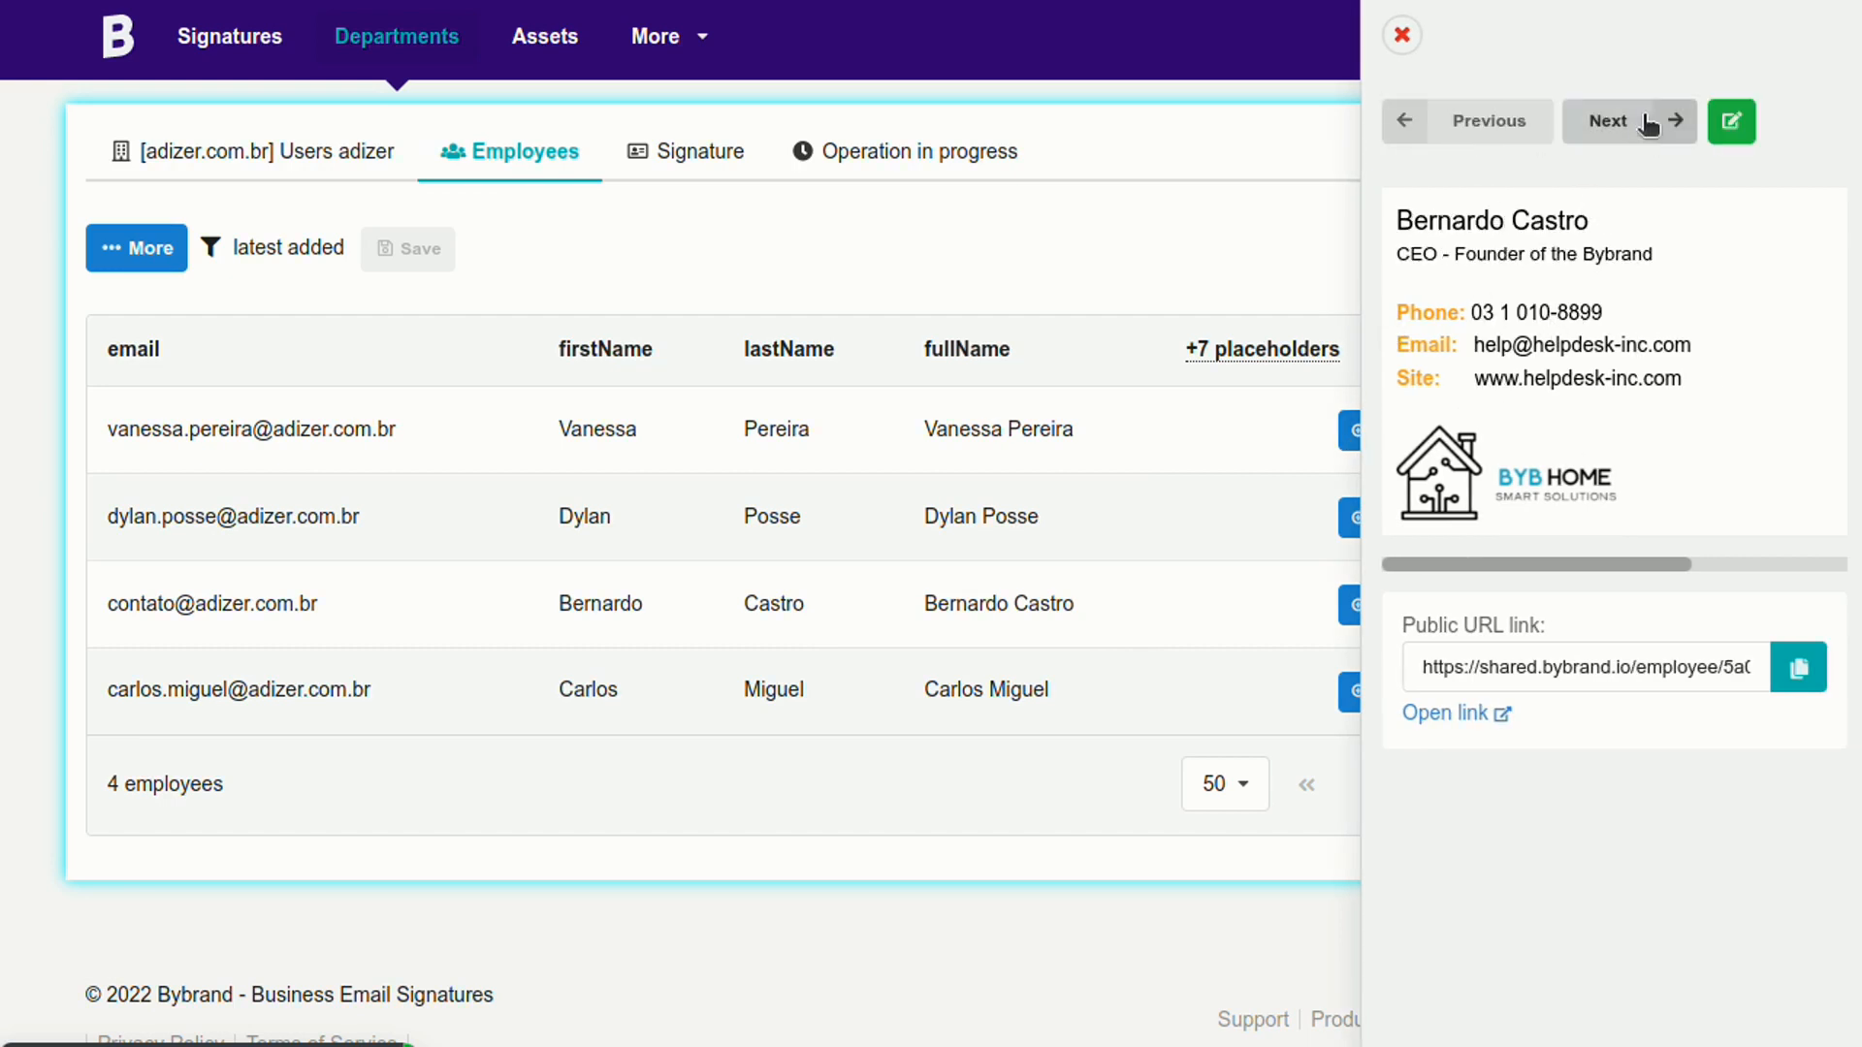
click(1402, 33)
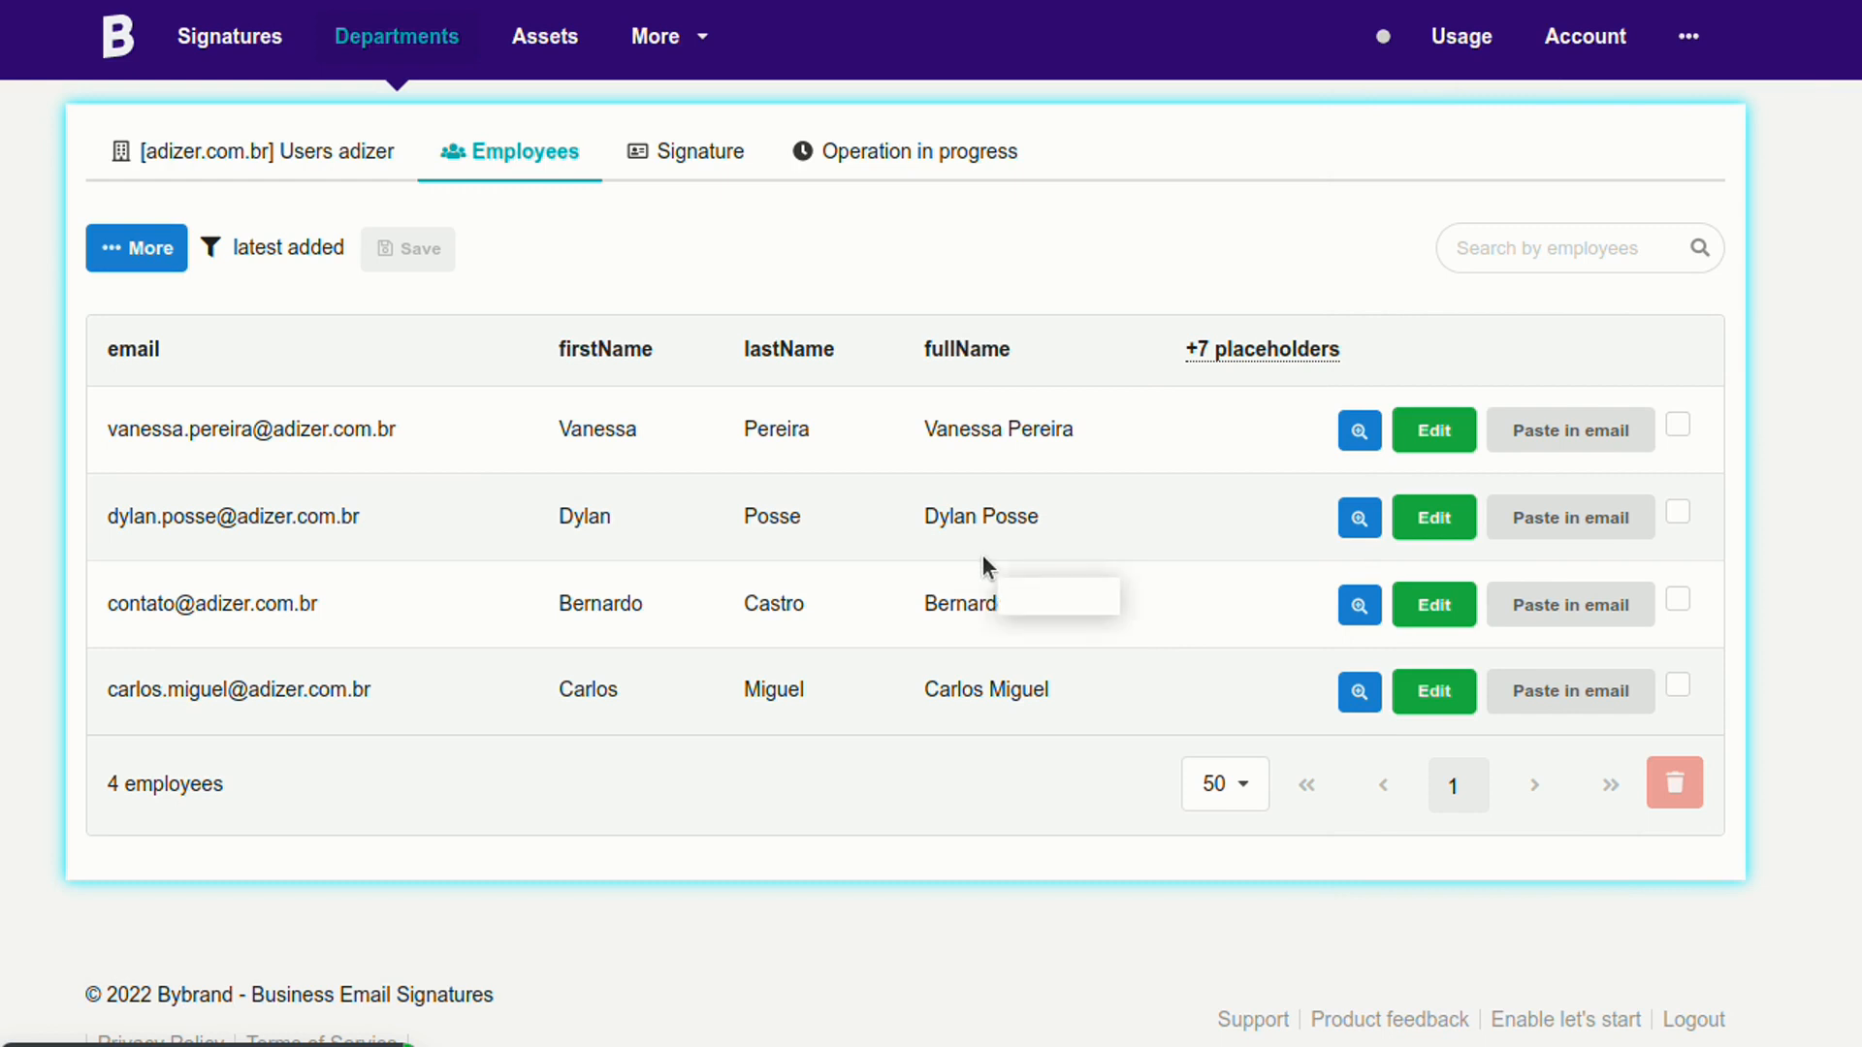
mouse_move(986, 567)
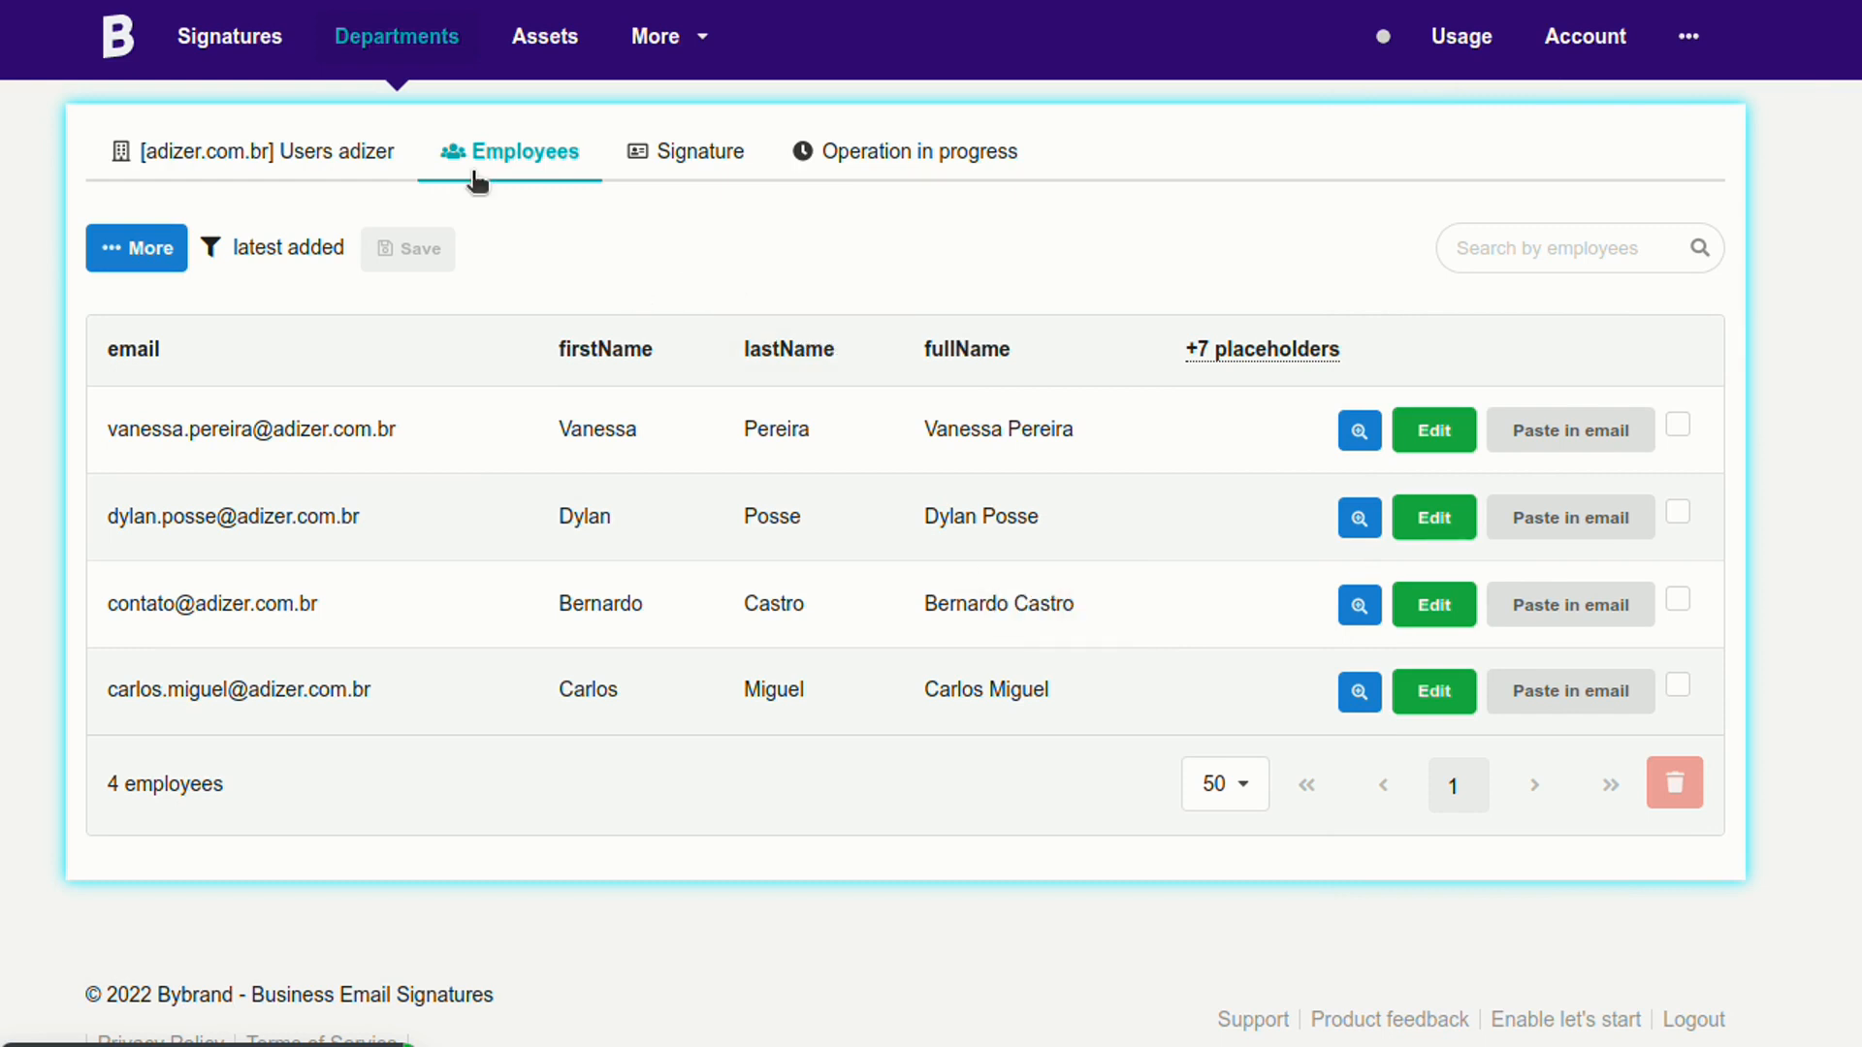
click(396, 35)
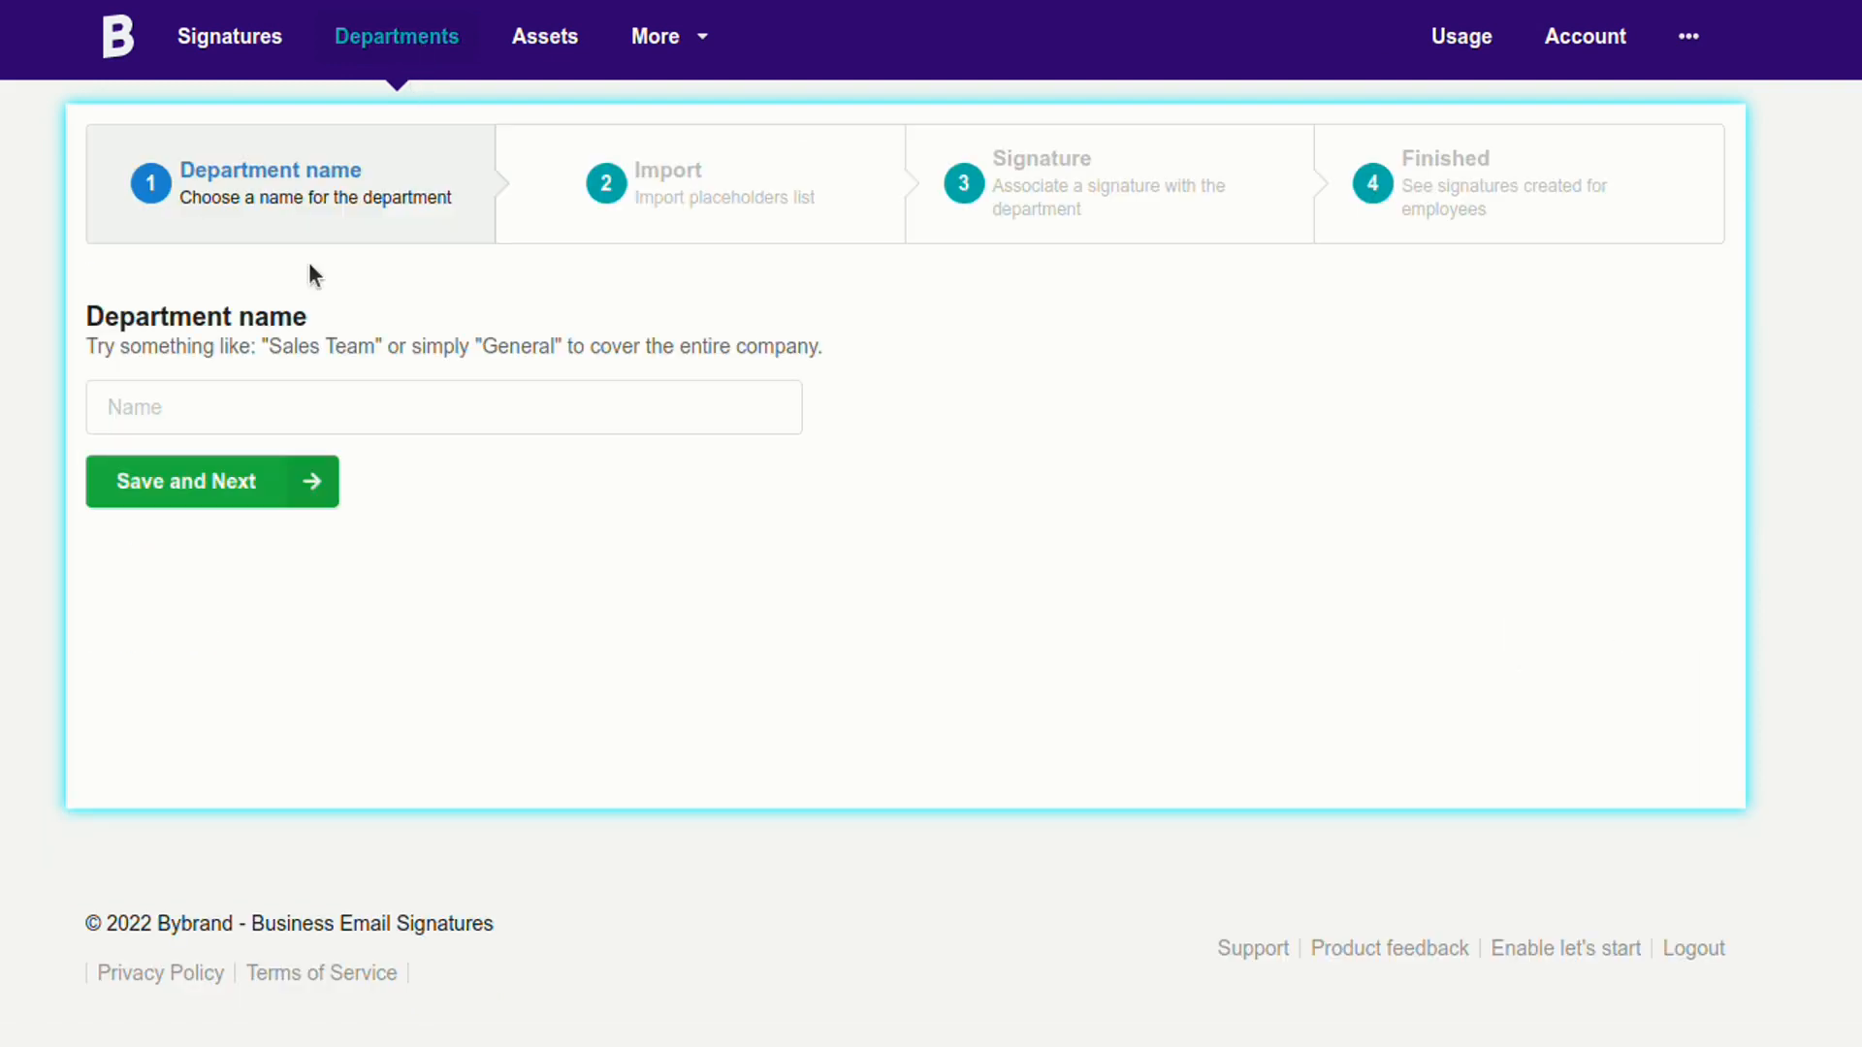
Name the department '[bybrand.io] Users bybrand' and save it to continue.
click(443, 408)
text([bybrand.io] U)
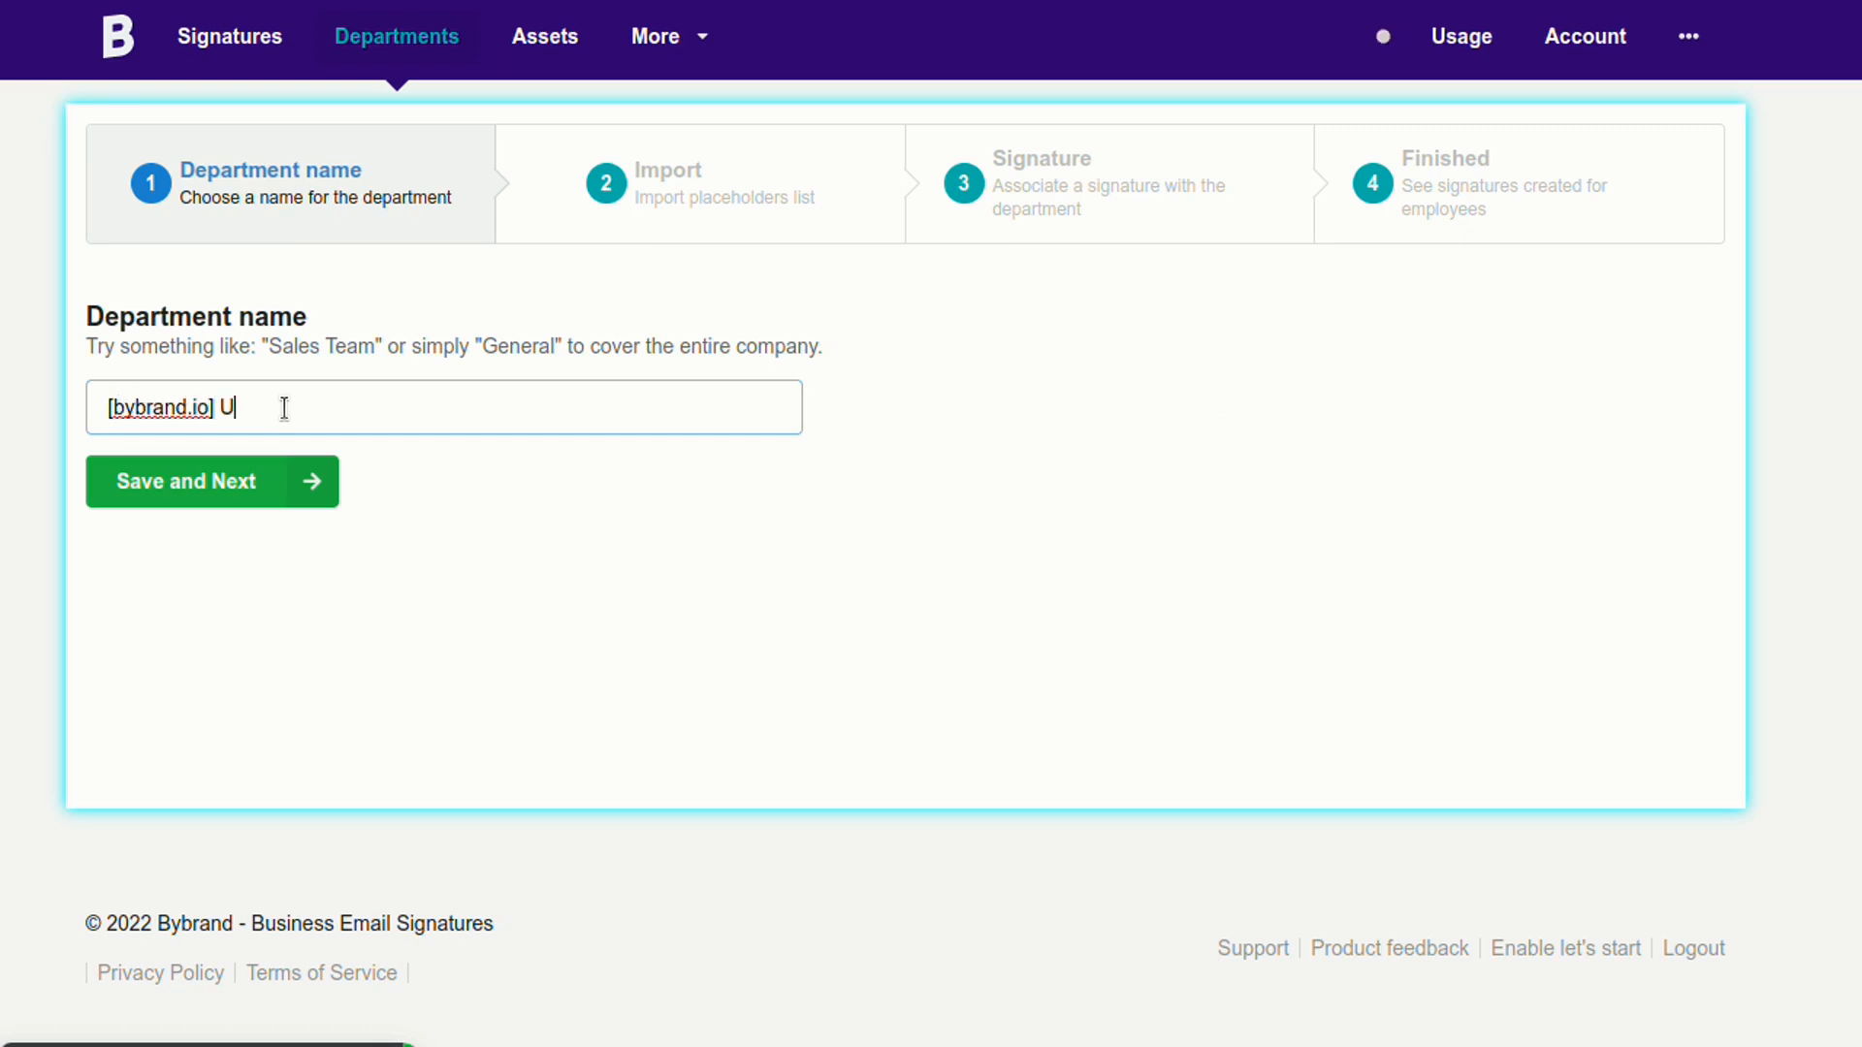
text(sers)
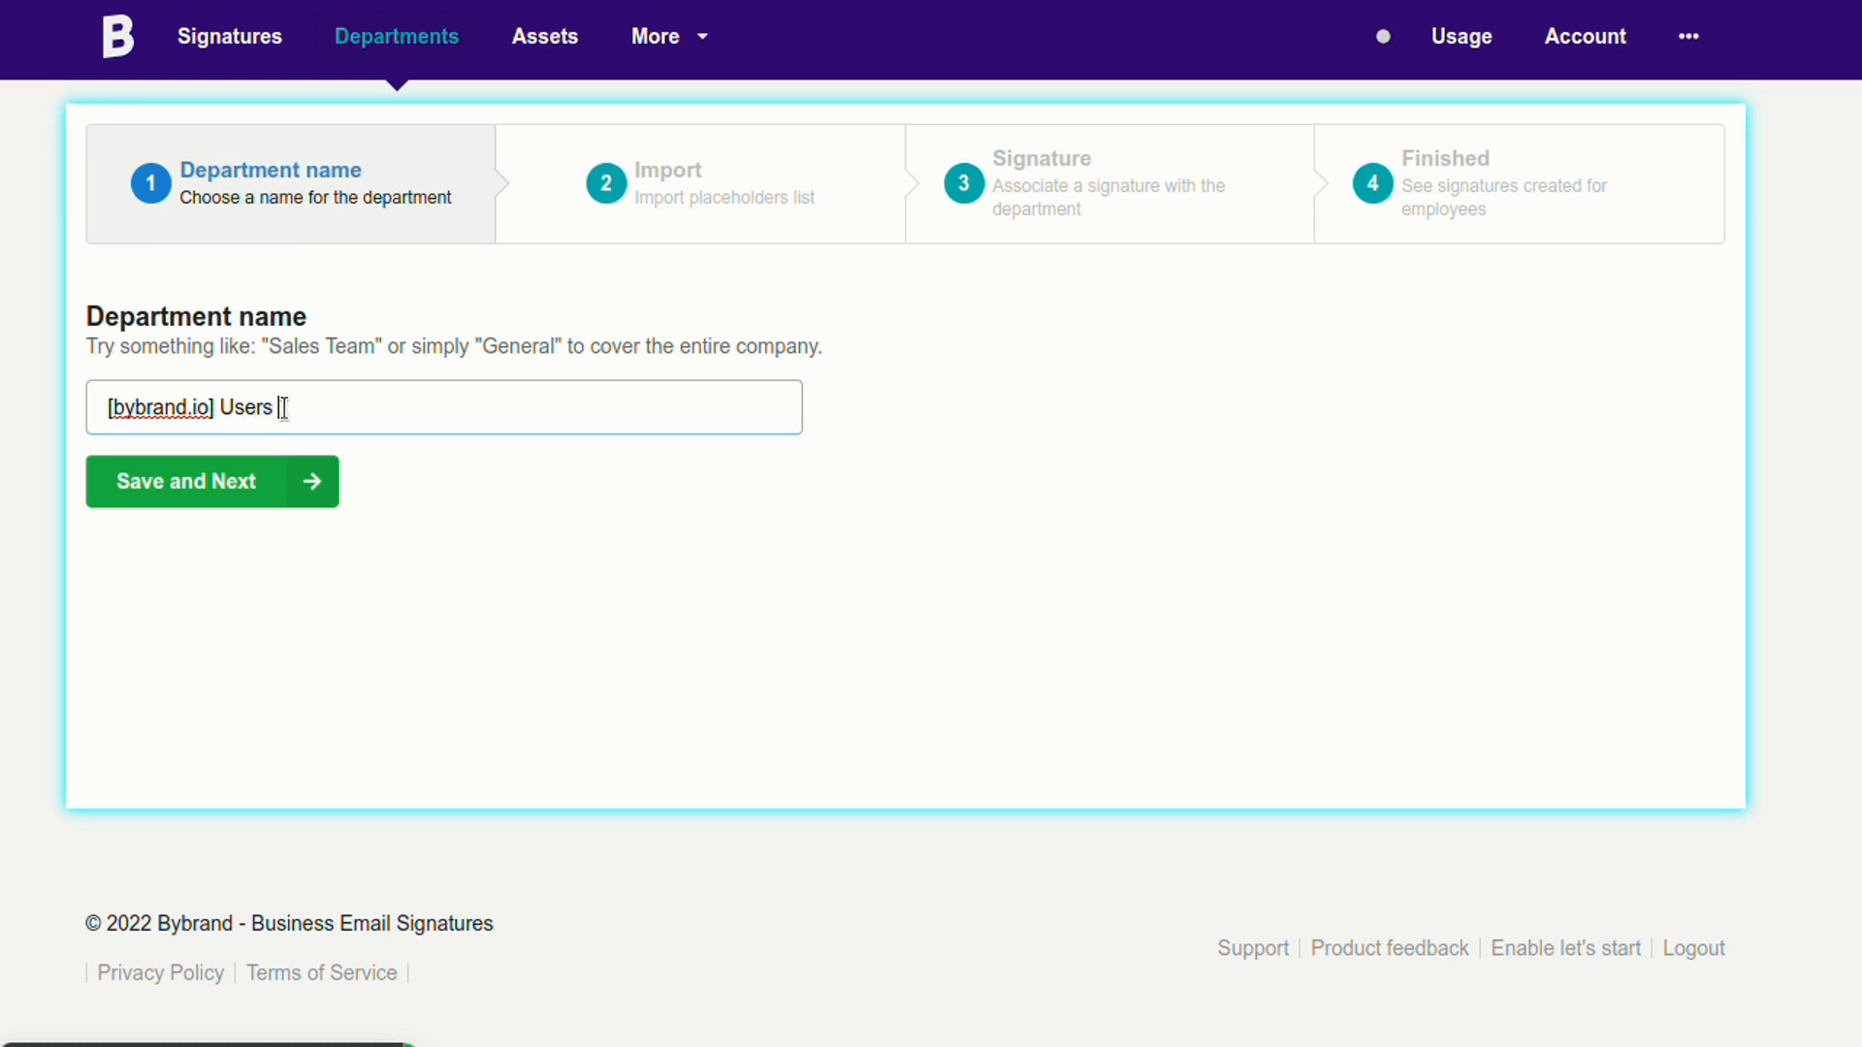
text(bybrand)
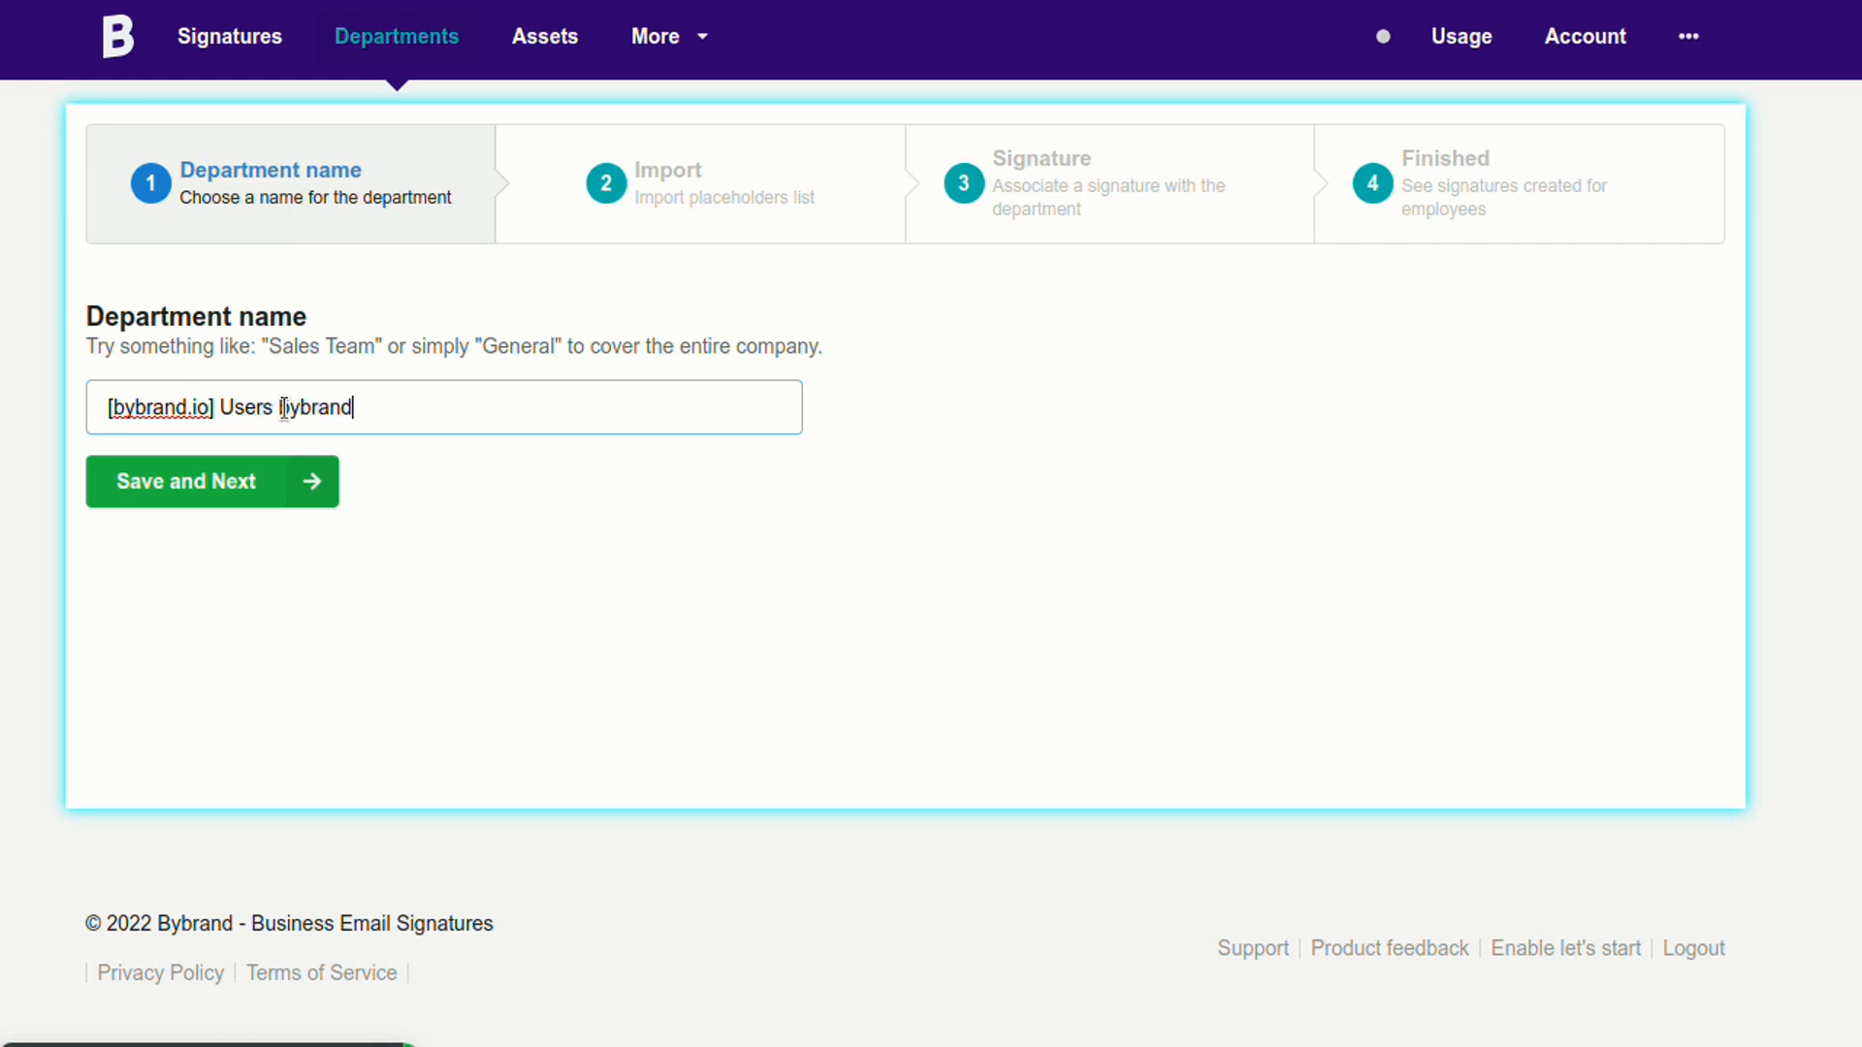
click(211, 481)
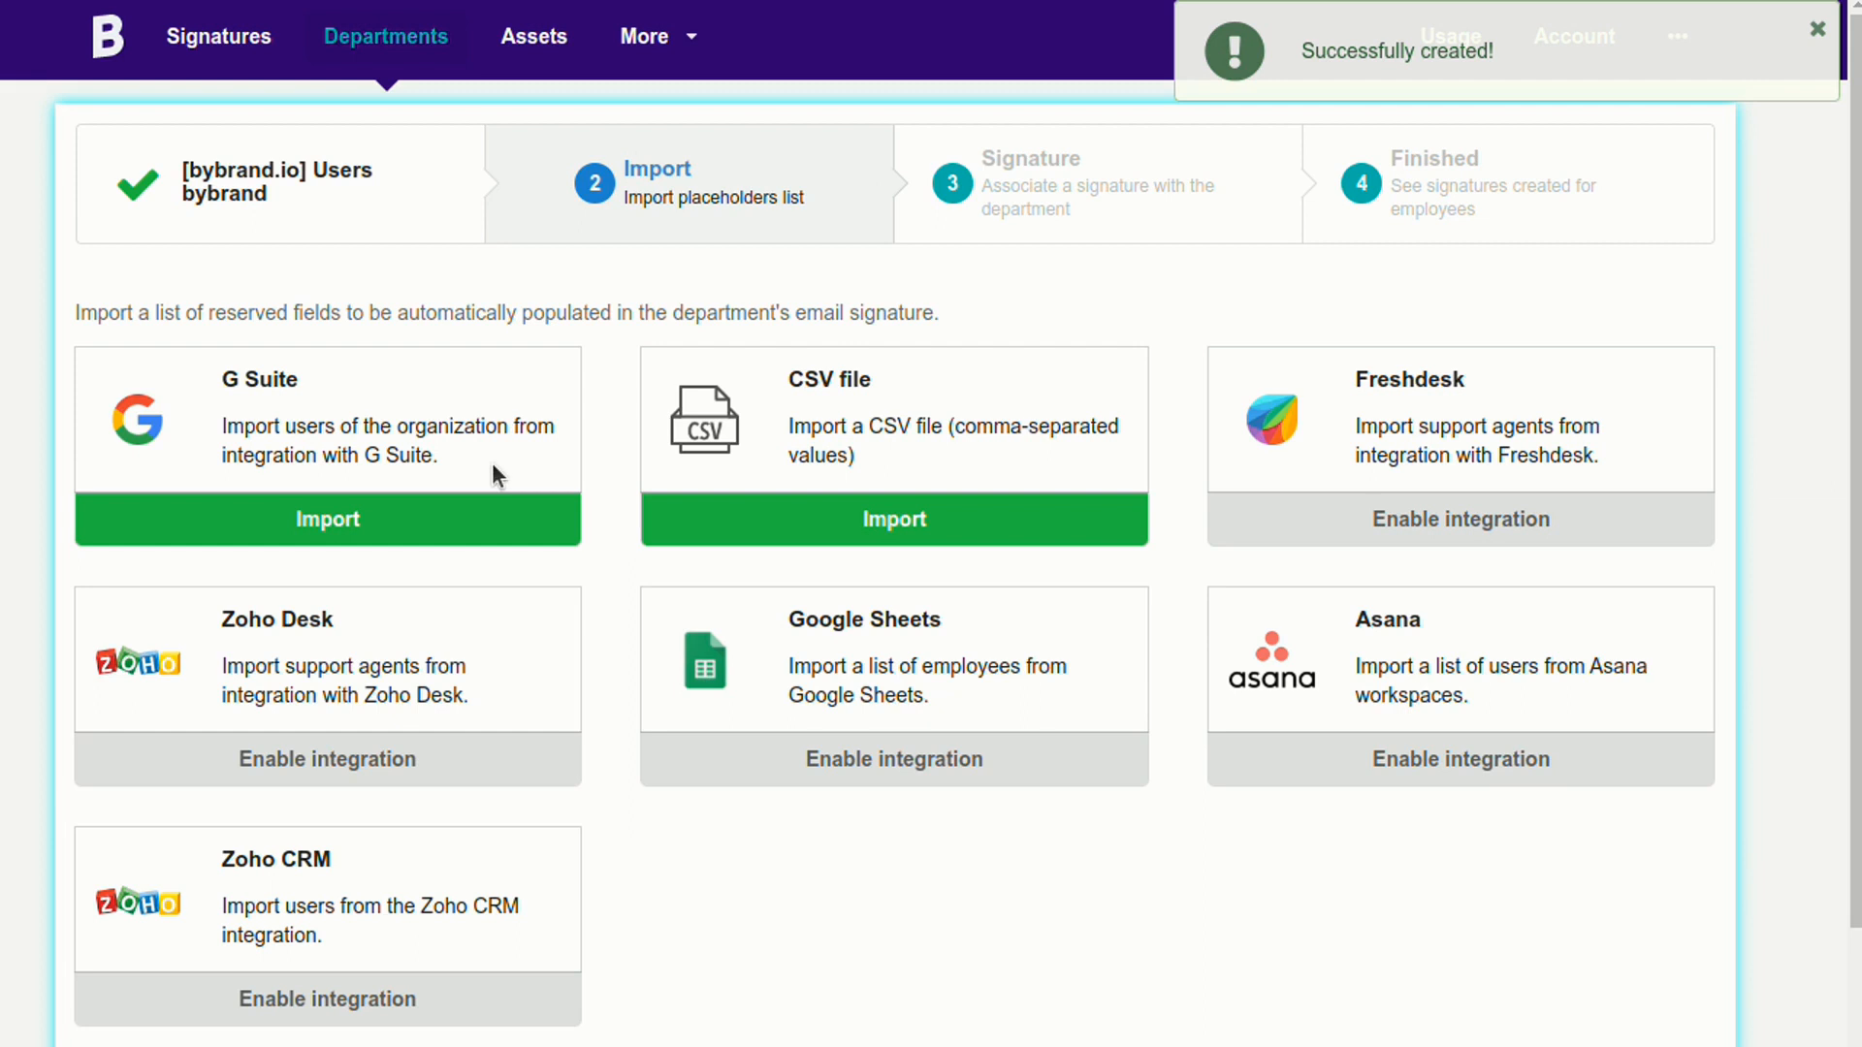
click(326, 519)
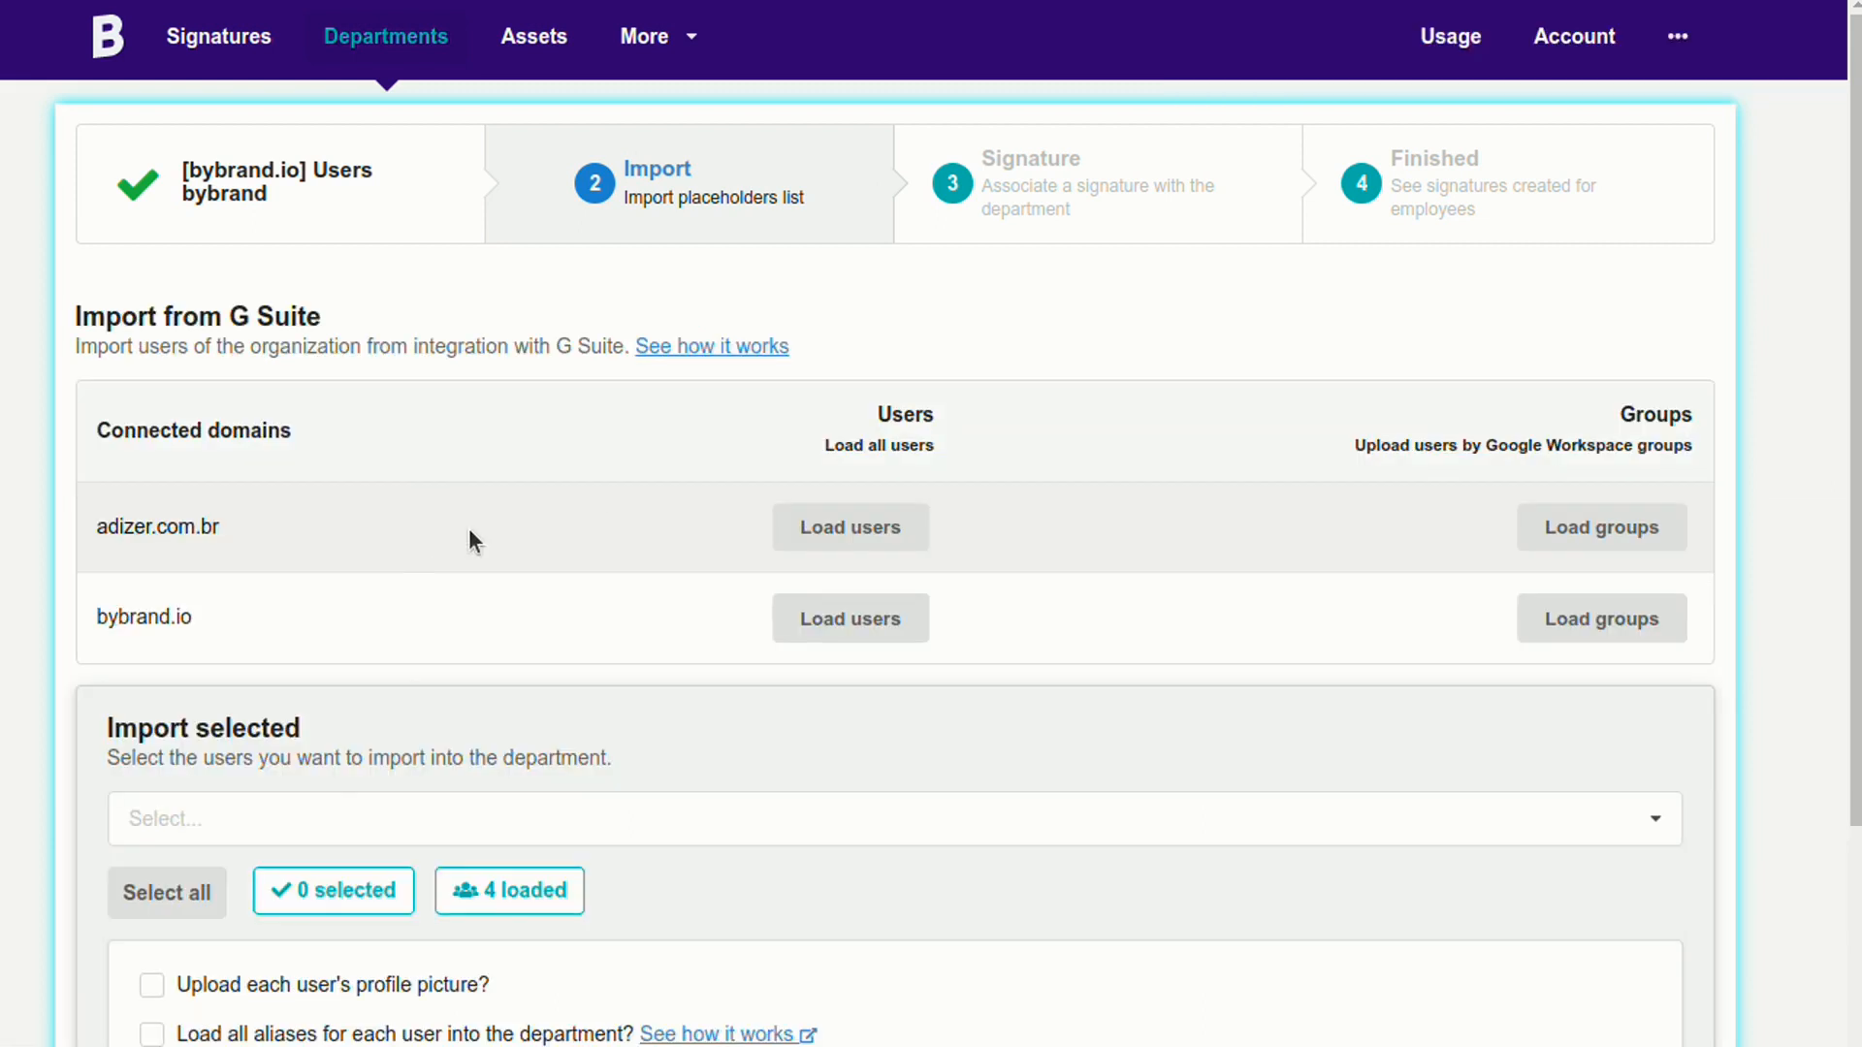
scroll(down, 3)
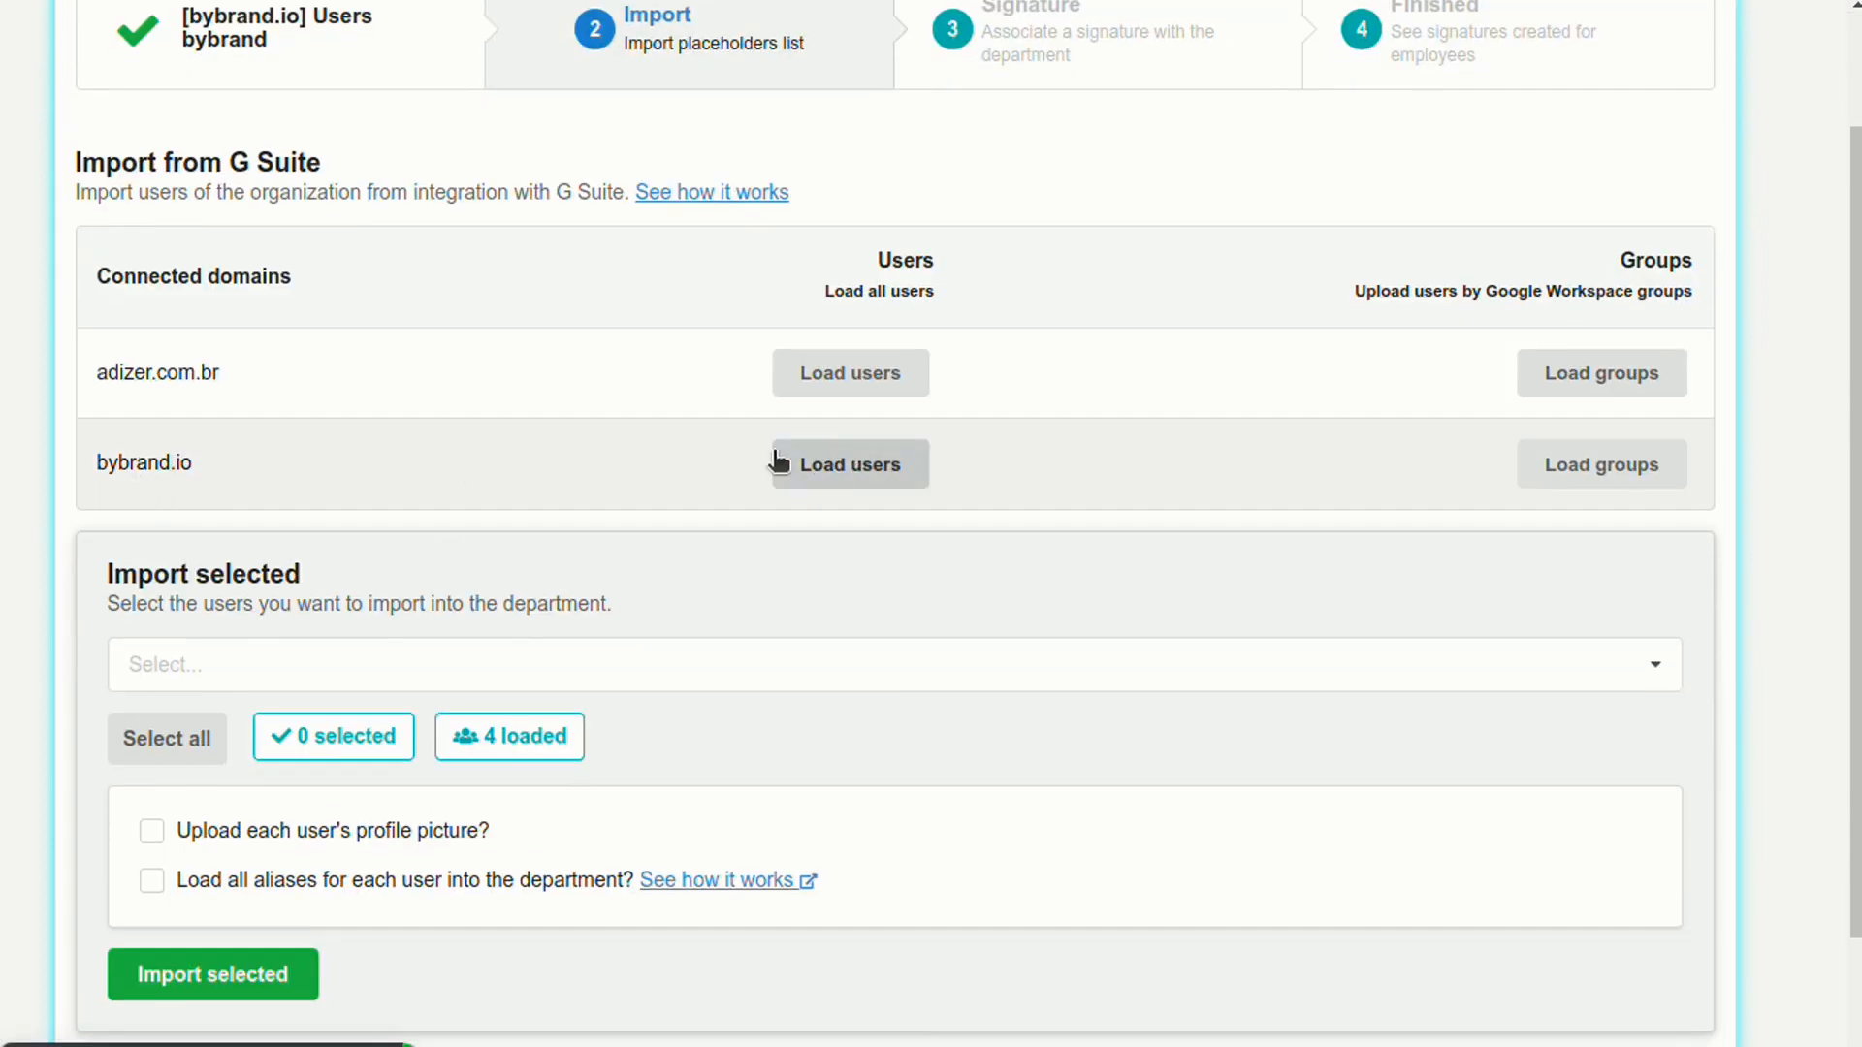
click(850, 463)
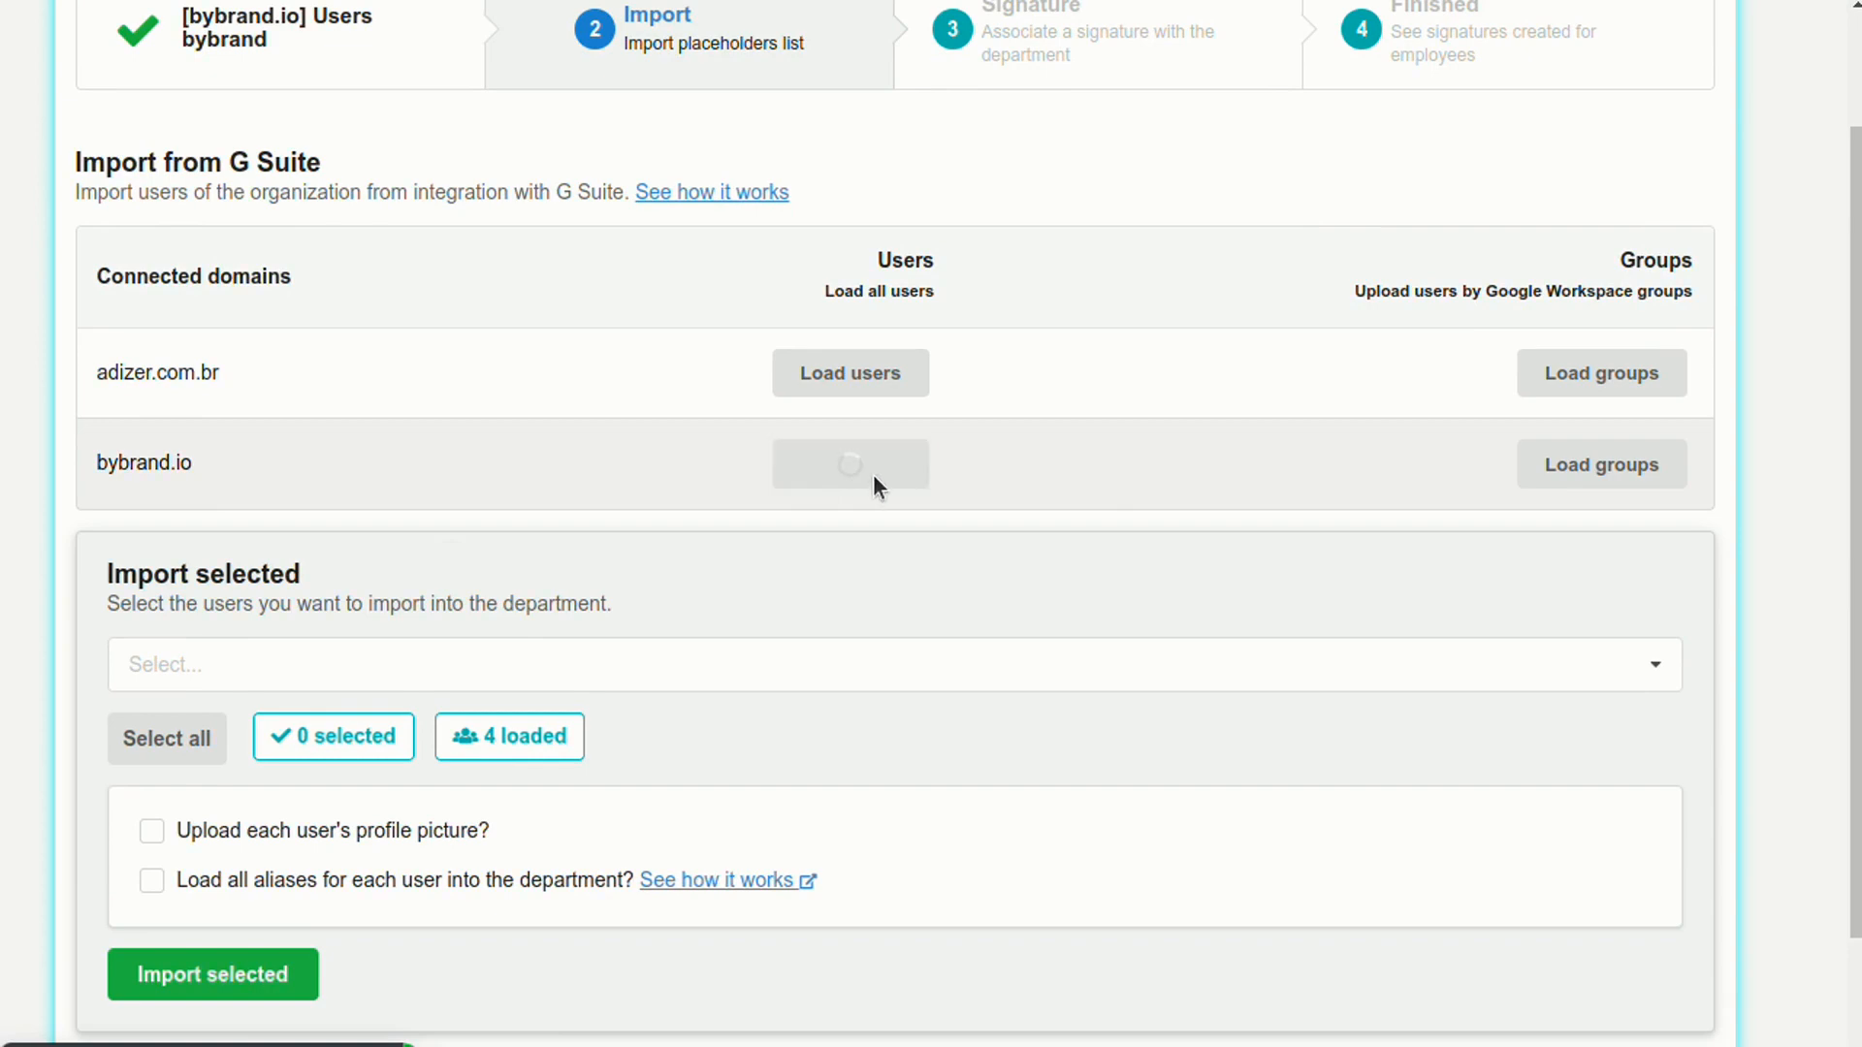
click(850, 463)
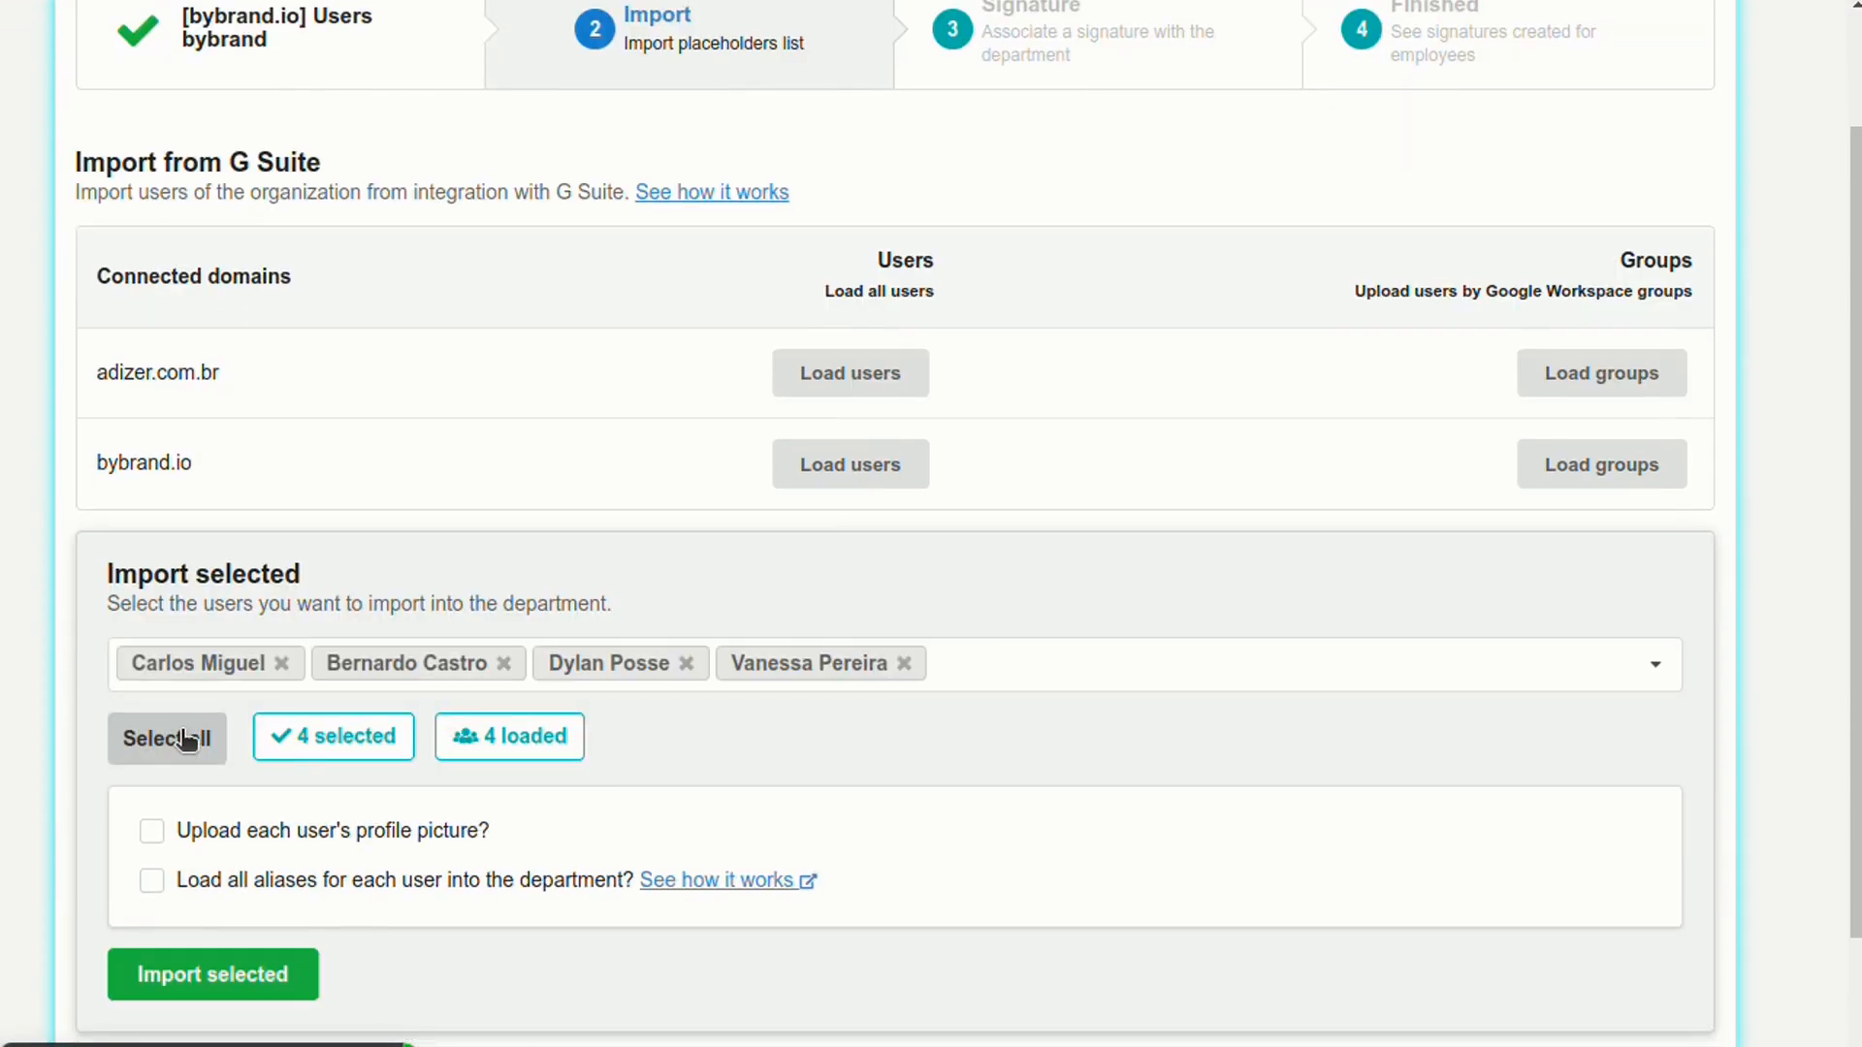
click(682, 662)
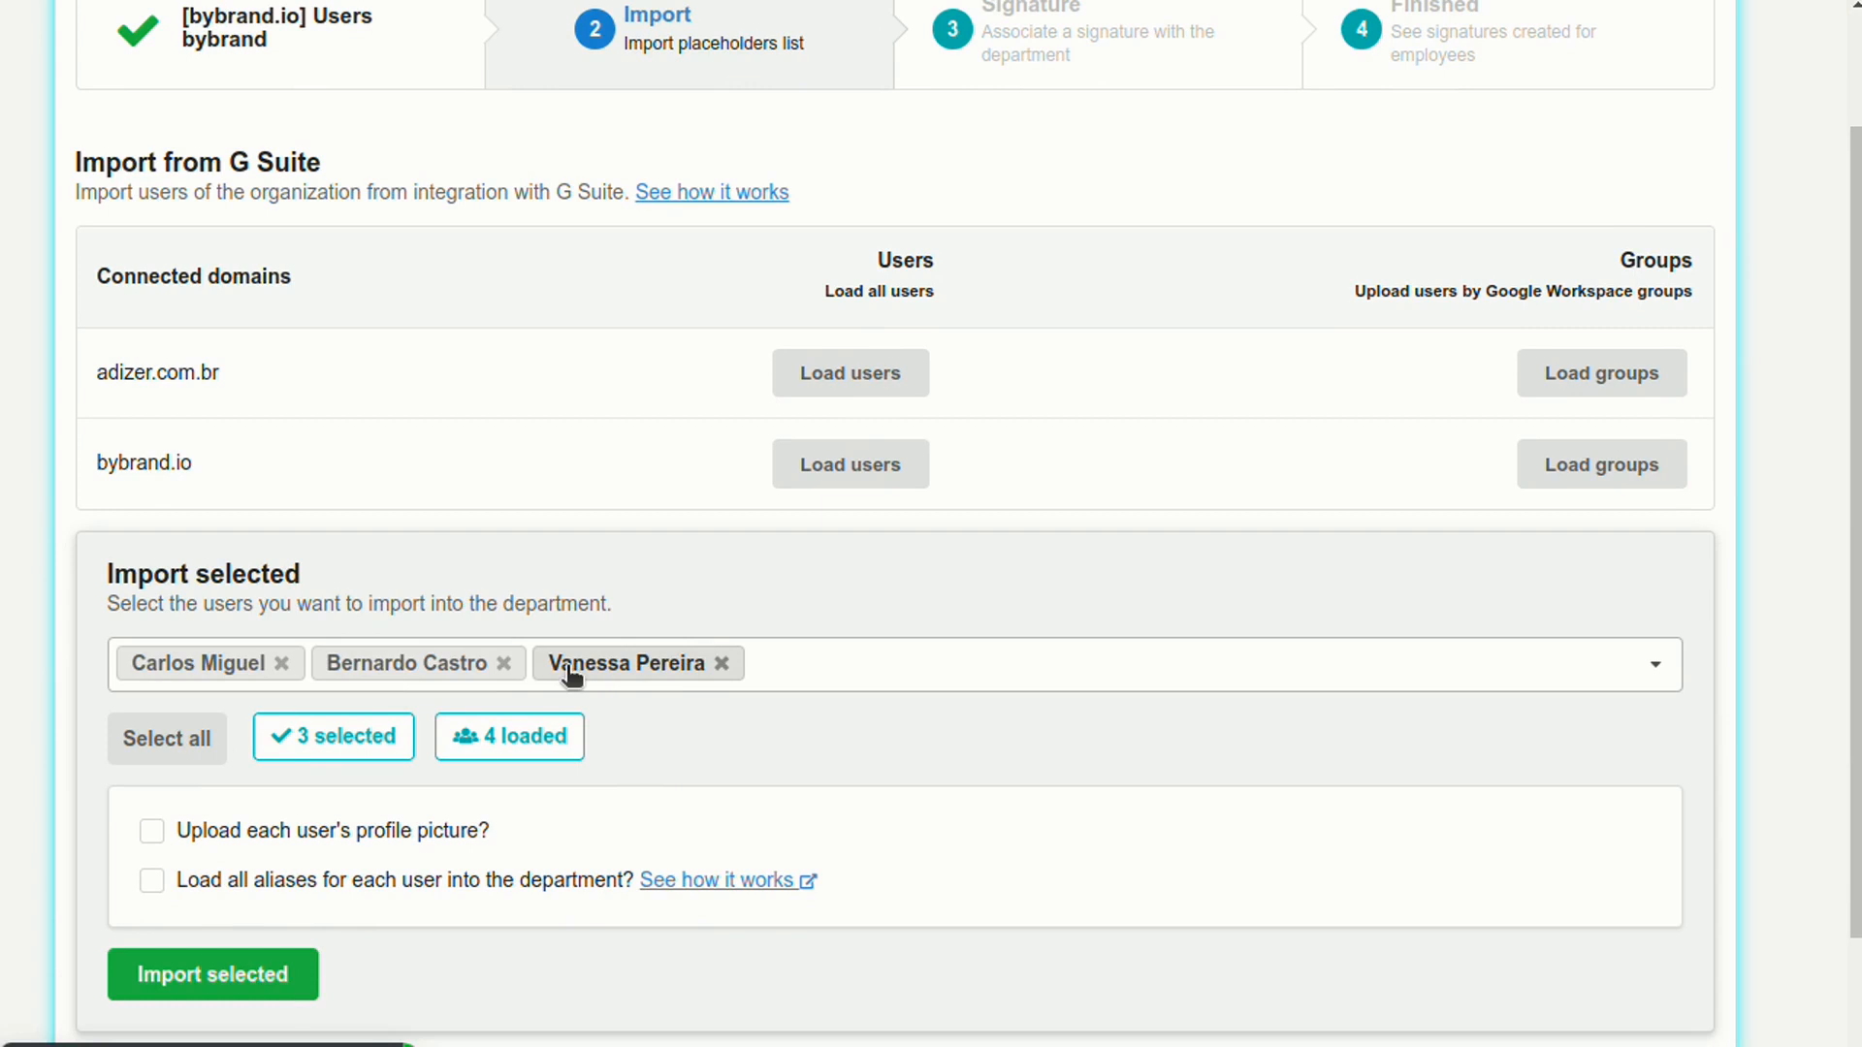
click(505, 663)
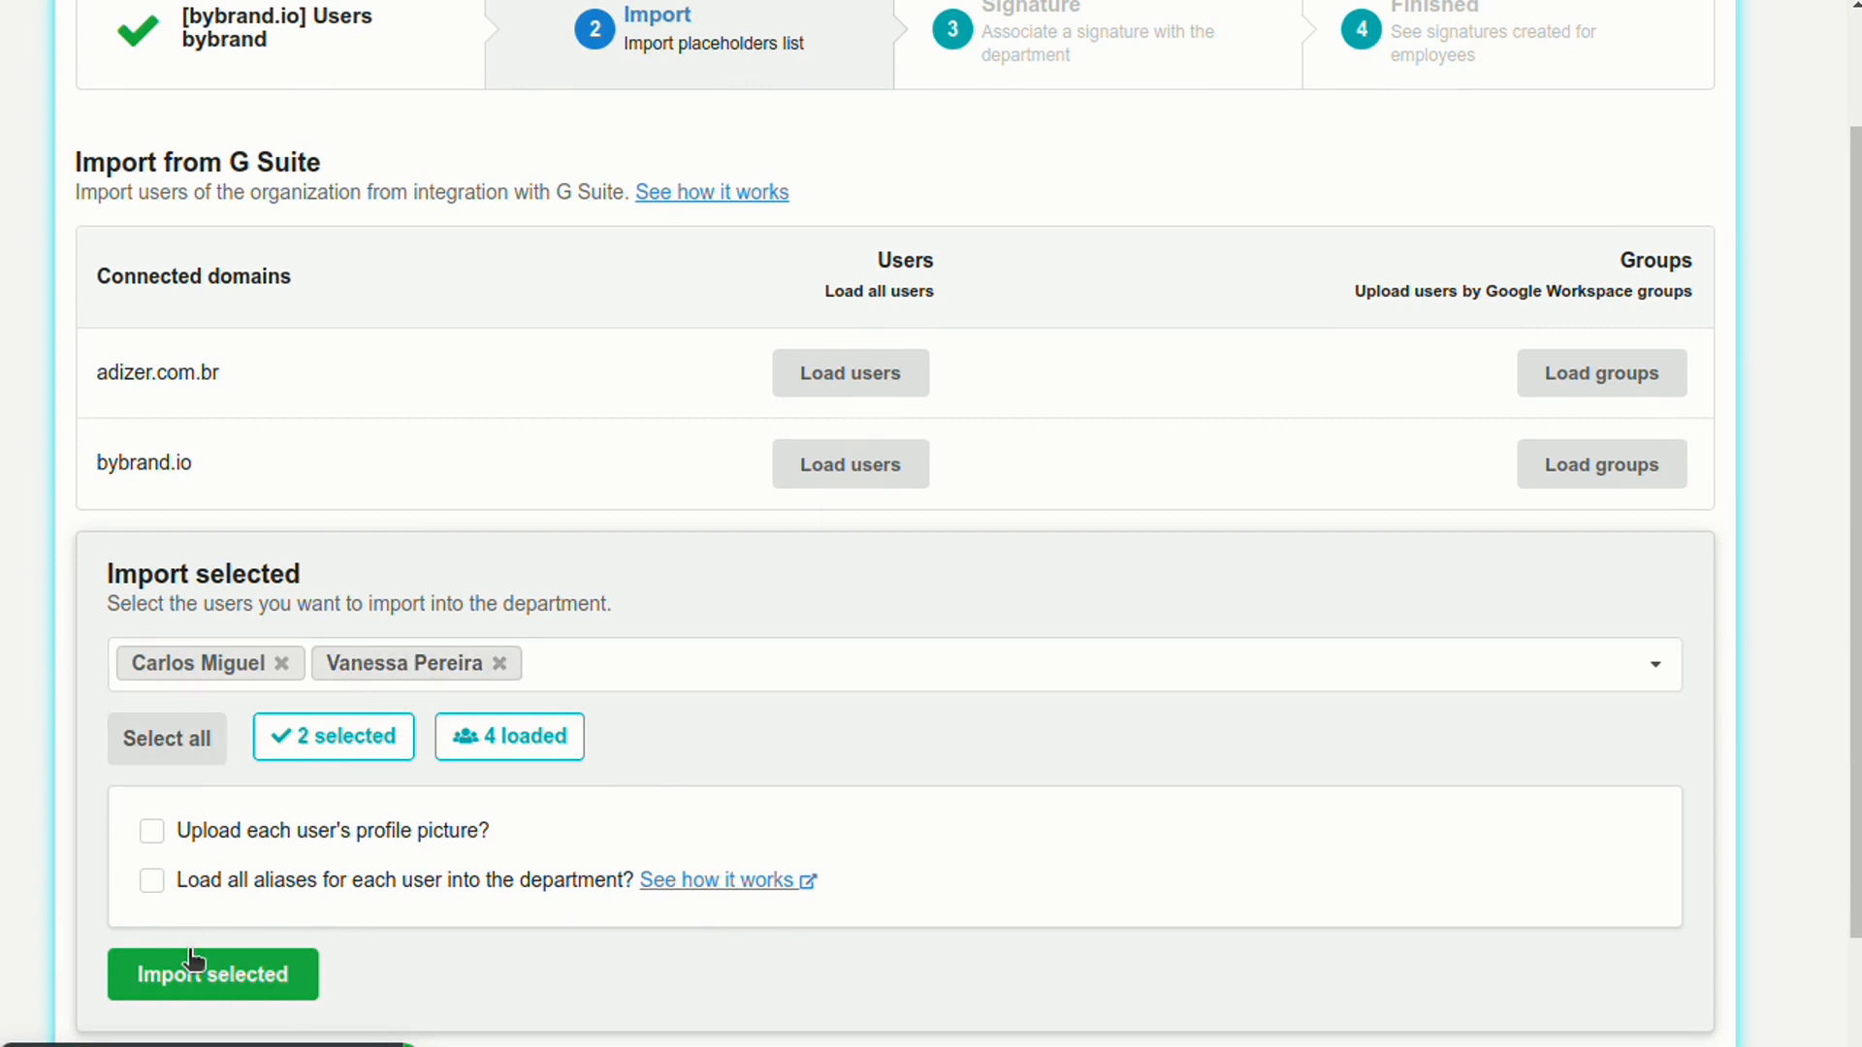
click(212, 974)
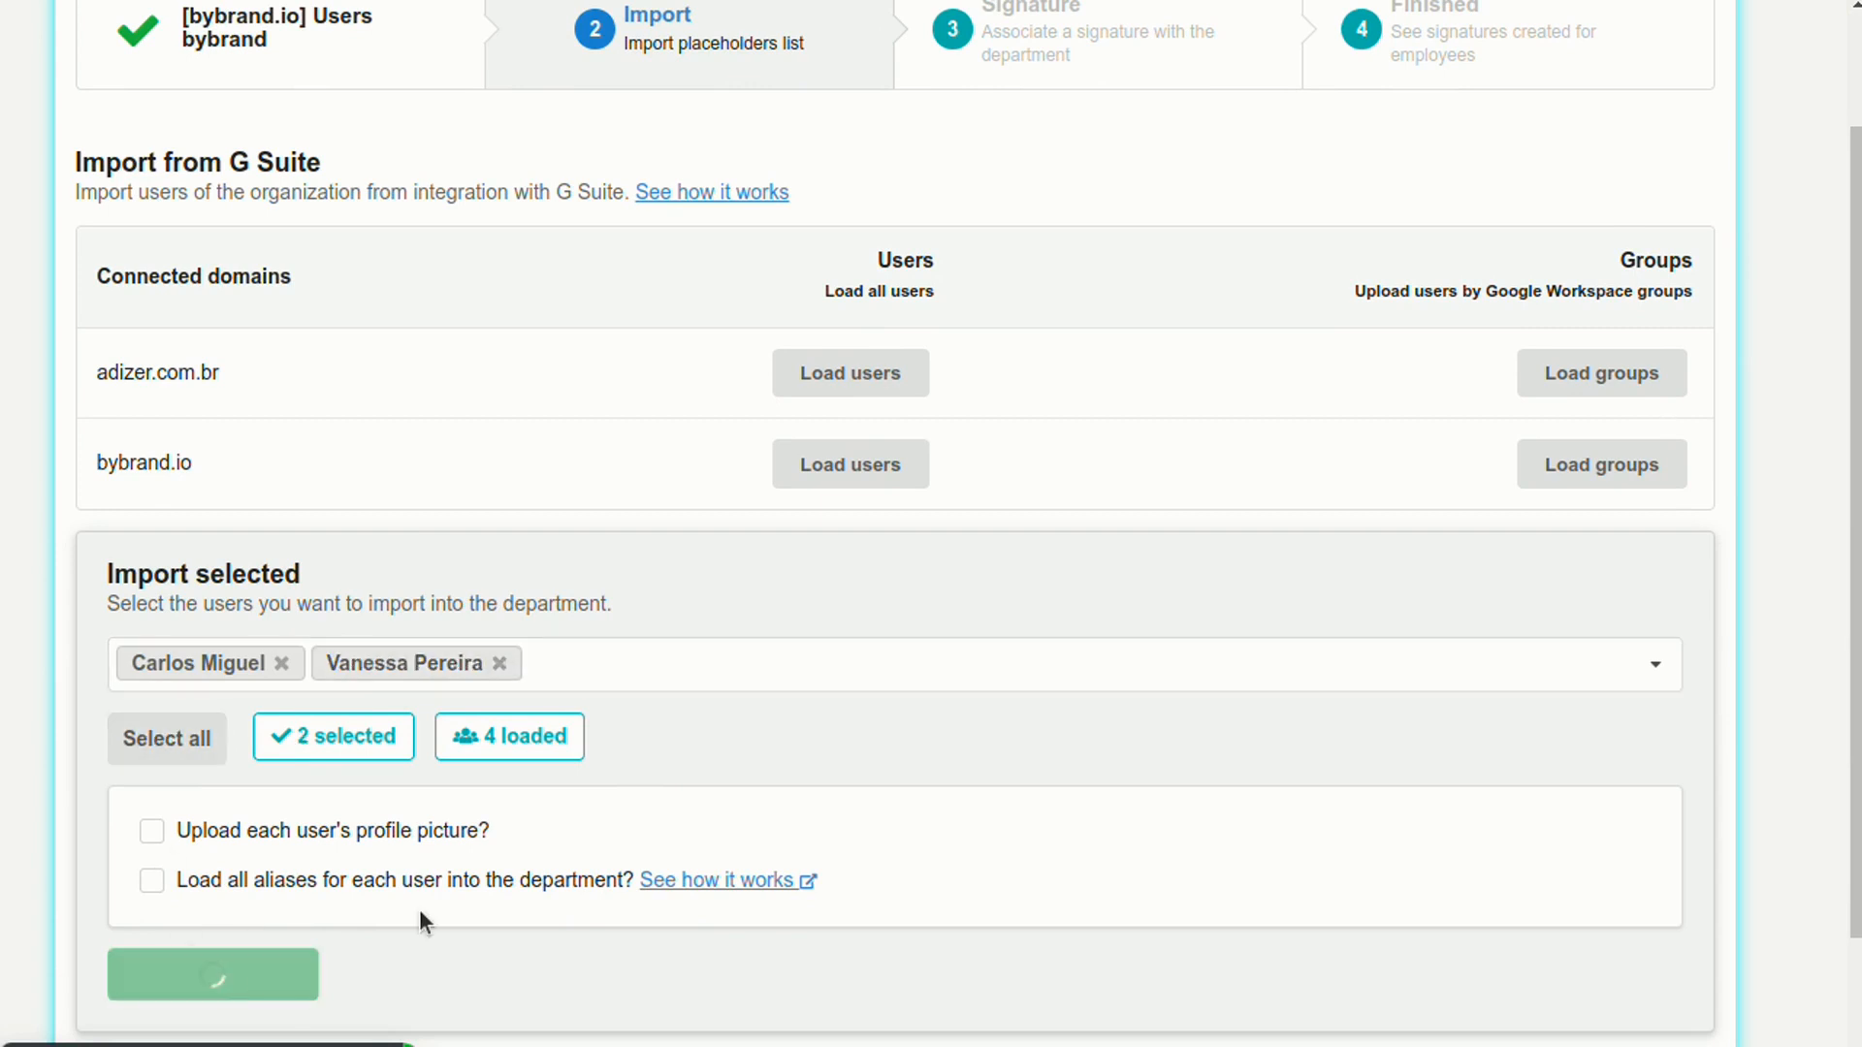
click(212, 974)
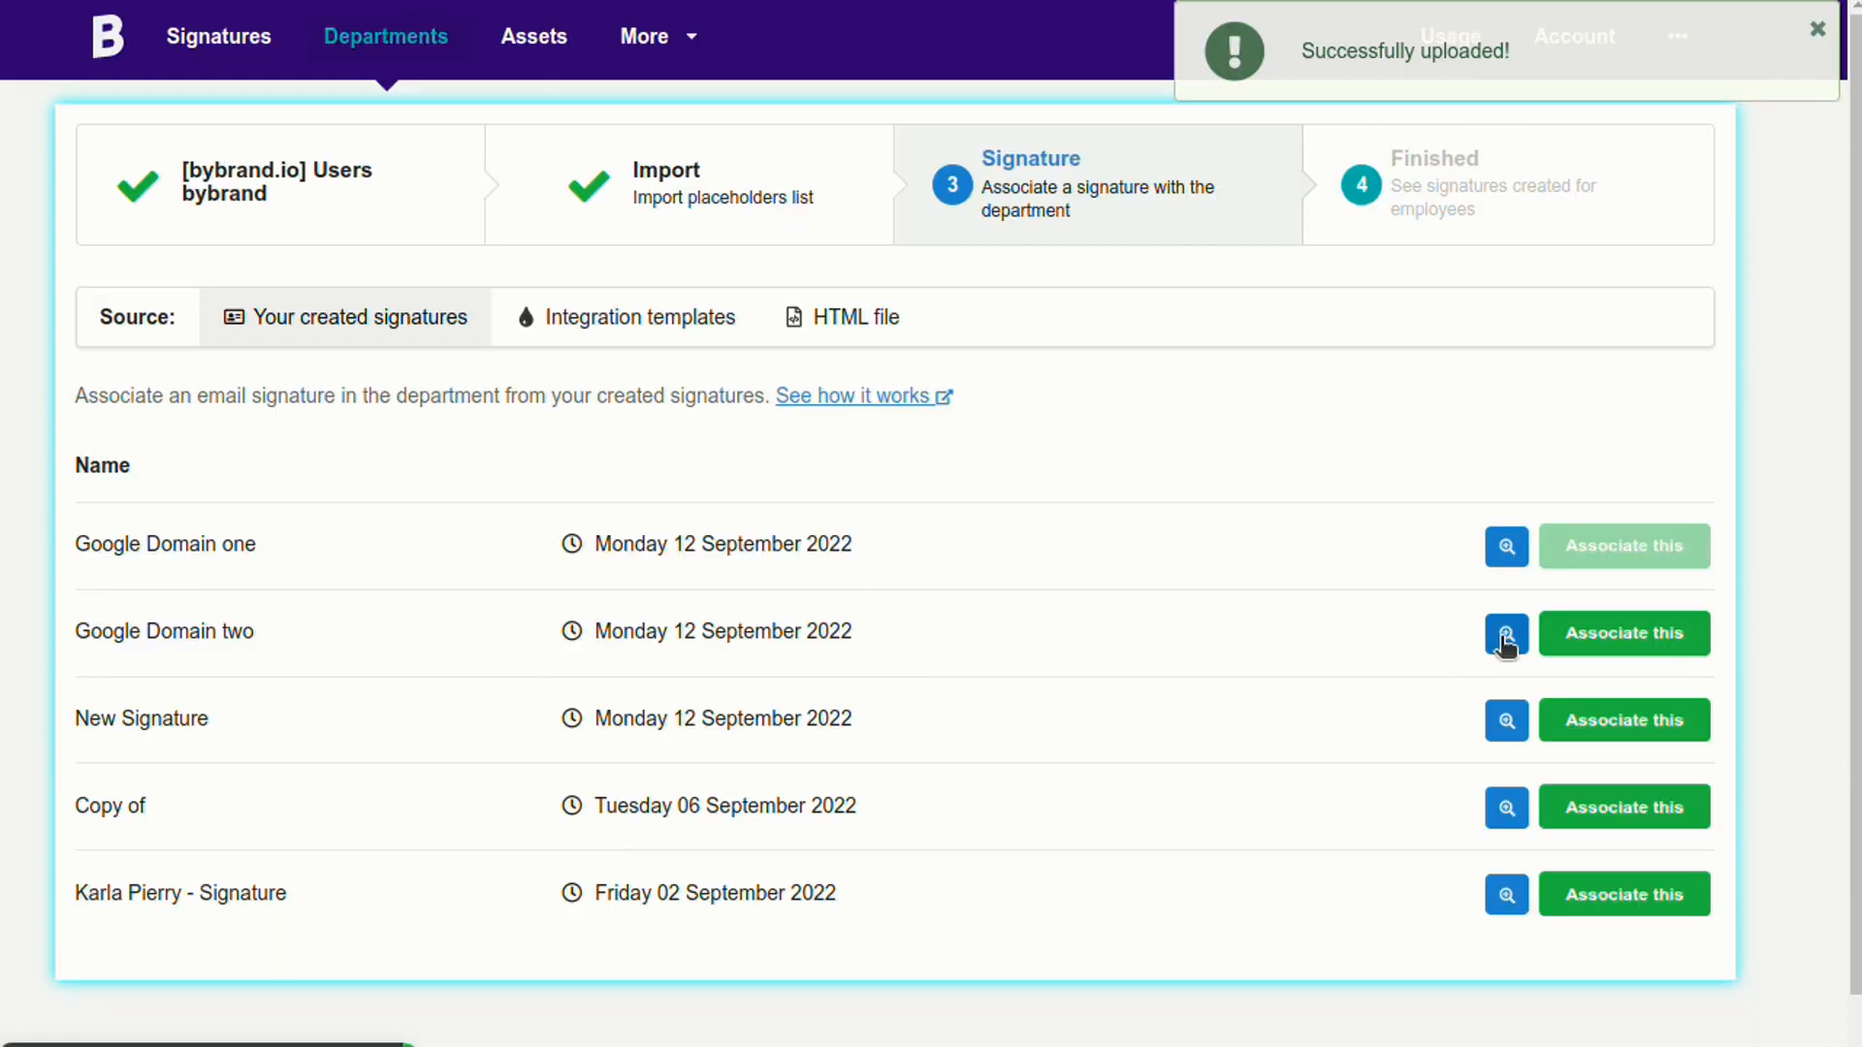
Associate and confirm the Google Domain two signature, then view the department's employees.
click(1624, 634)
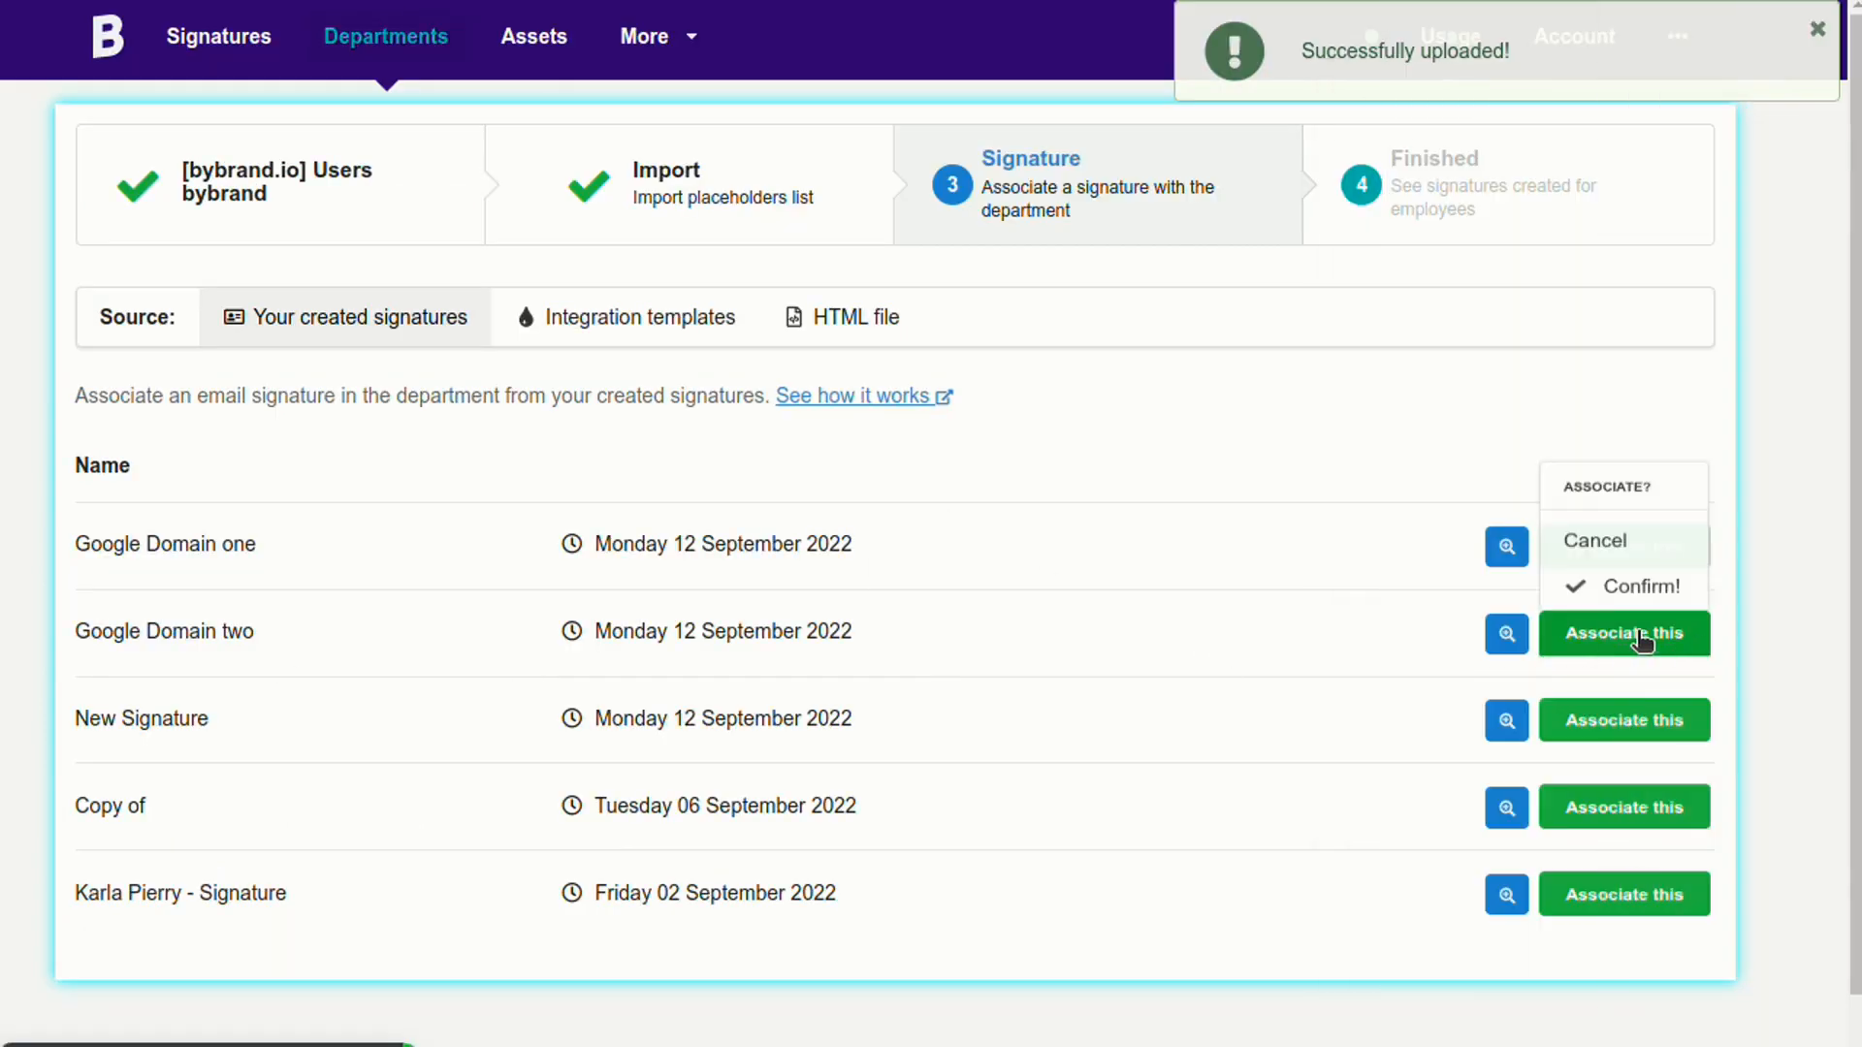
click(1636, 586)
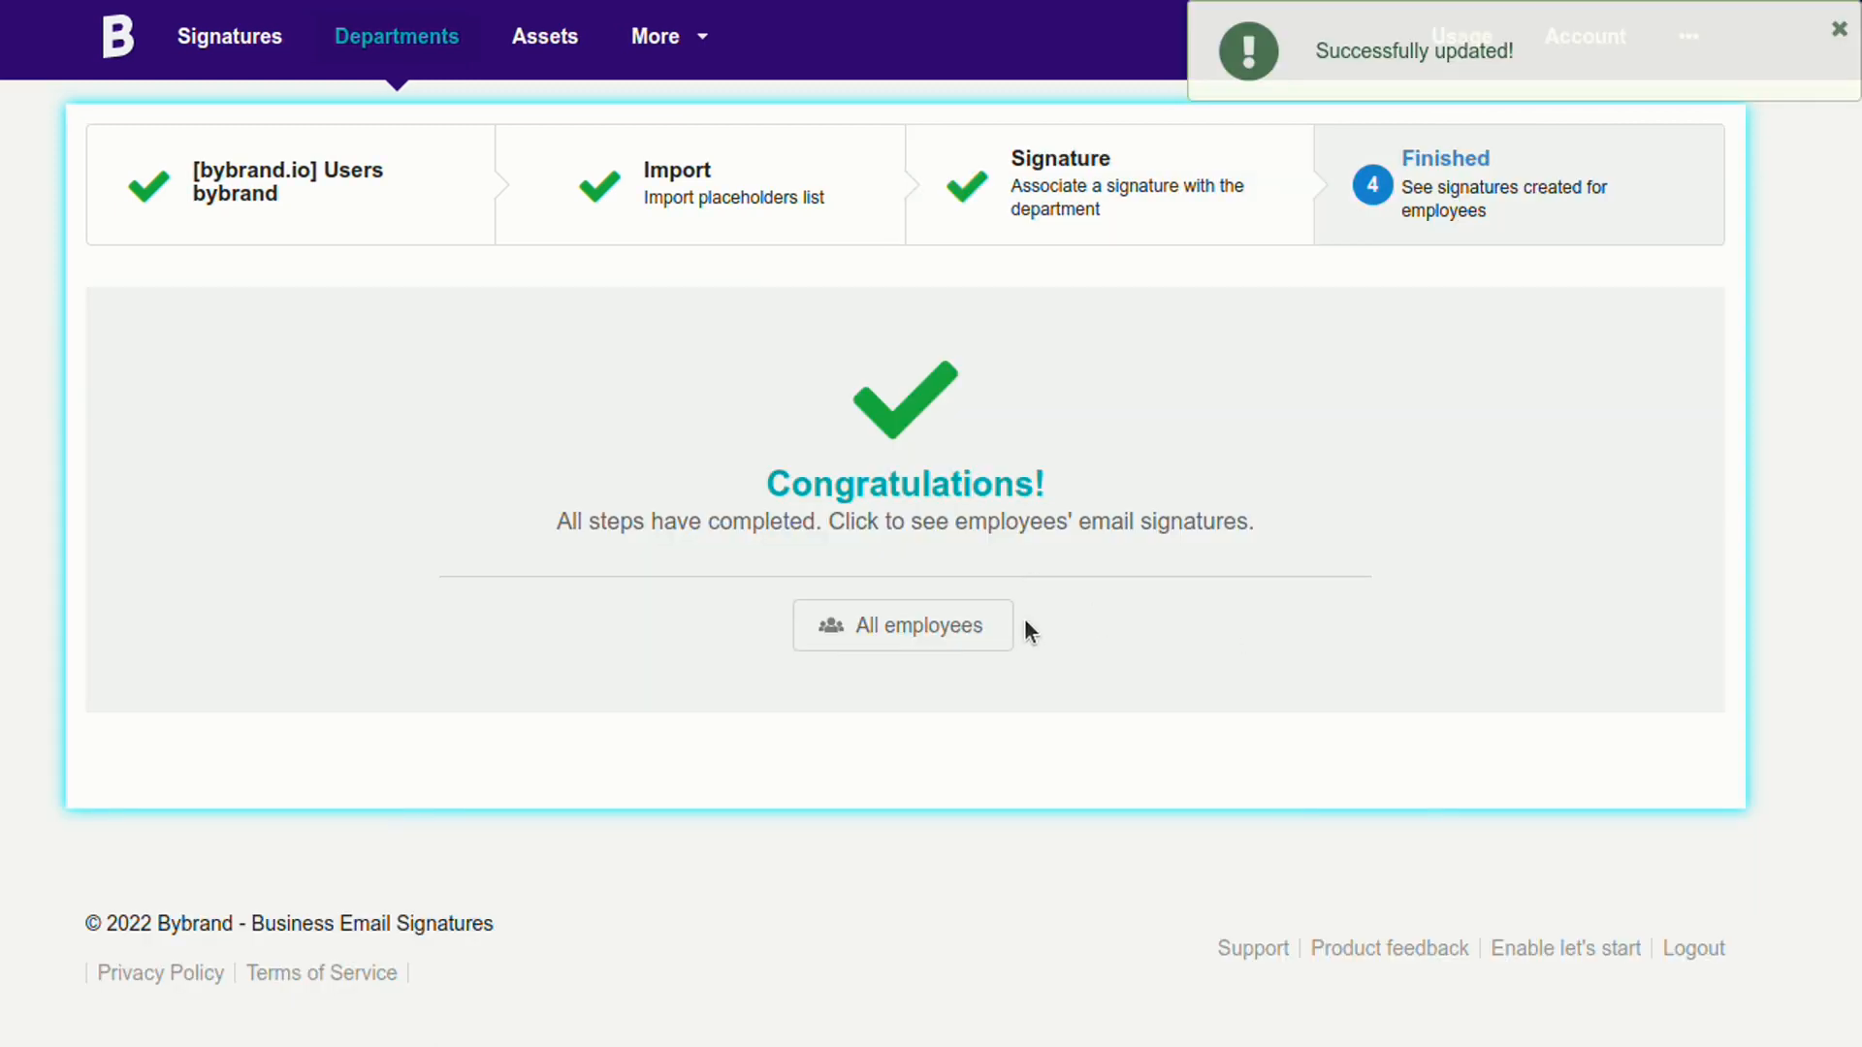
click(903, 625)
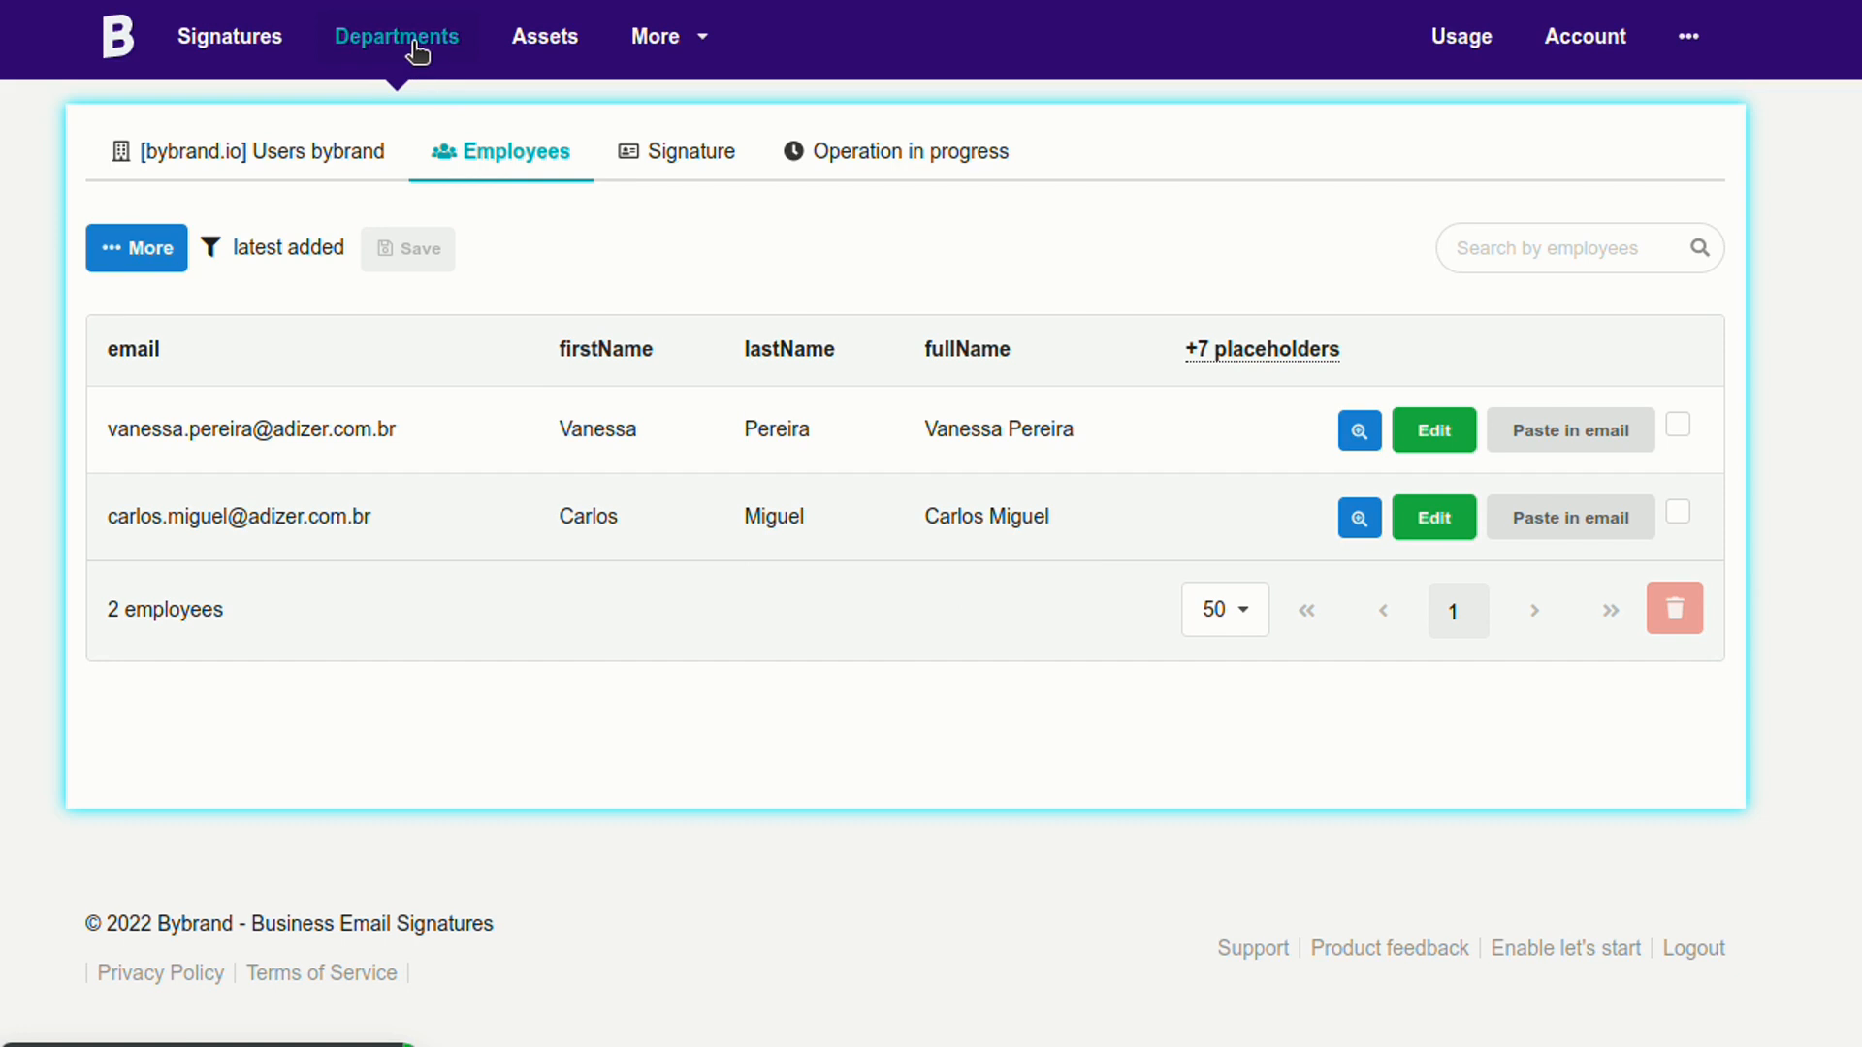
From Departments, open the employee list of '[adizer.com.br] Users adizer'.
click(397, 36)
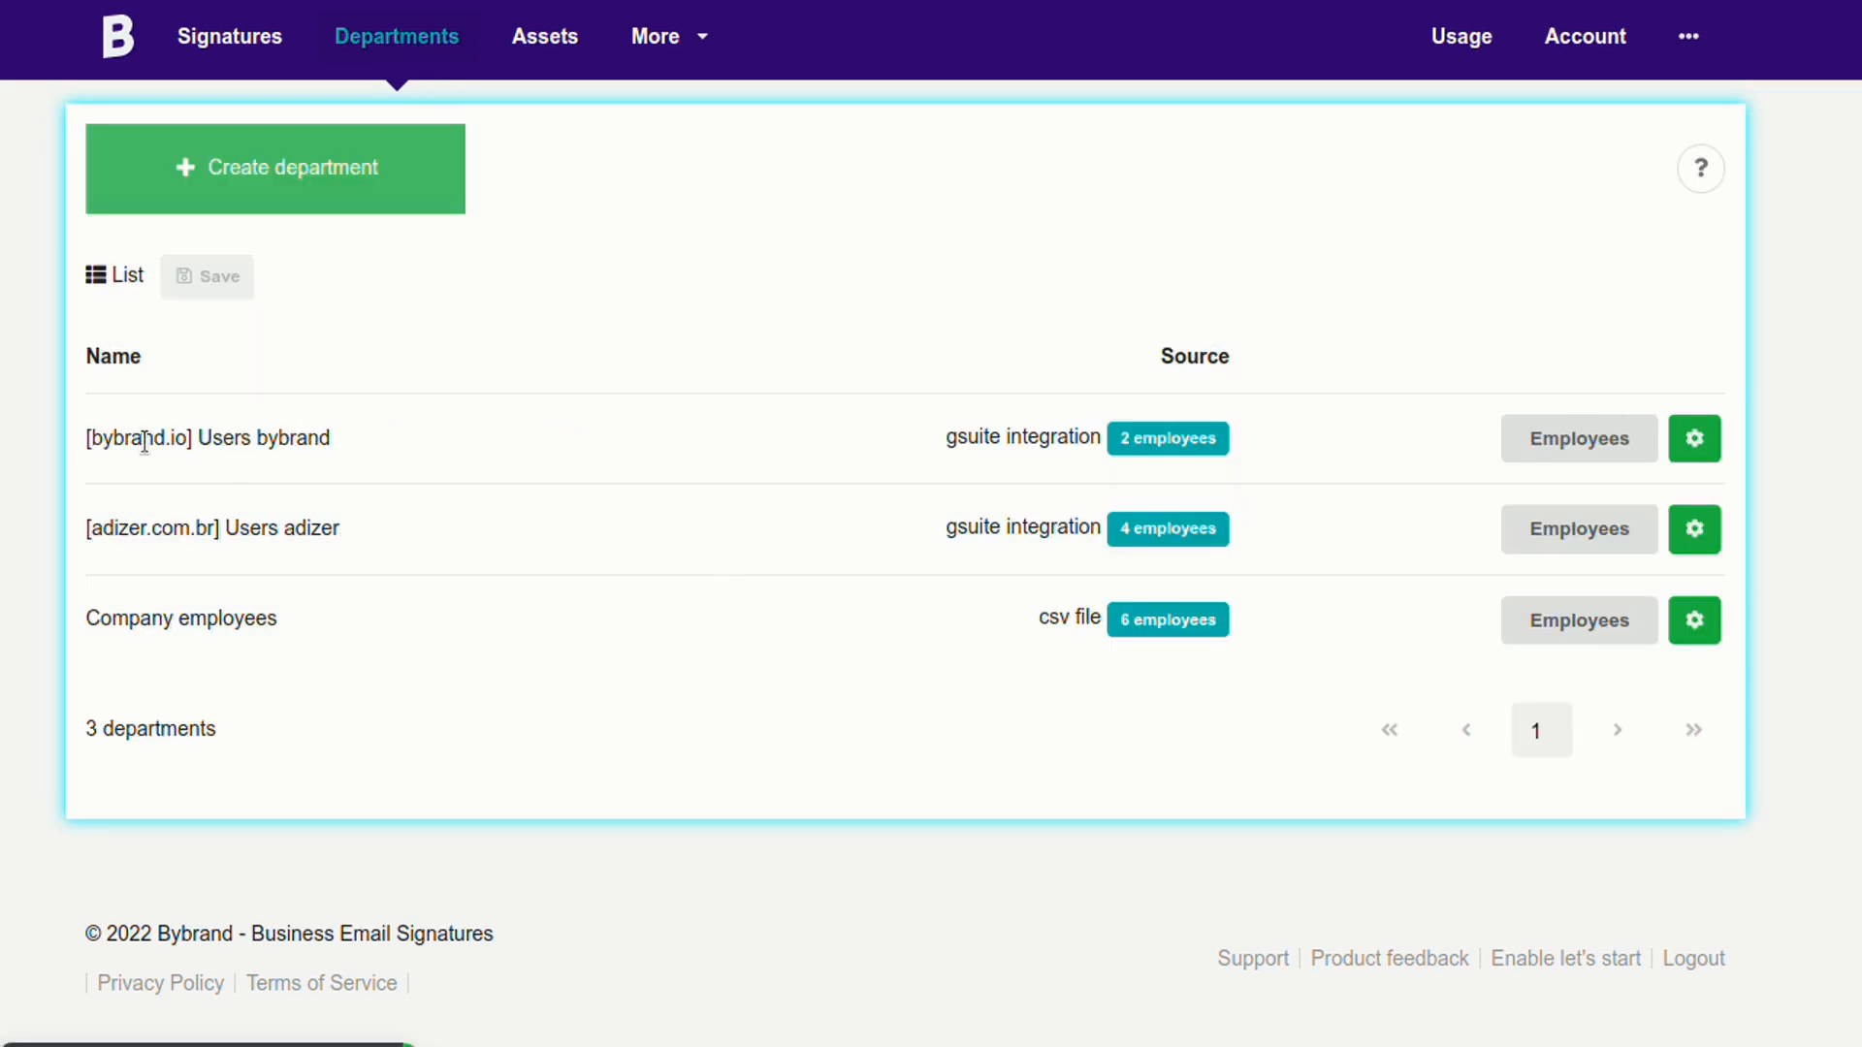
mouse_move(507, 541)
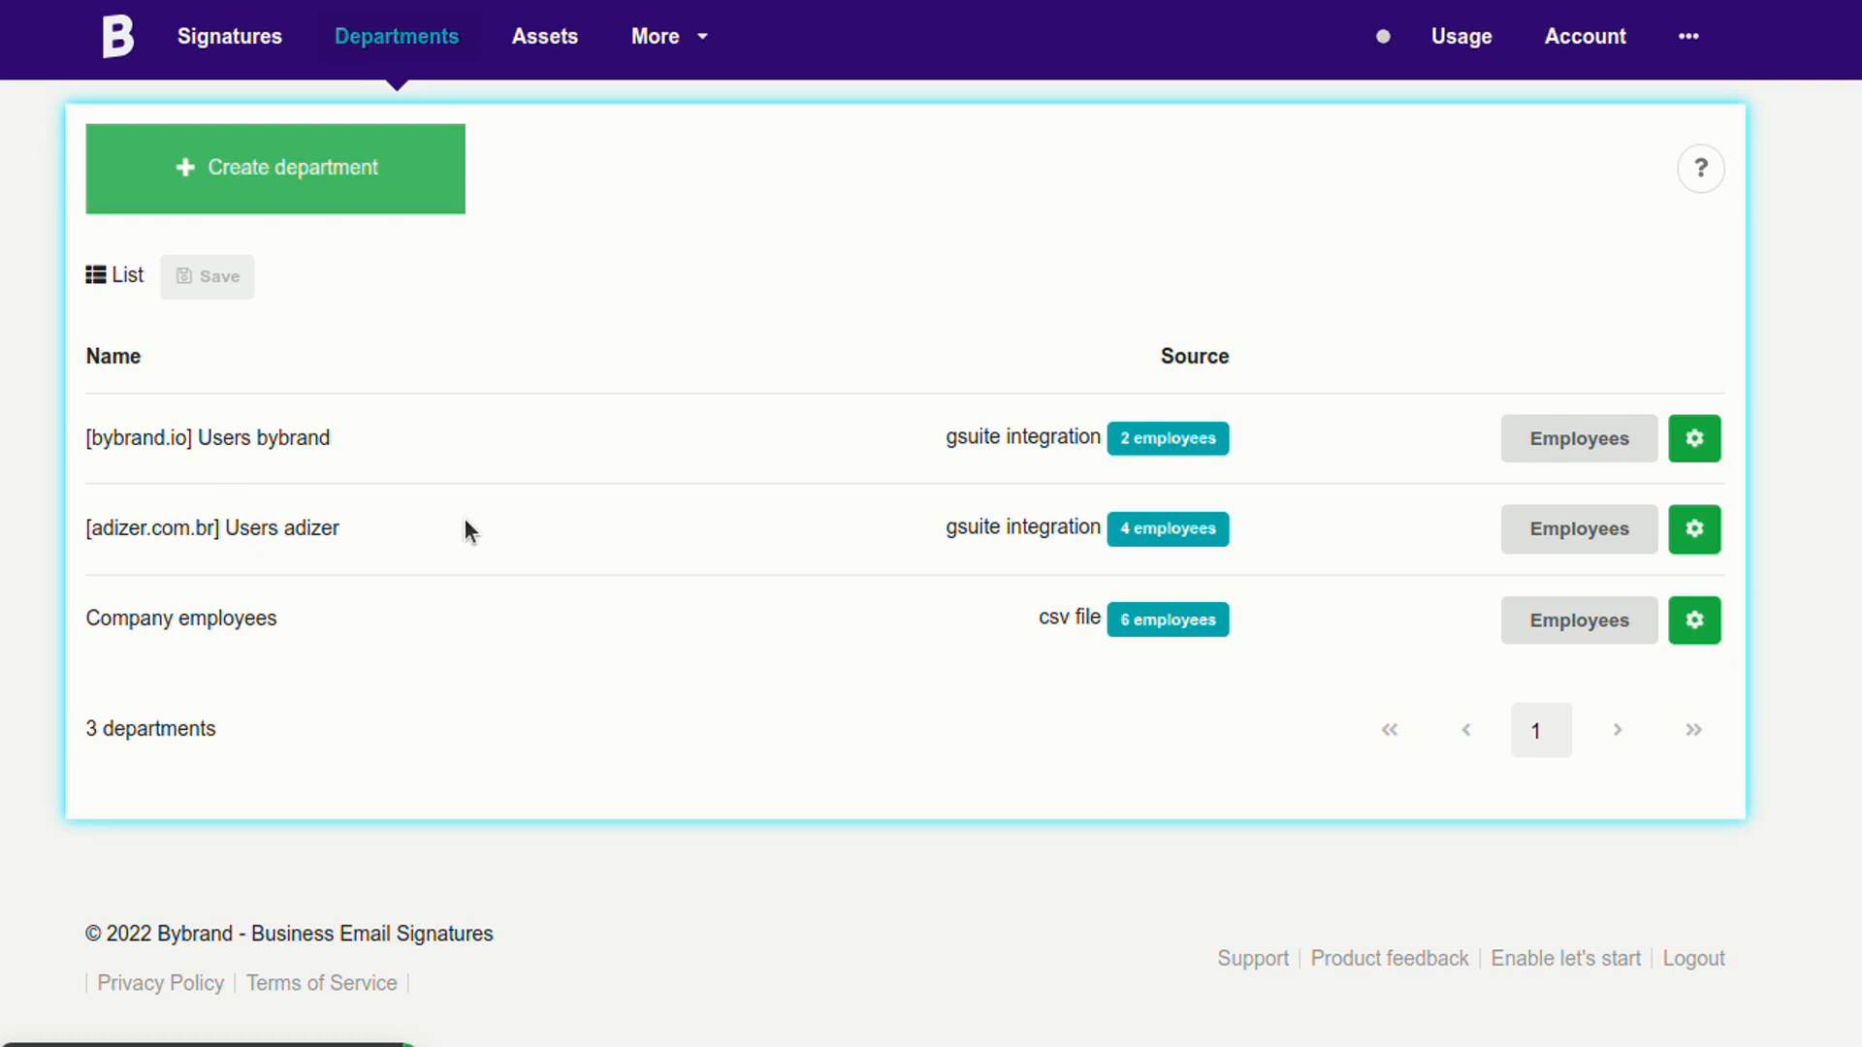
mouse_move(488, 523)
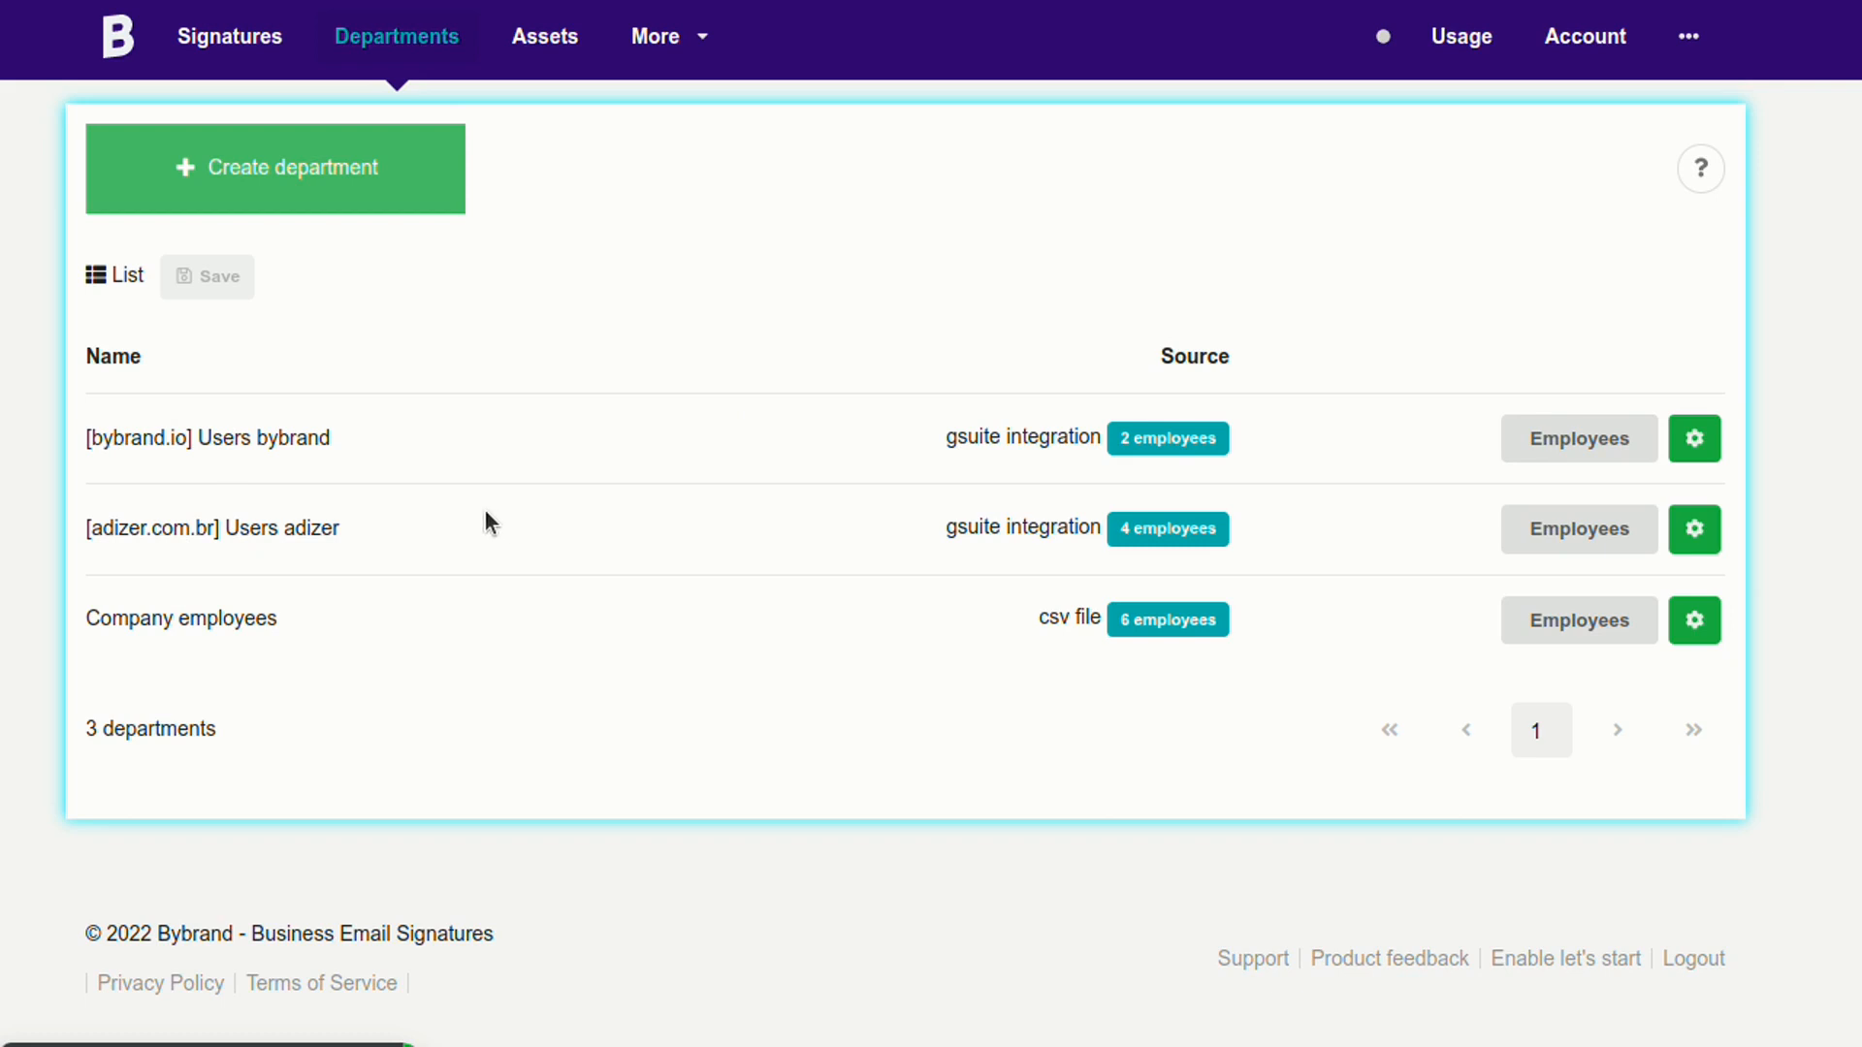
mouse_move(546, 543)
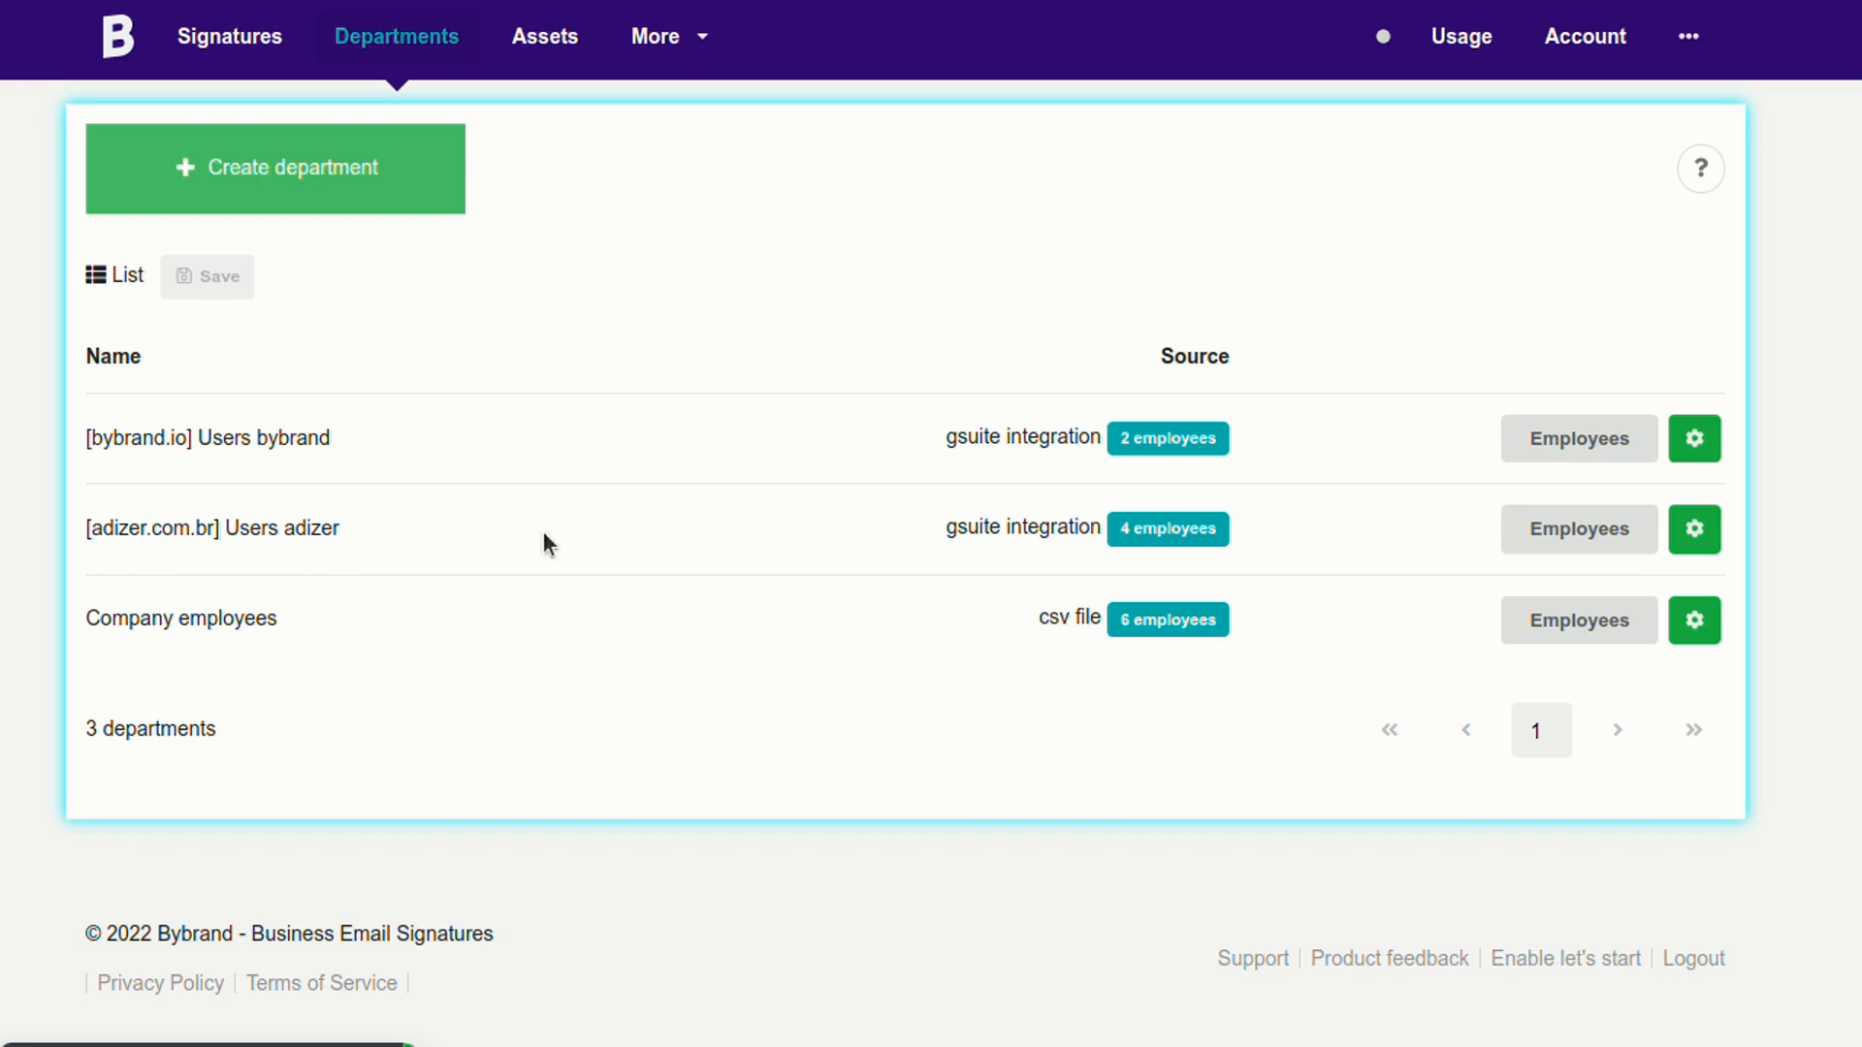
click(1577, 528)
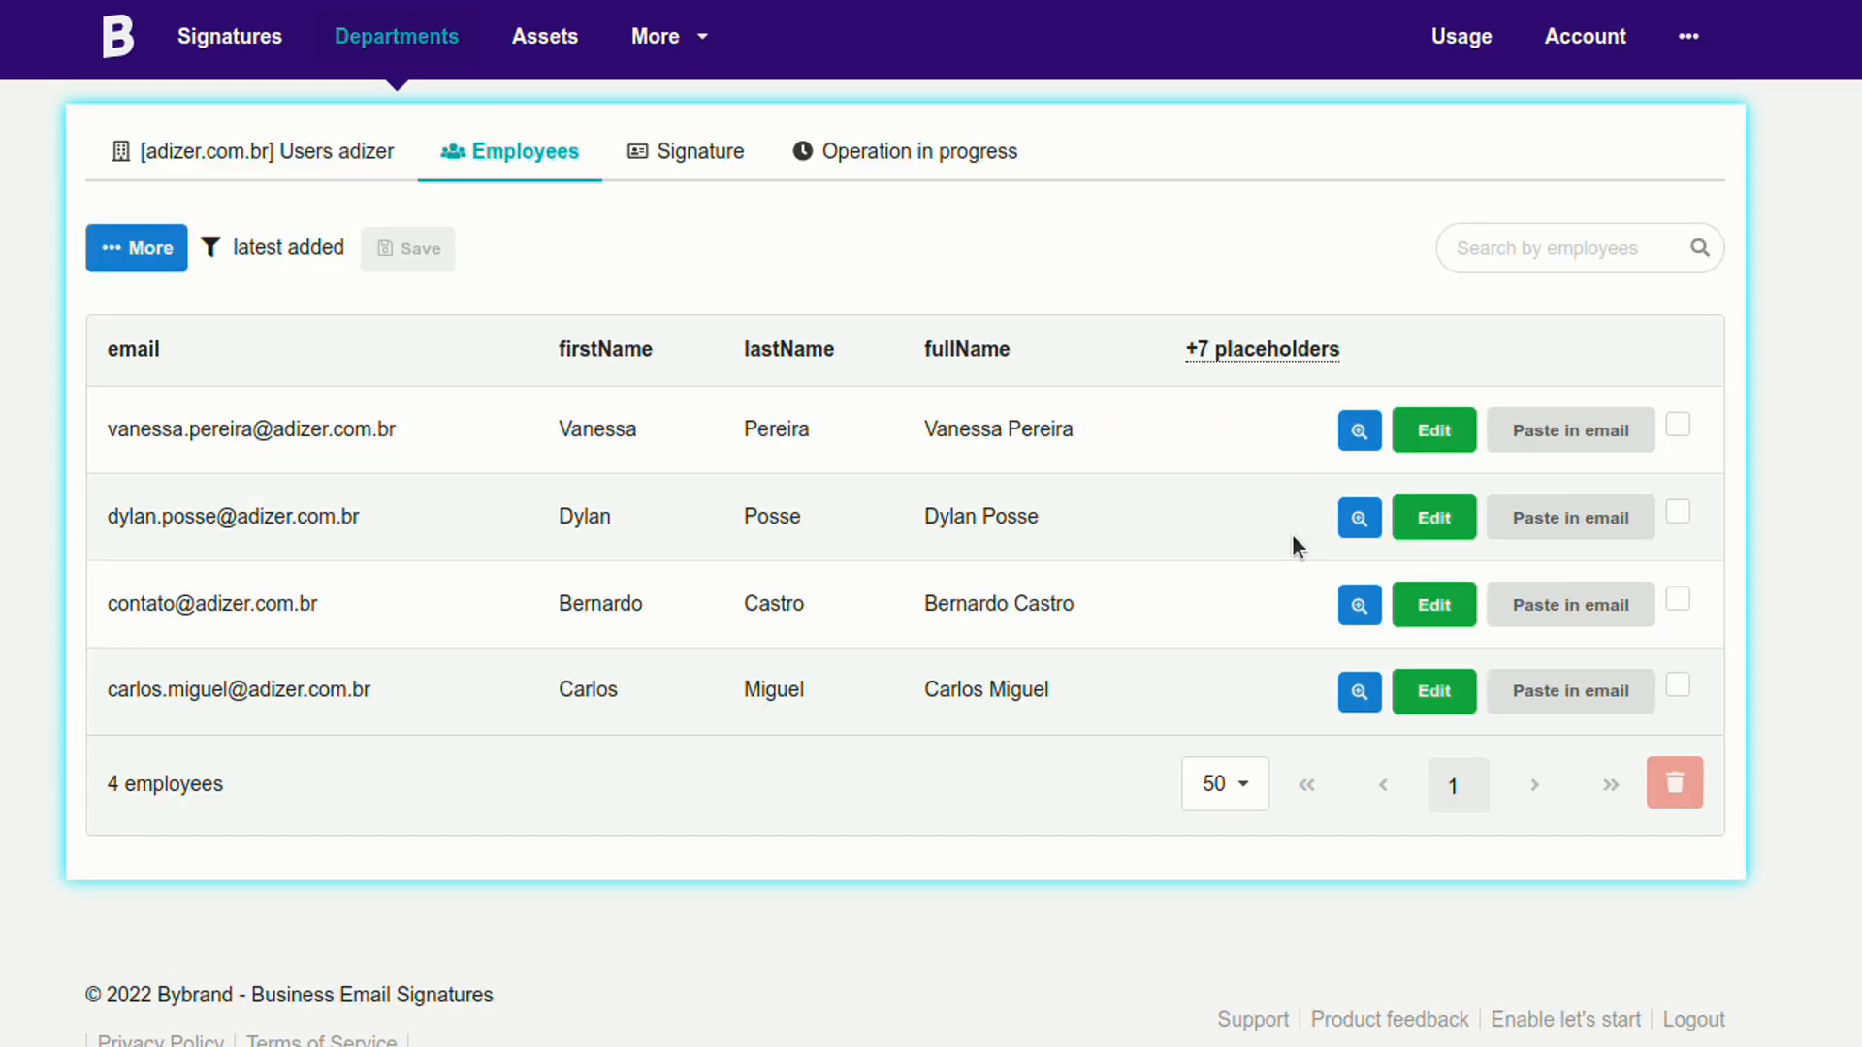
mouse_move(1570, 517)
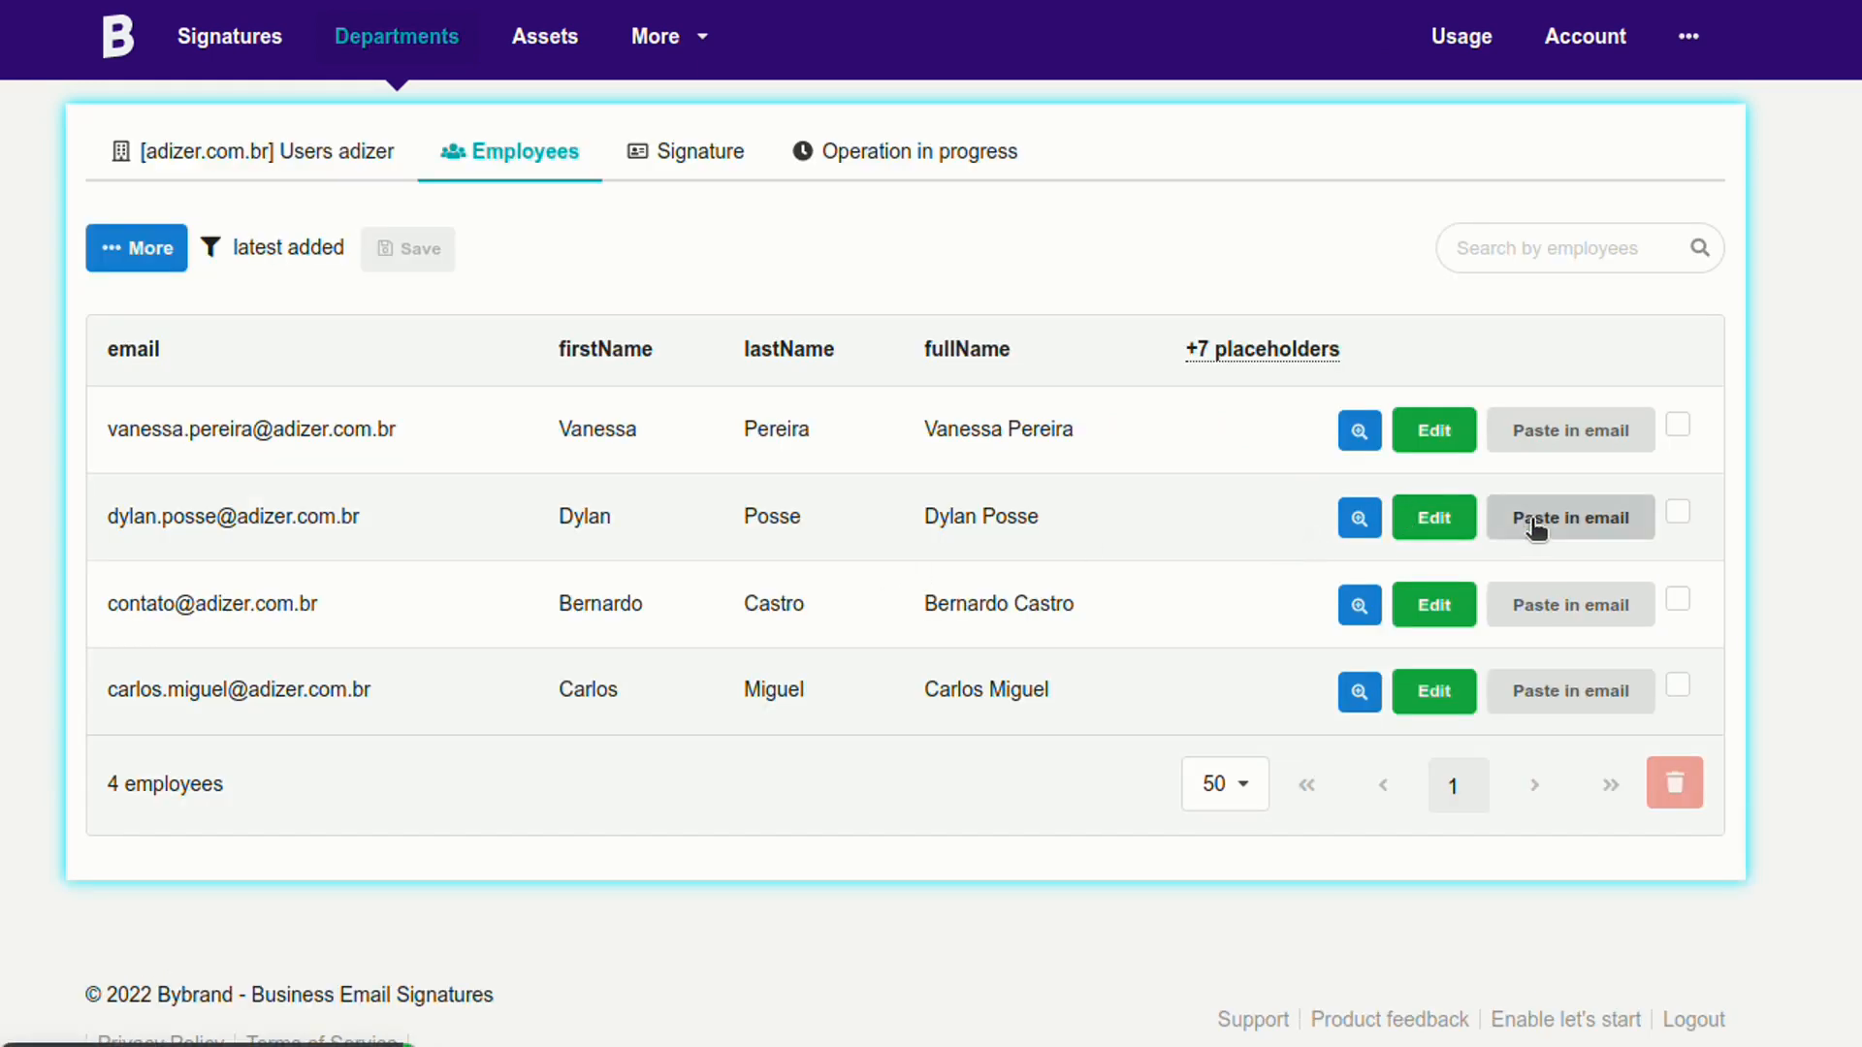
click(1358, 517)
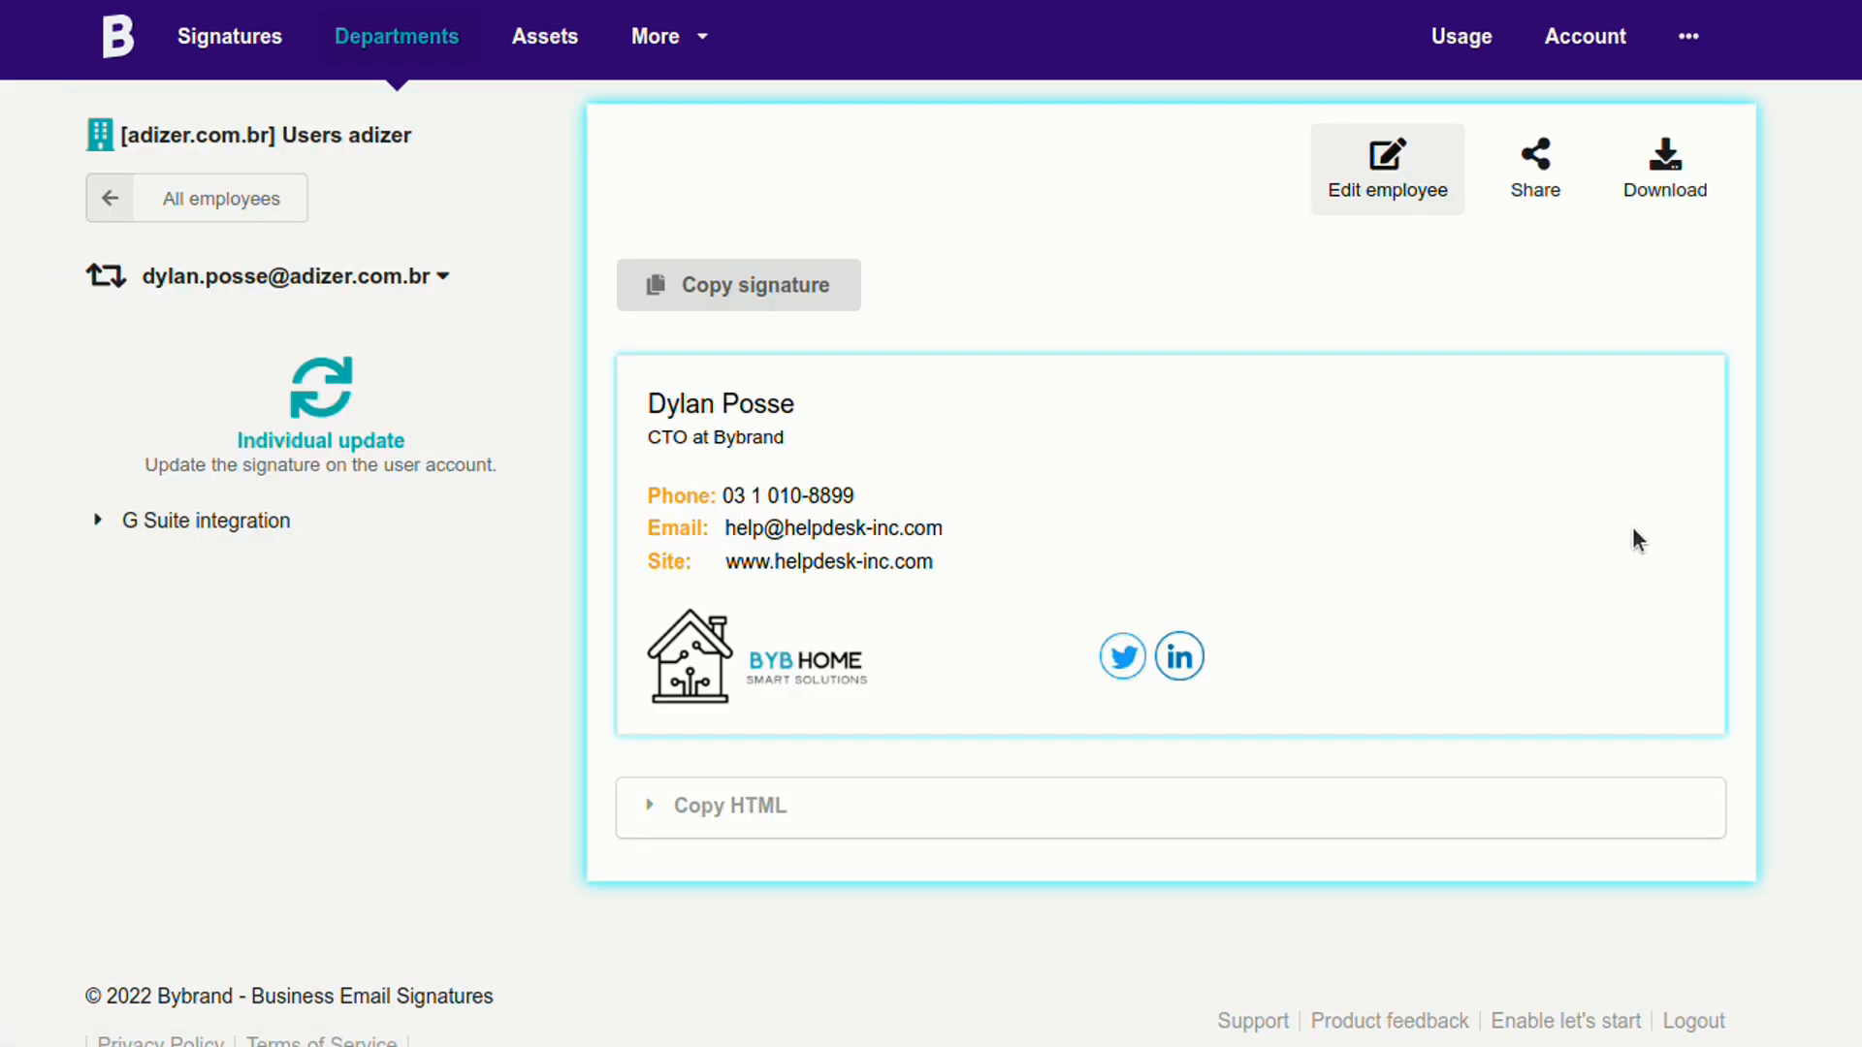
click(203, 520)
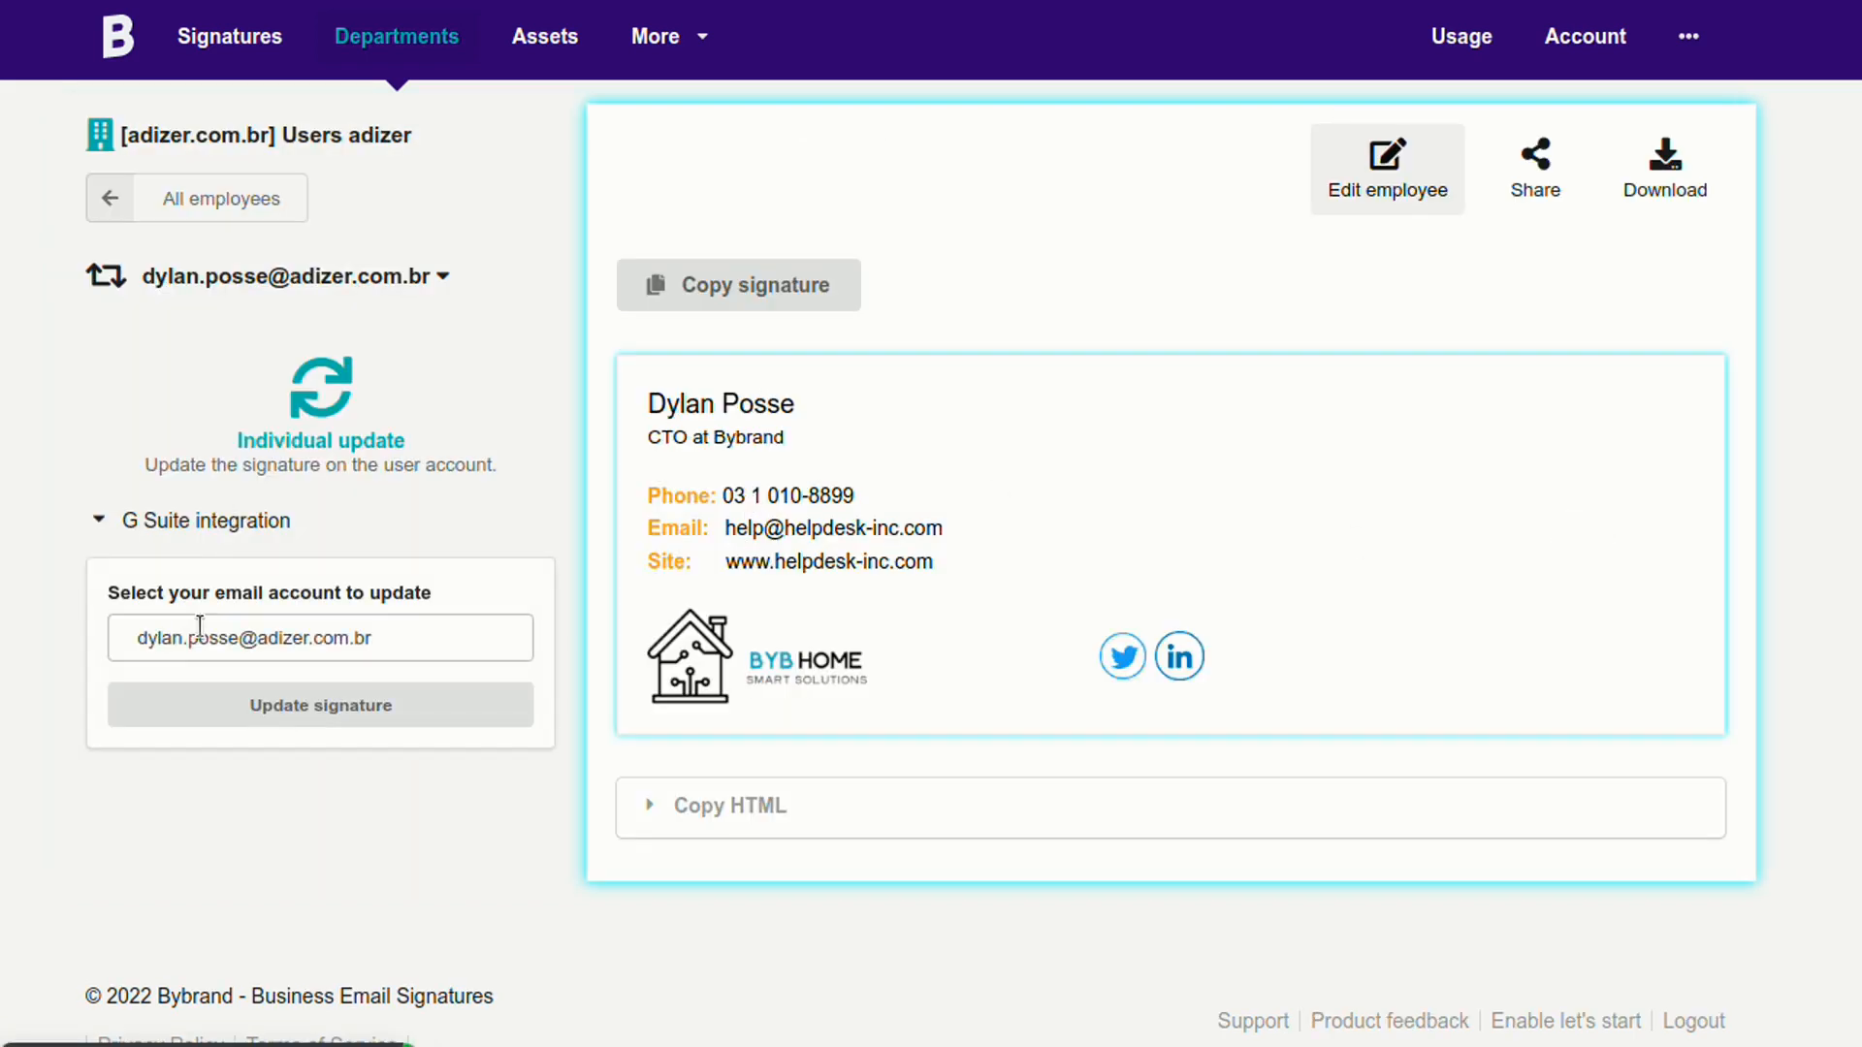
click(319, 705)
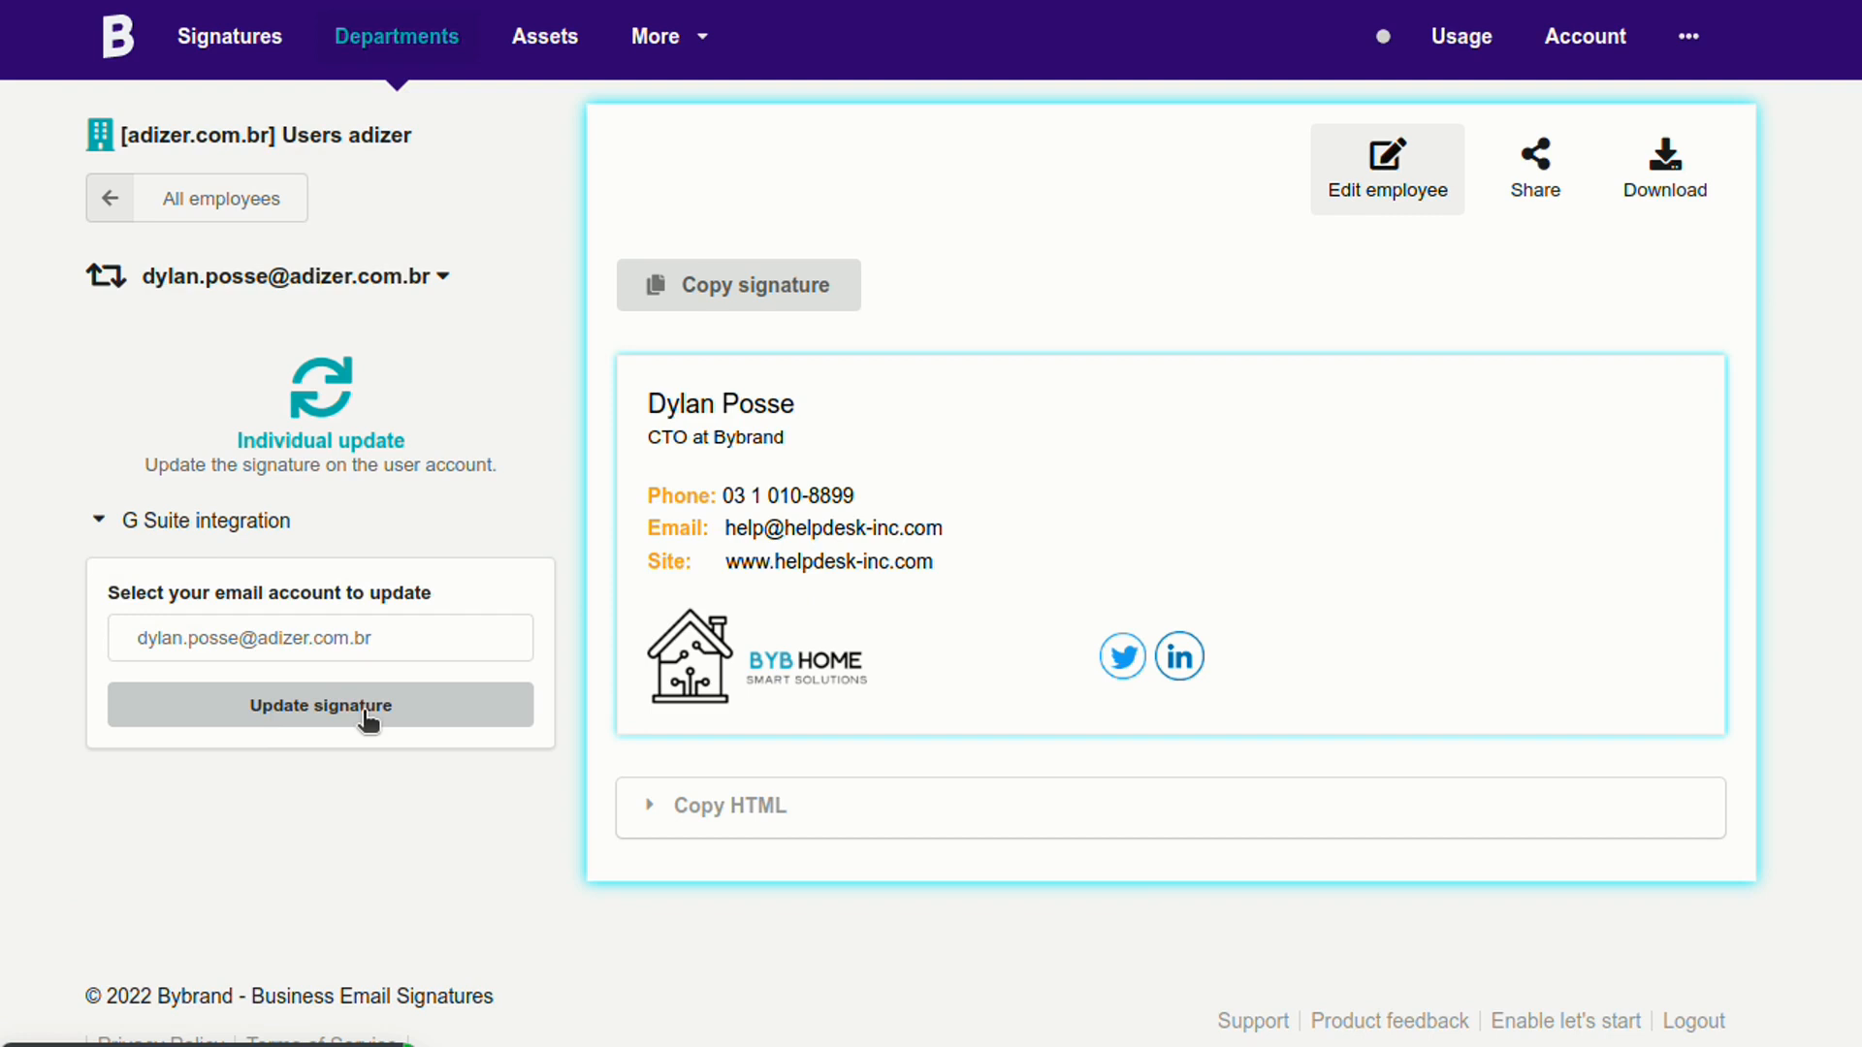
click(319, 704)
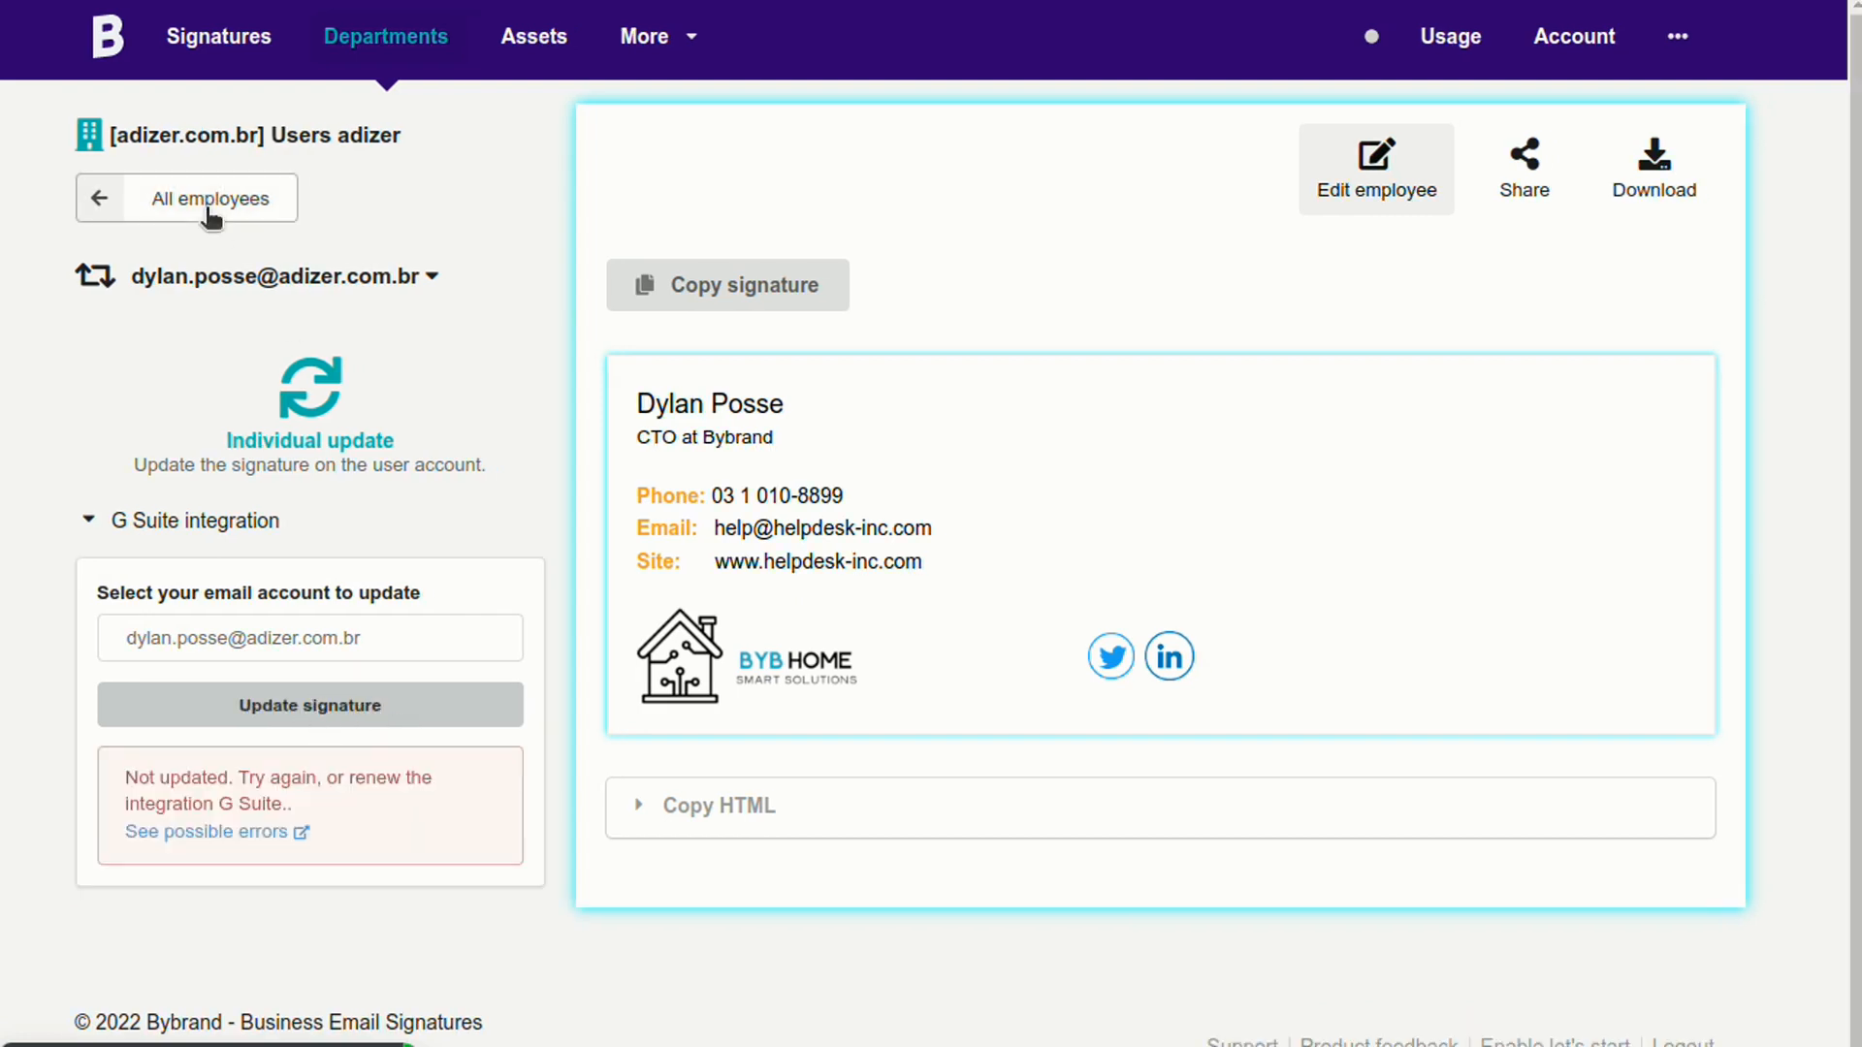
click(210, 197)
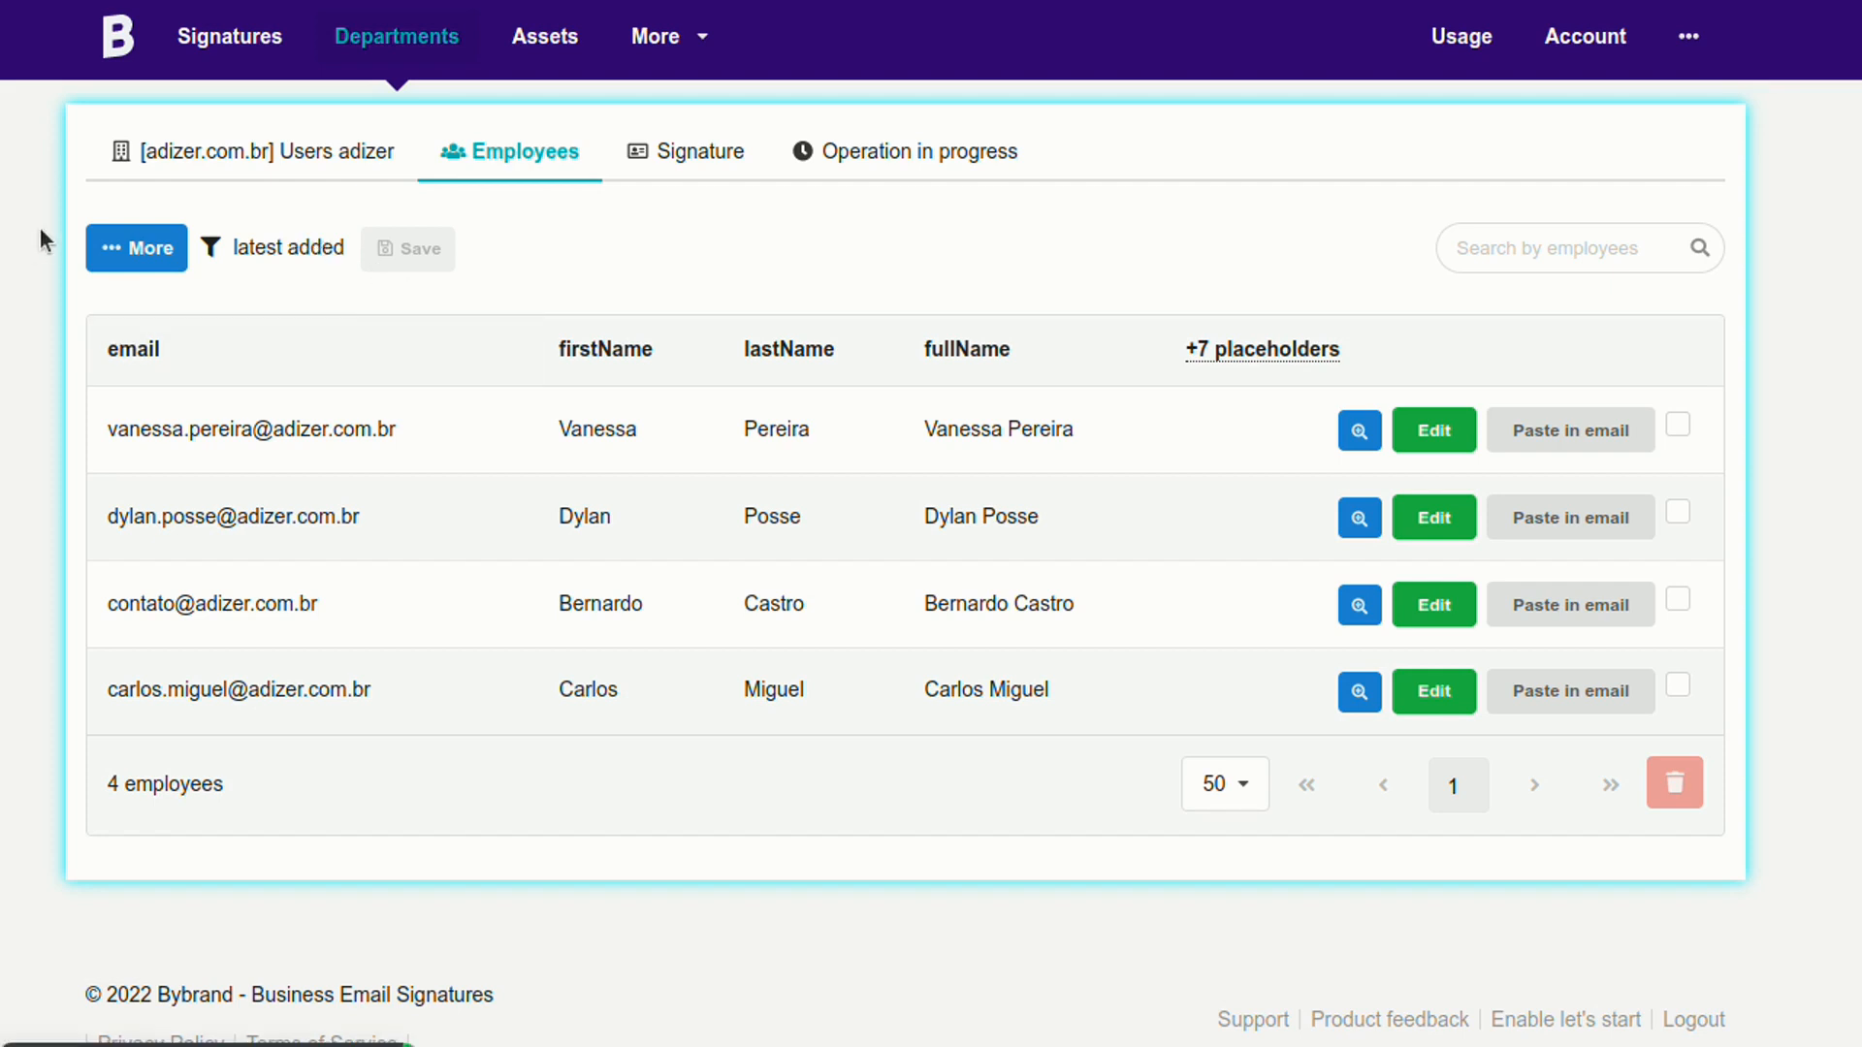
Open the bulk signature update tool for the adizer.com.br department's four employees.
click(135, 247)
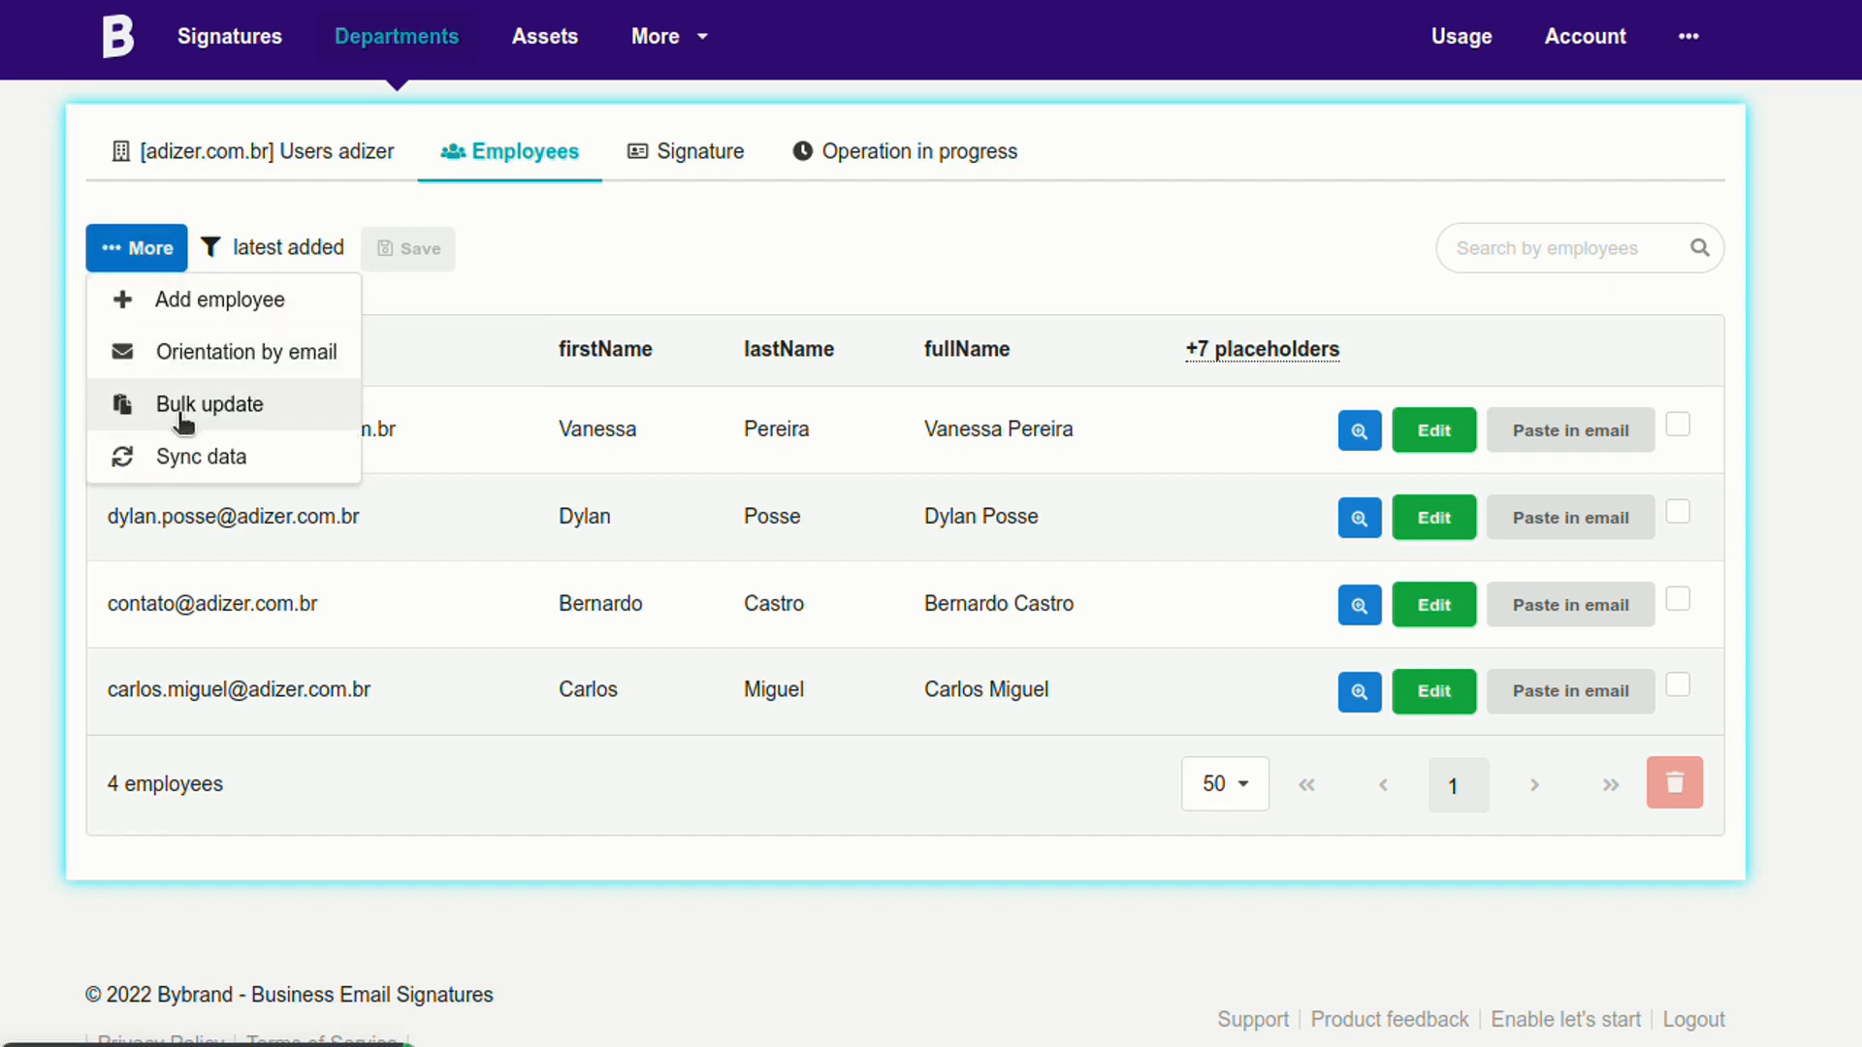
click(211, 403)
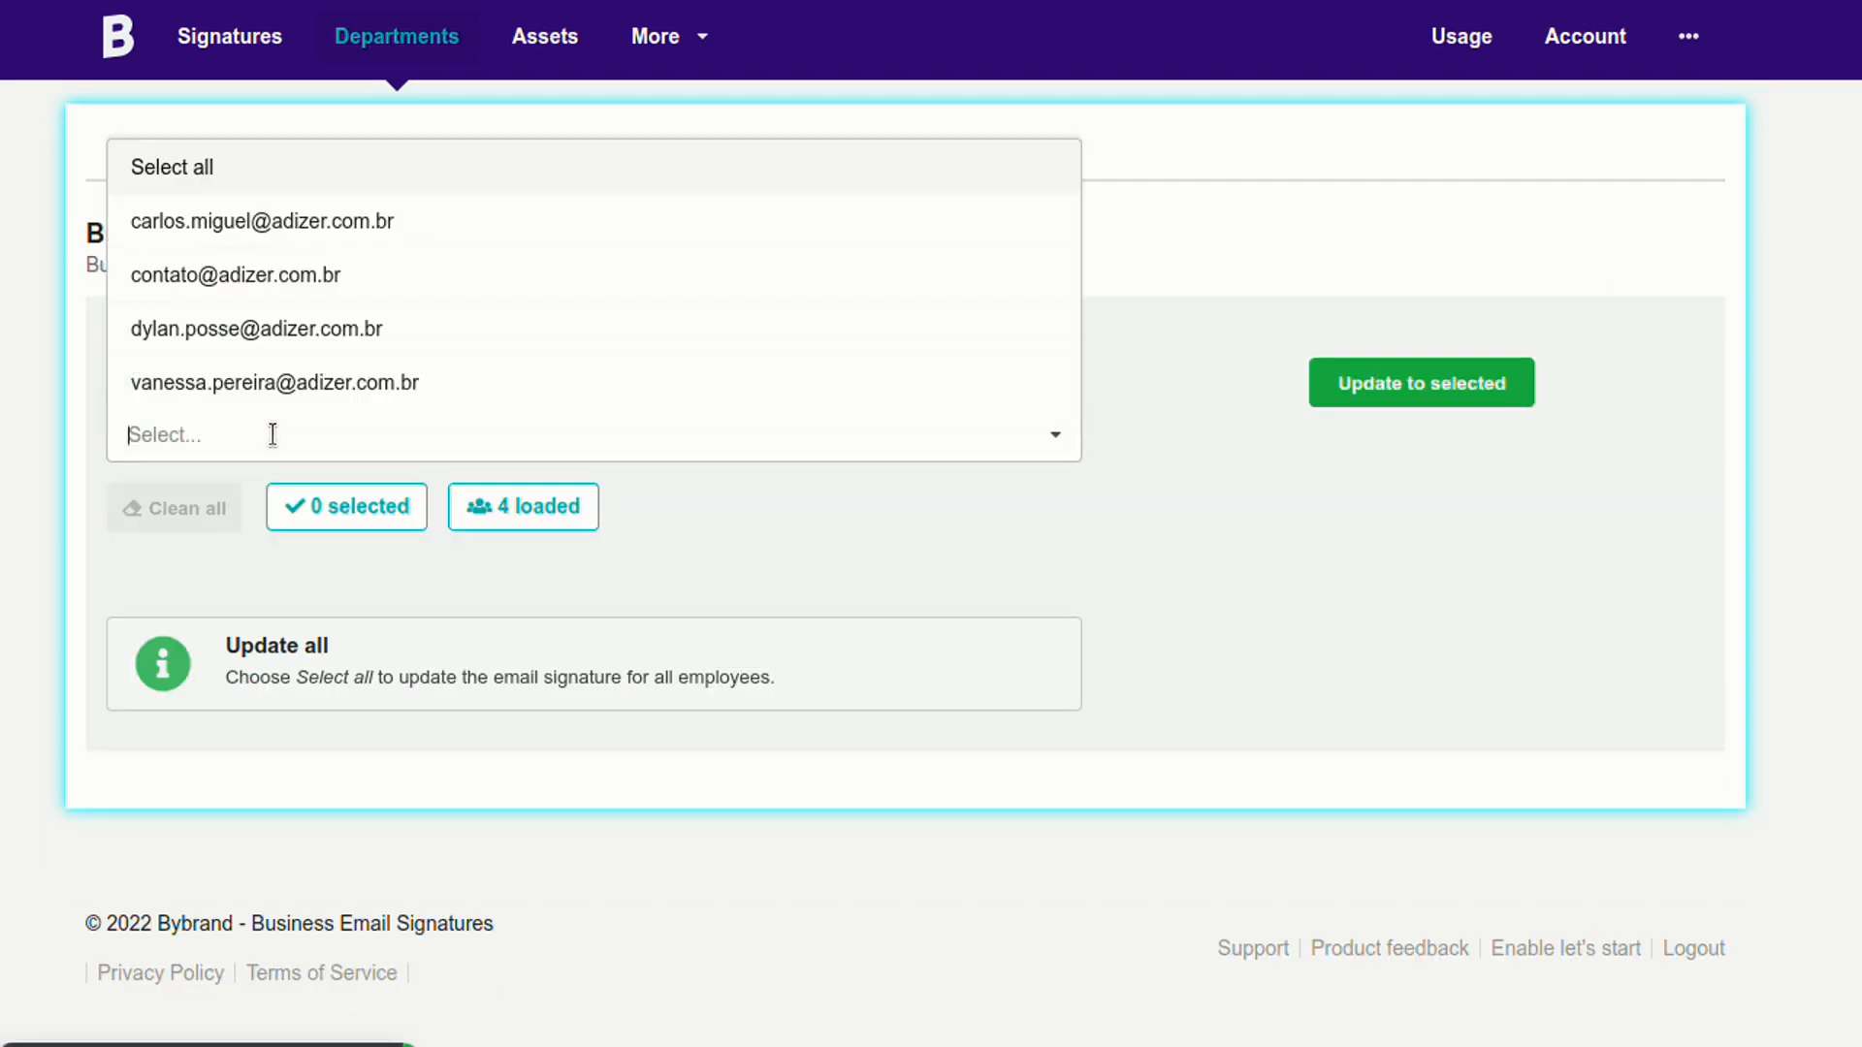
mouse_move(238, 274)
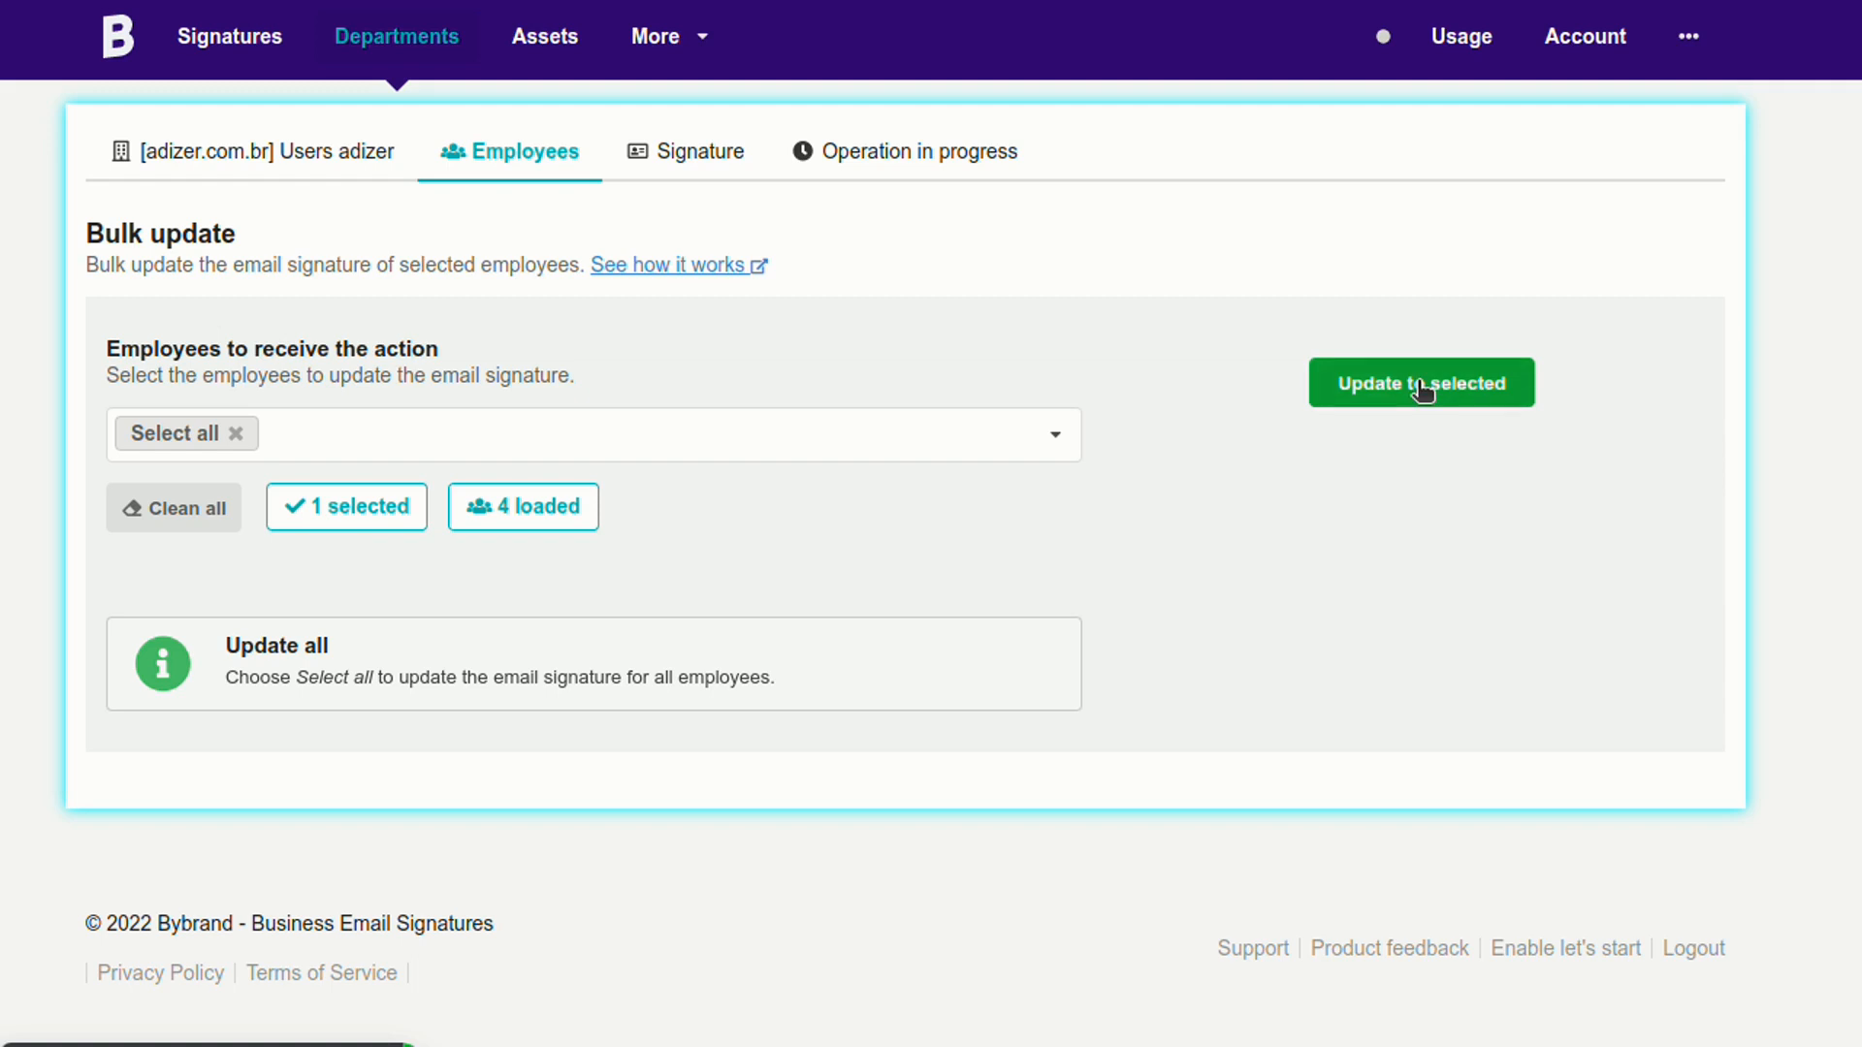
mouse_move(1364, 467)
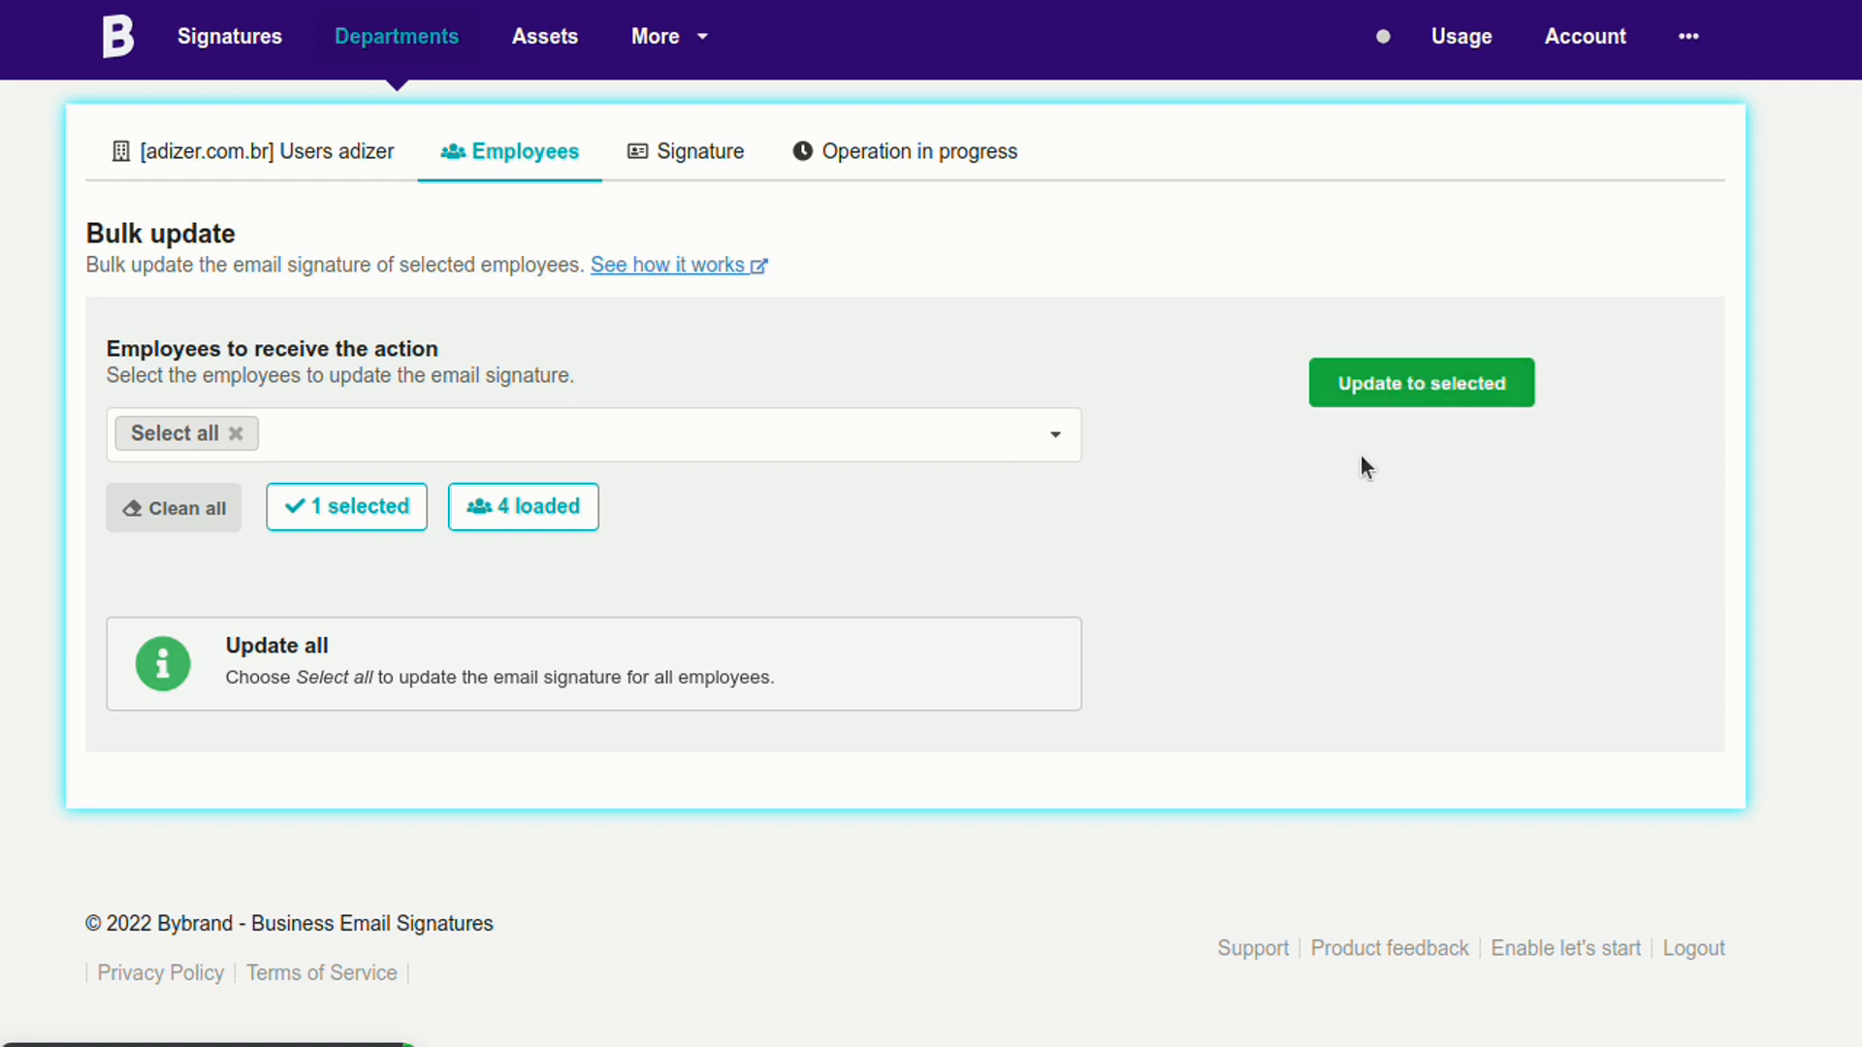
mouse_move(1094, 513)
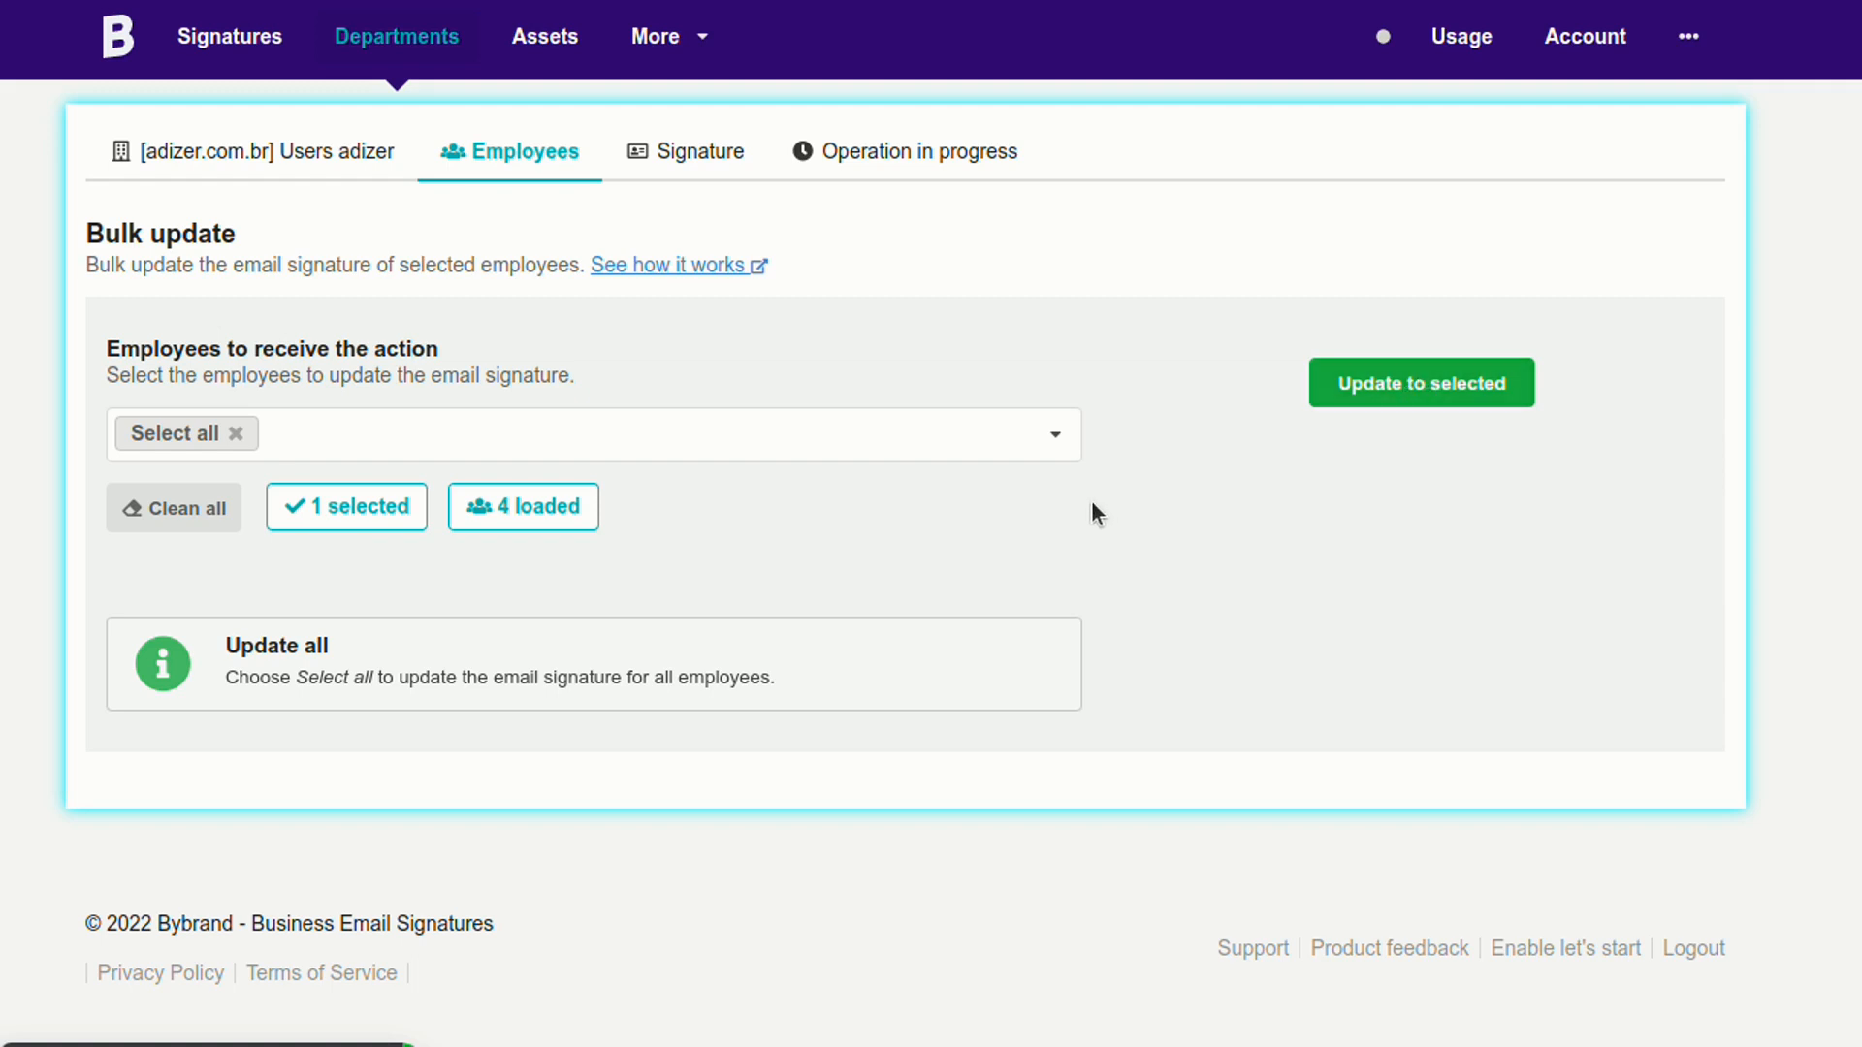